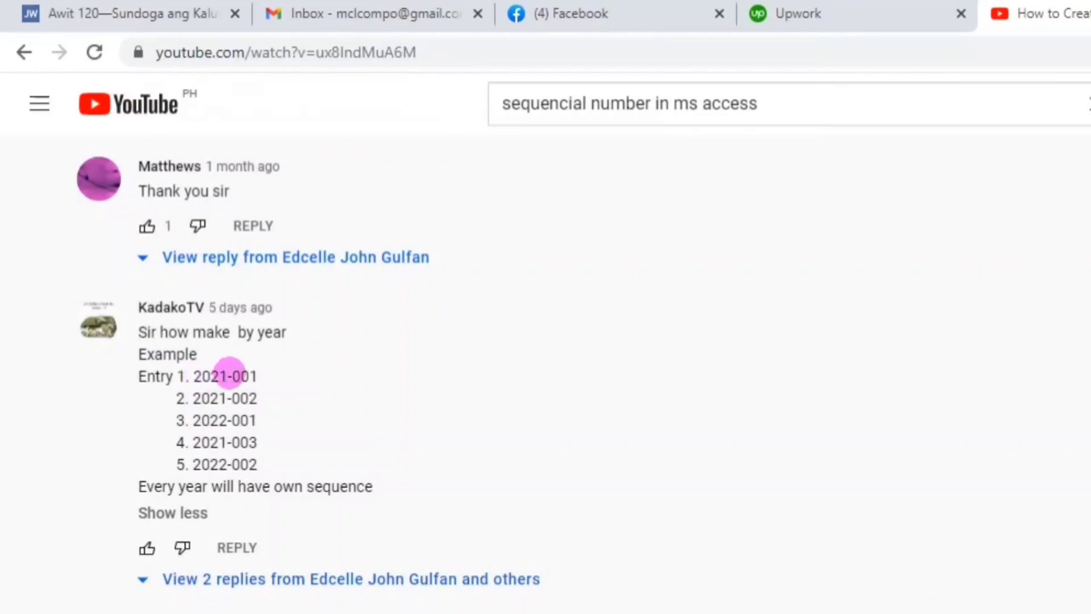
{"action": "mouse_move", "coordinate": [229, 399]}
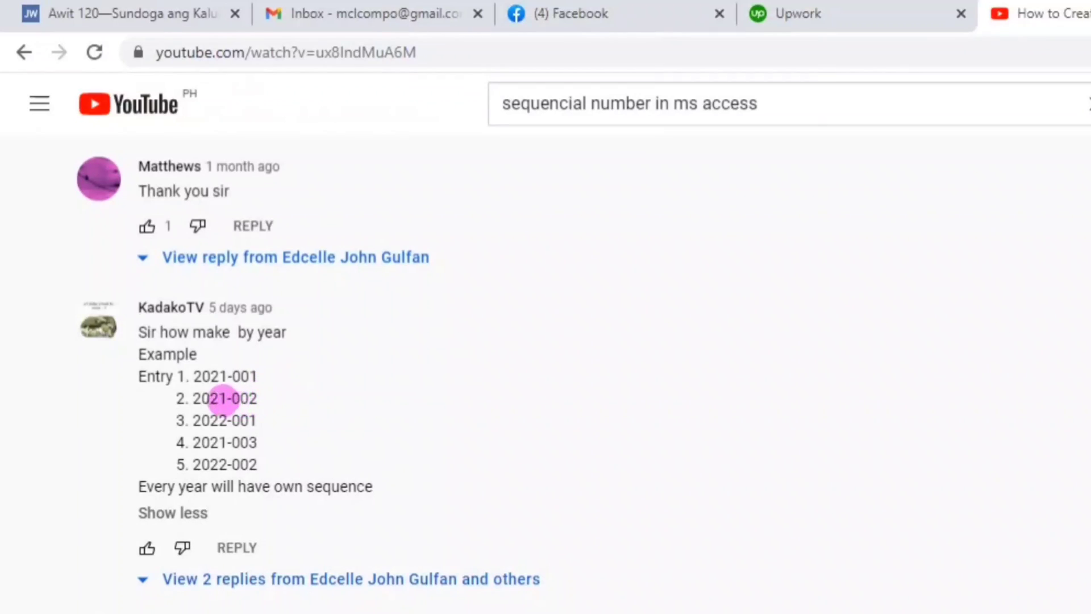
{"action": "mouse_move", "coordinate": [250, 388]}
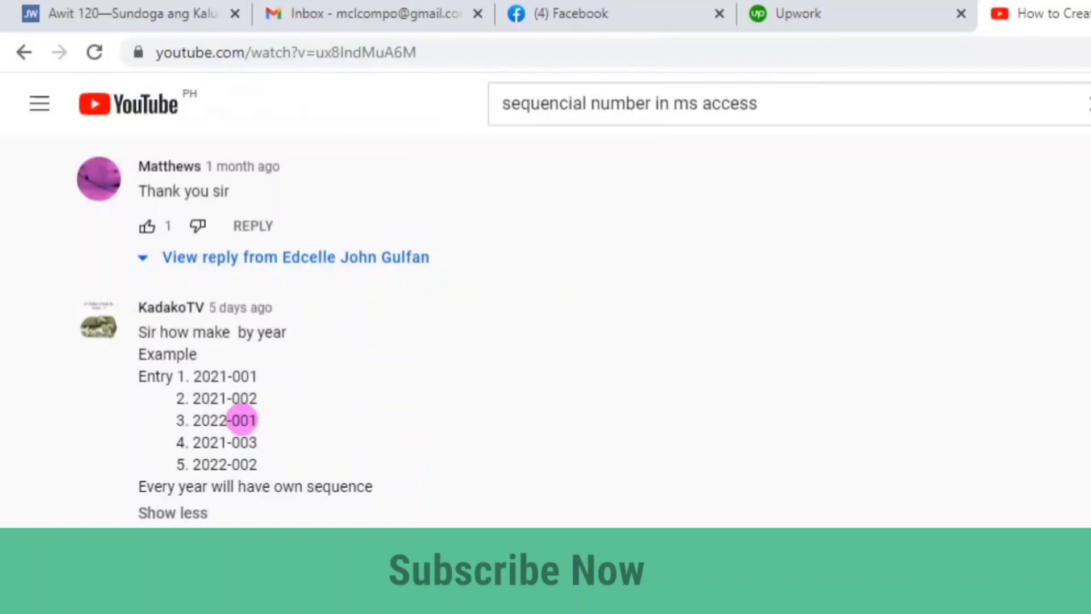
Bring up the Windows search panel from the taskbar to launch another program.
{"action": "left_click", "coordinate": [593, 350]}
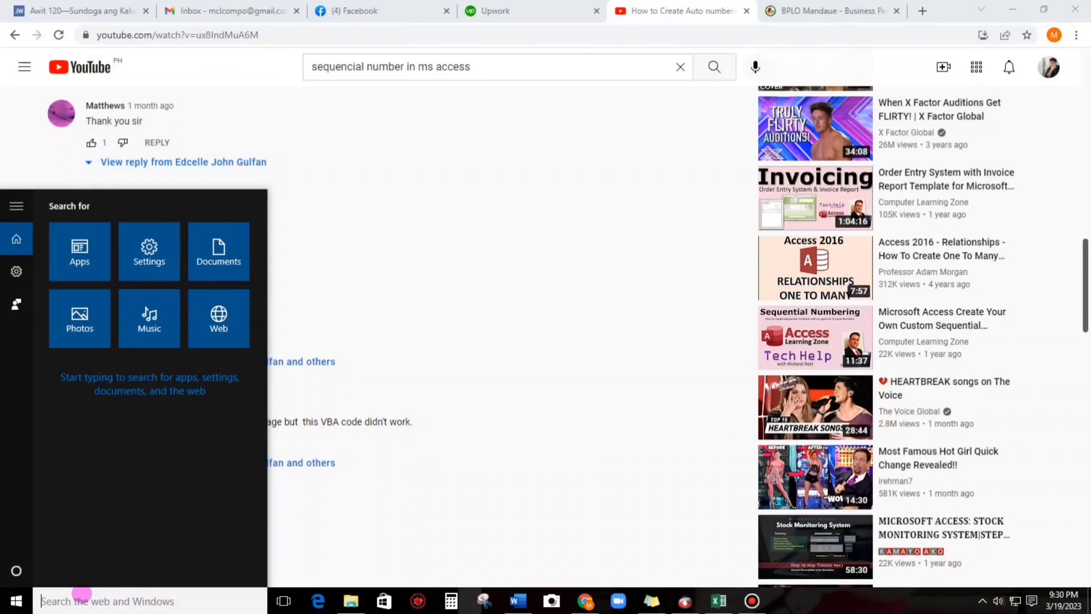
Create a blank database named autonumbering and switch its default table to Design View.
{"action": "type", "text": "a"}
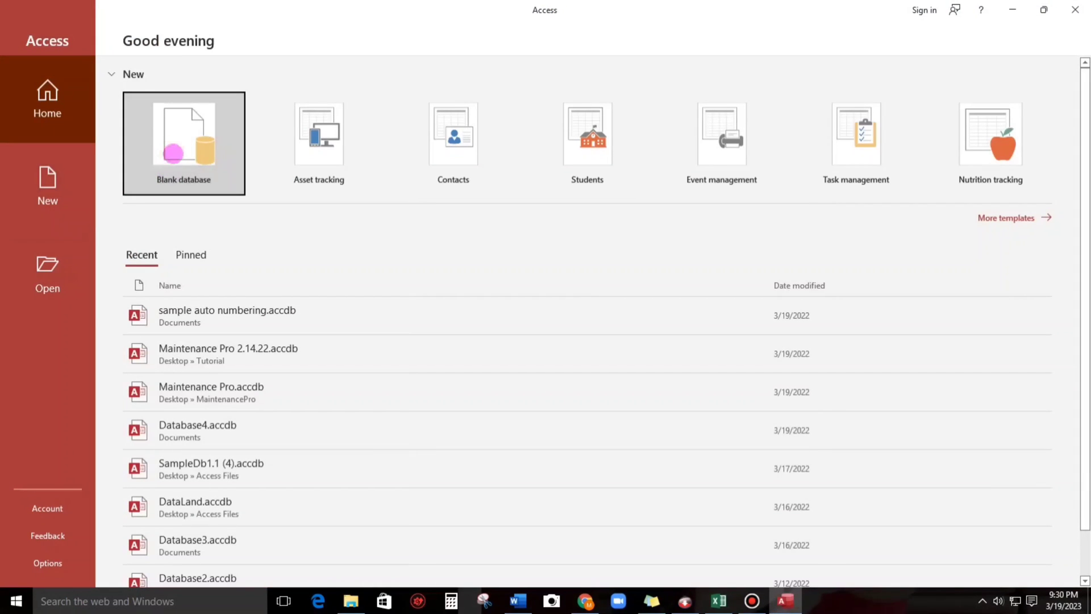
{"action": "left_click", "coordinate": [184, 143]}
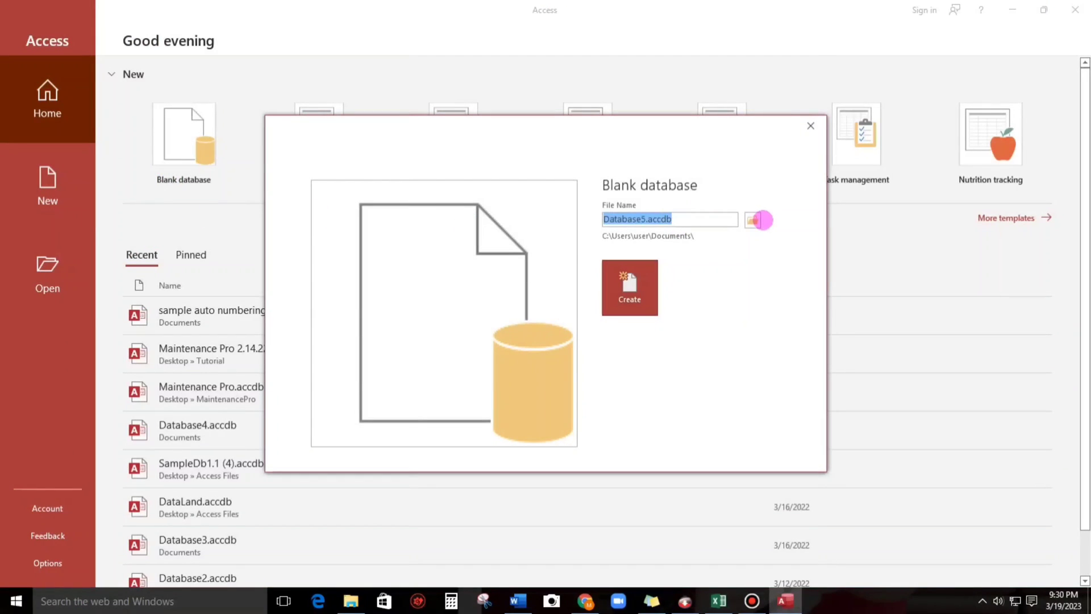
{"action": "type", "text": "aut"}
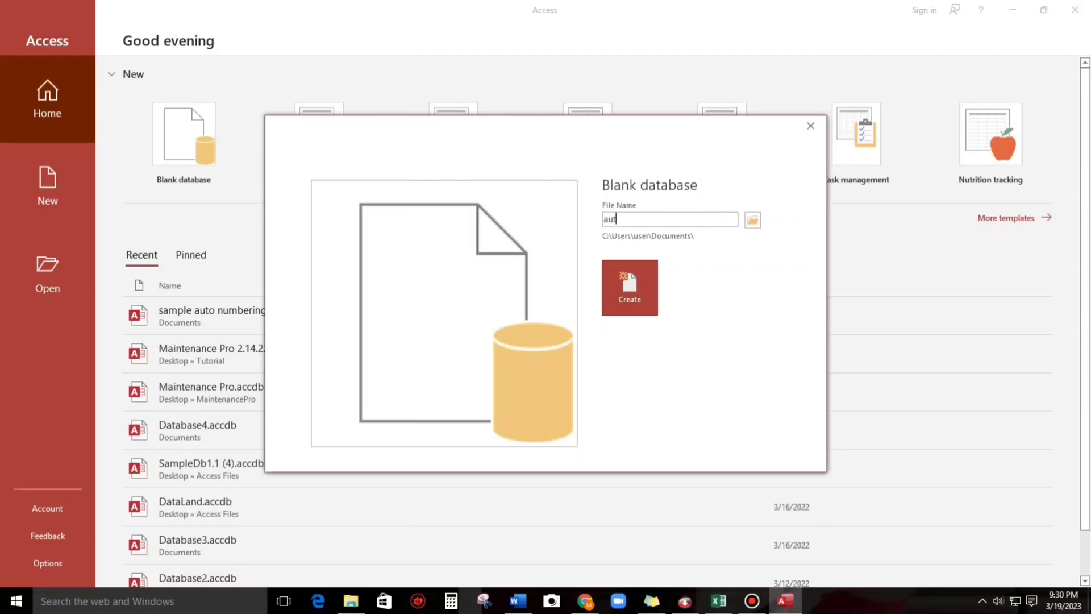
{"action": "type", "text": "onumberi"}
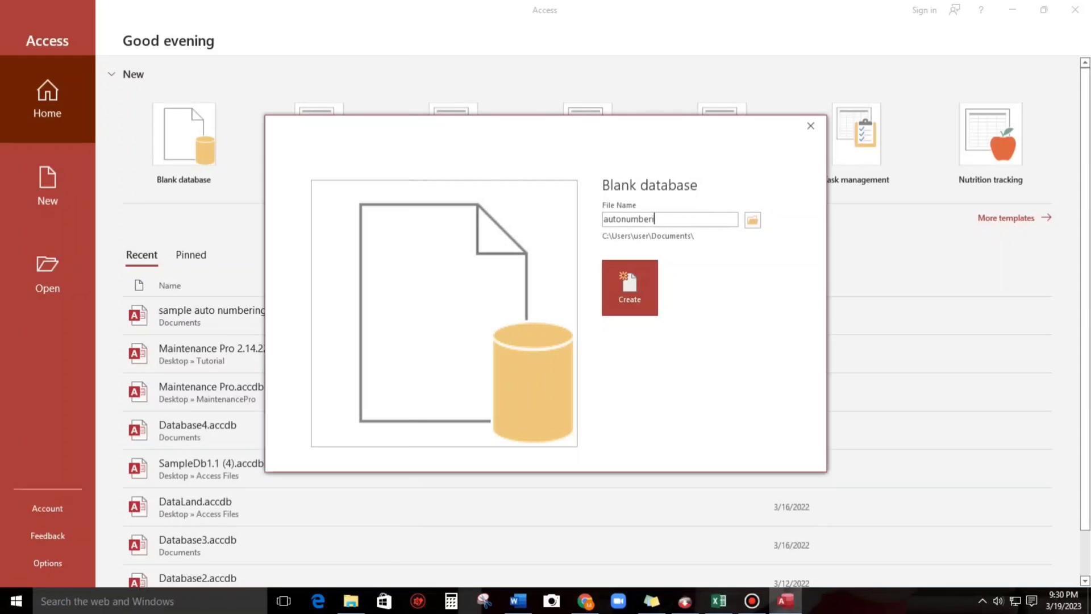
{"action": "left_click", "coordinate": [627, 288]}
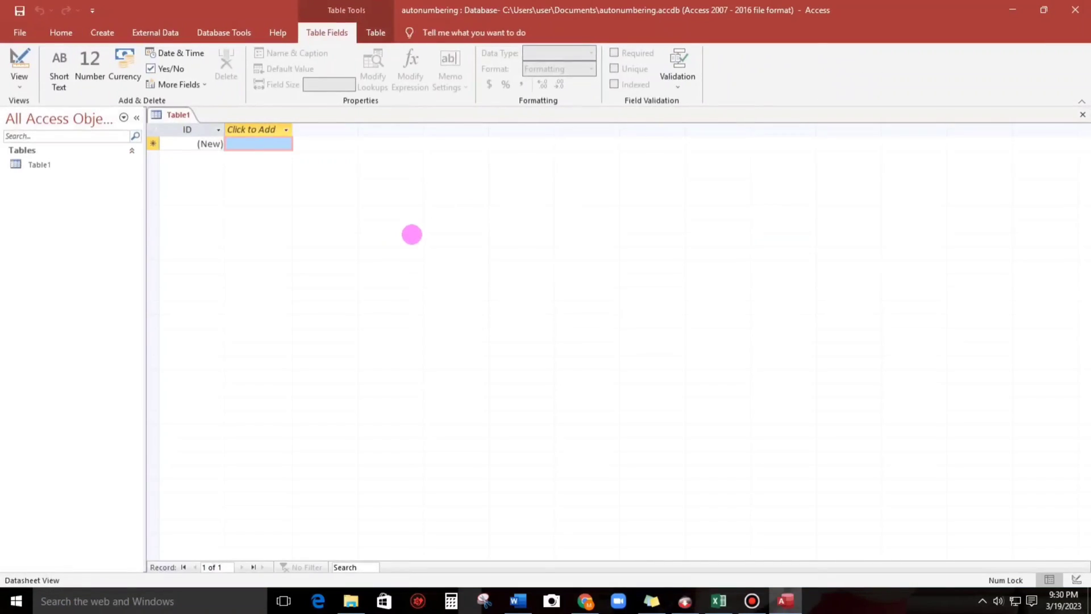
{"action": "left_click", "coordinate": [19, 67]}
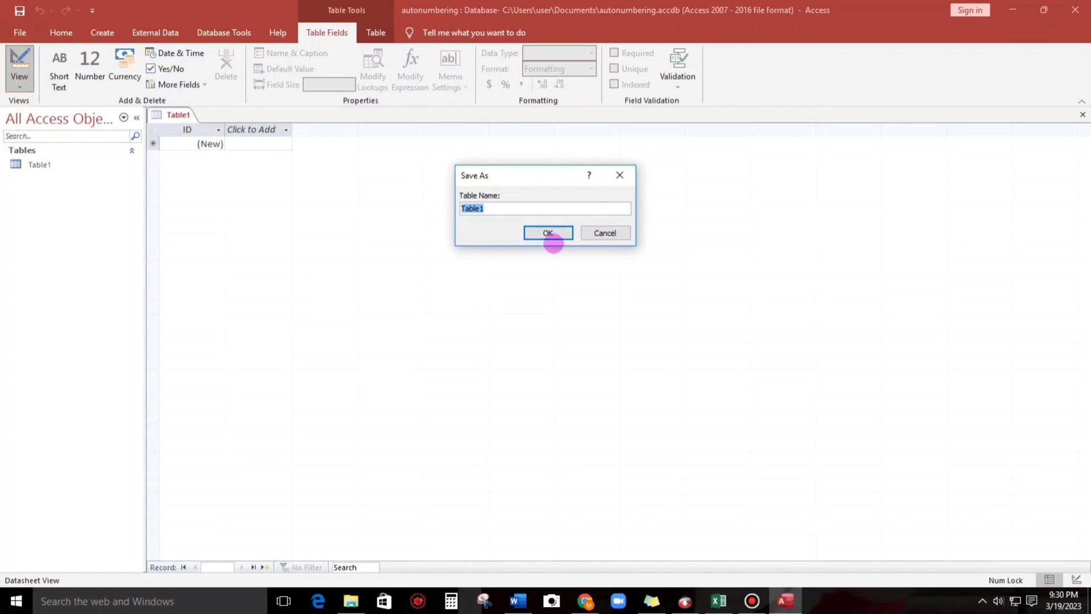
Name the table Invoice with Short Text fields SeriesNumber, InvYear, Description, then save and close it.
{"action": "left_click", "coordinate": [547, 232]}
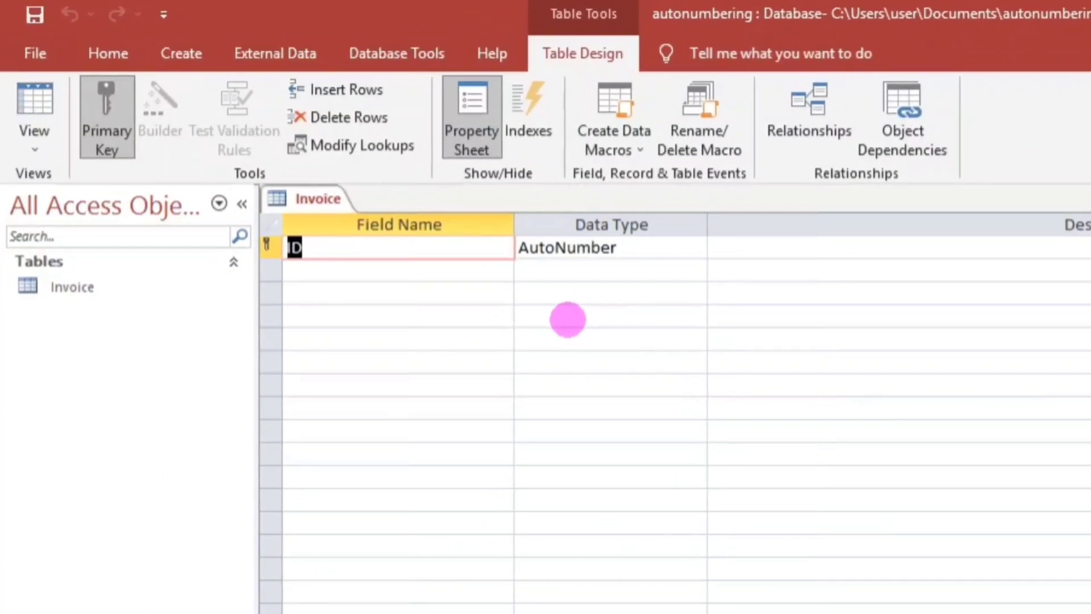
{"action": "type", "text": "Seri"}
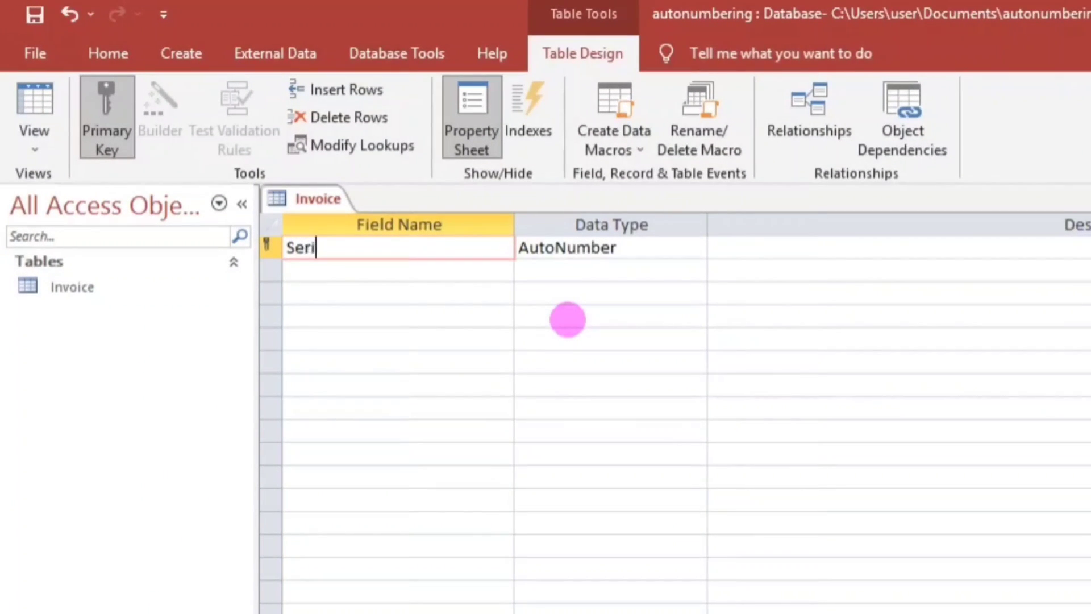
{"action": "type", "text": "esNumber"}
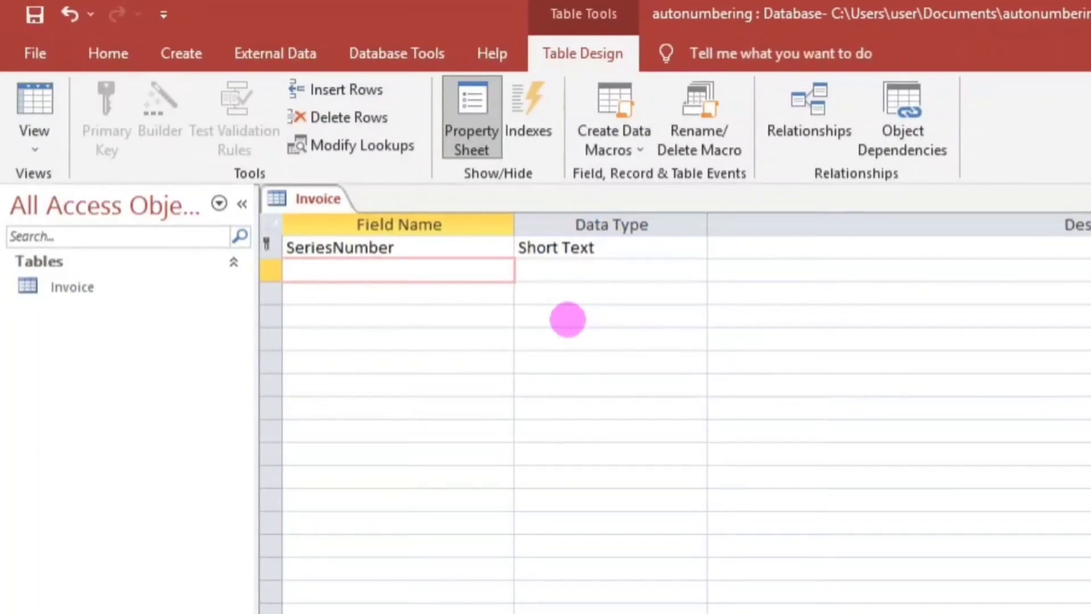
{"action": "type", "text": "Invoi"}
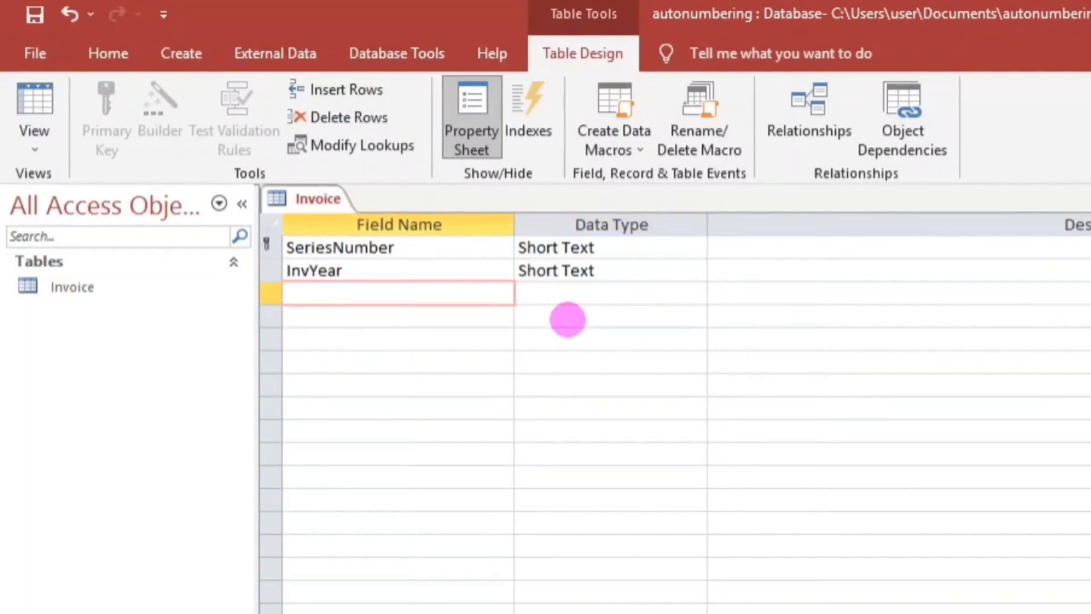
{"action": "type", "text": "Description"}
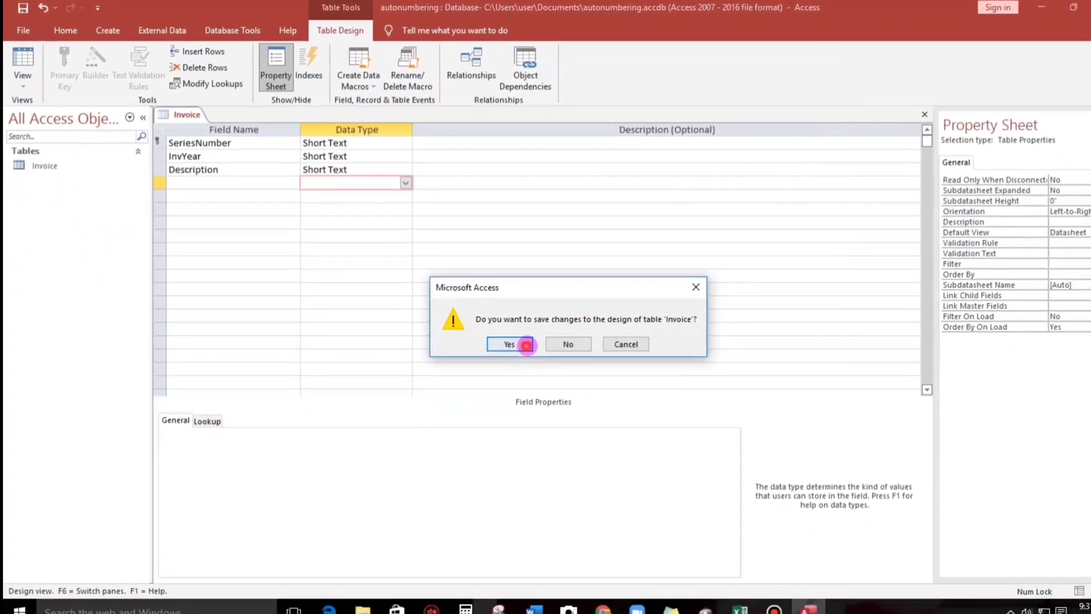
{"action": "left_click", "coordinate": [509, 343]}
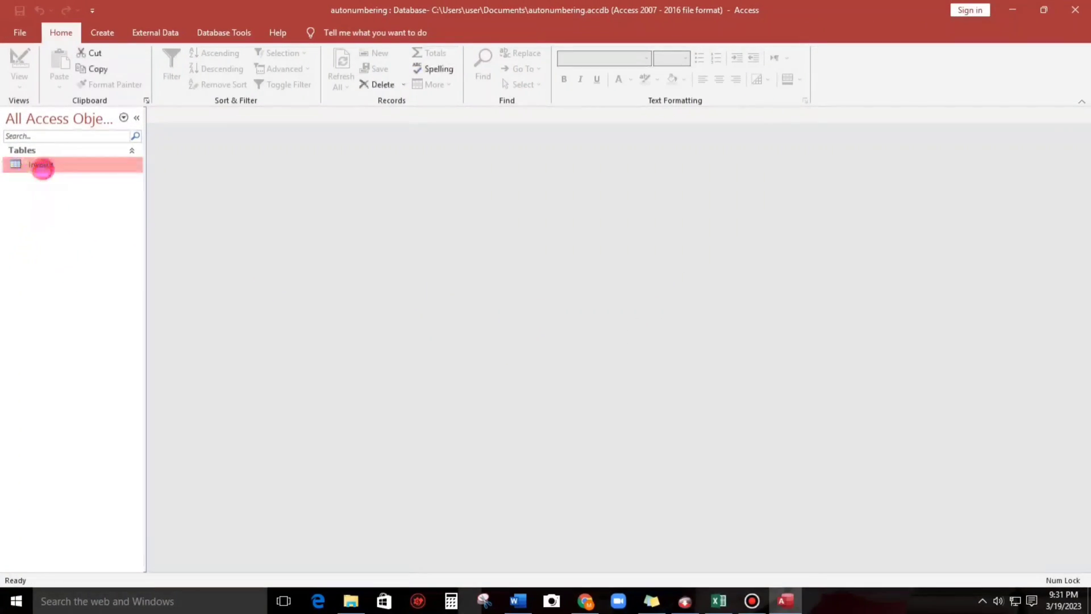
Create a form from the Invoice table and tidy the title label and field controls.
{"action": "left_click", "coordinate": [101, 32]}
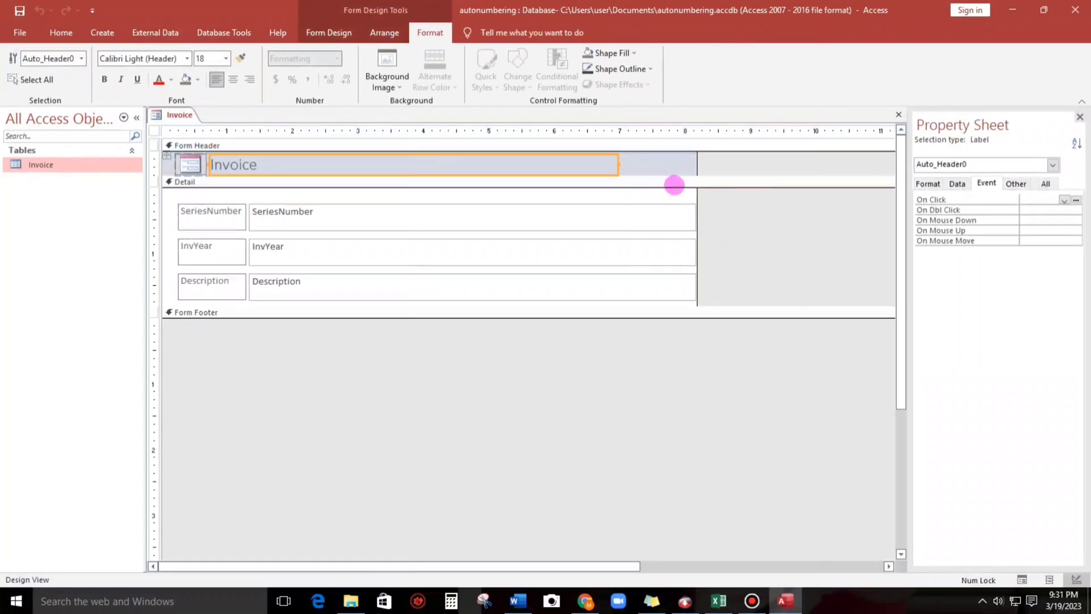
{"action": "left_click_drag", "start_coordinate": [673, 185], "coordinate": [697, 227]}
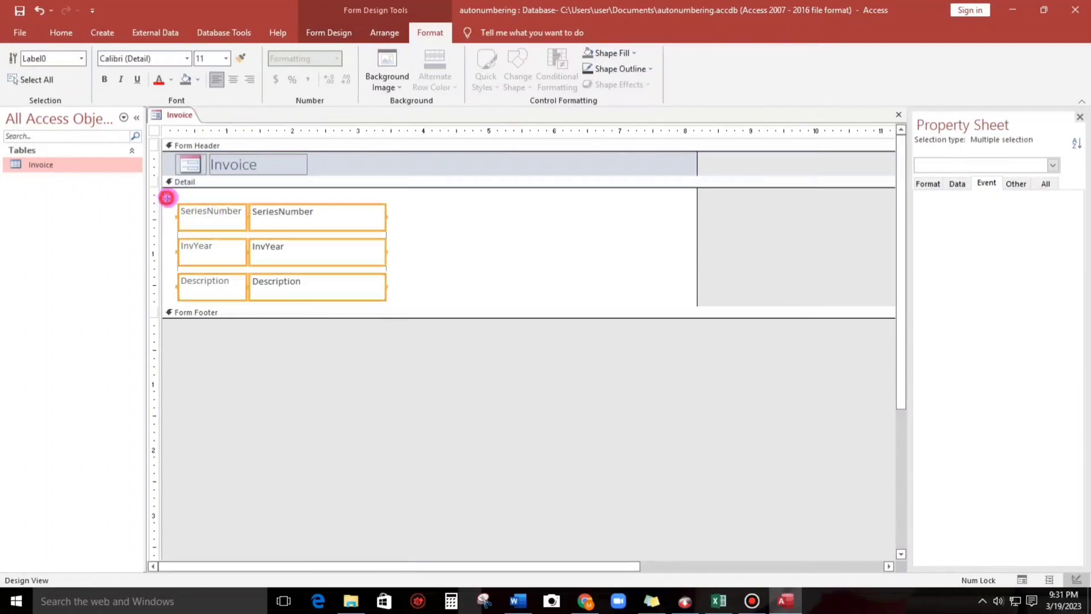
{"action": "right_click", "coordinate": [167, 196]}
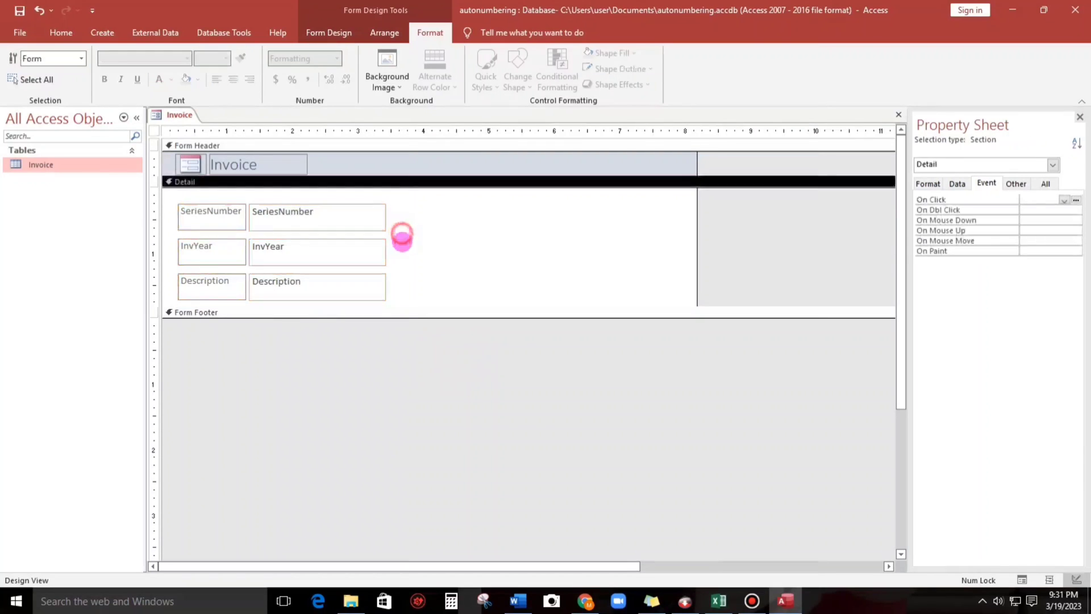
{"action": "left_click", "coordinate": [374, 286]}
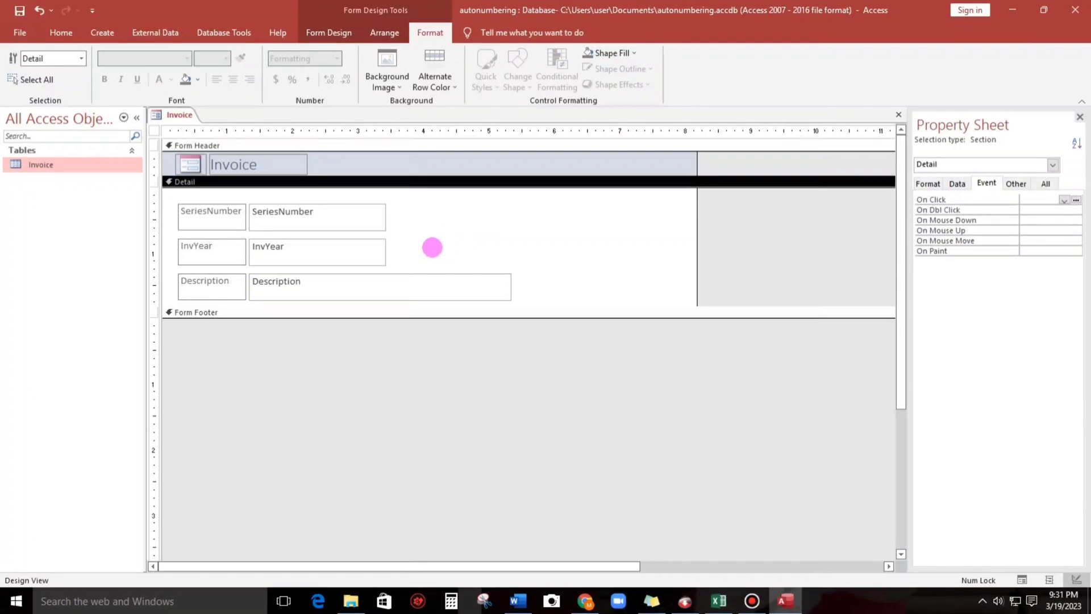
Select the whole form and reach the builder choice for its Before Insert event.
{"action": "left_click", "coordinate": [152, 131]}
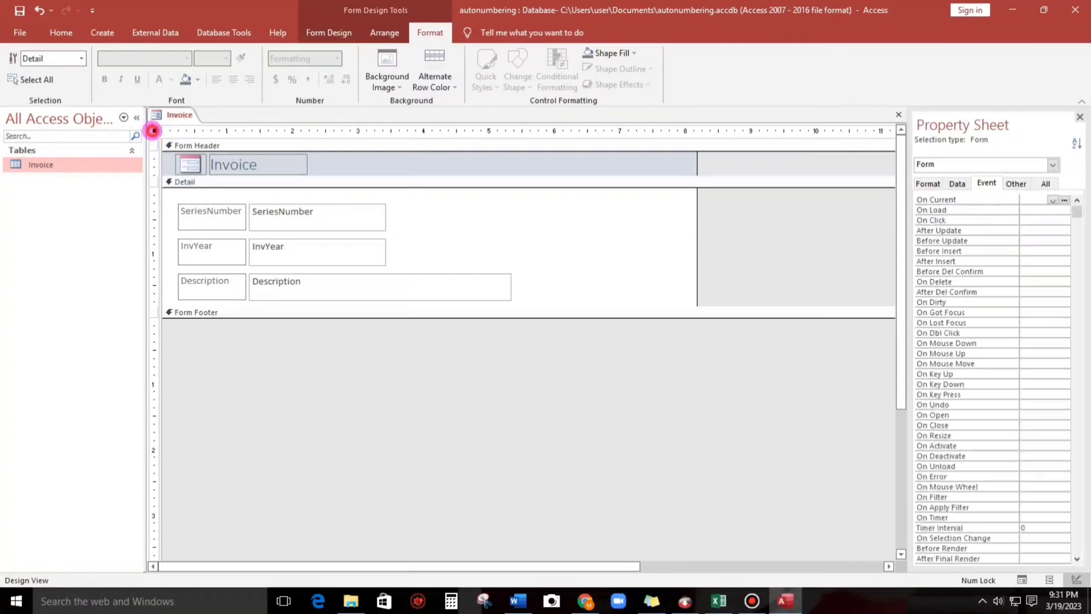
{"action": "left_click", "coordinate": [153, 131]}
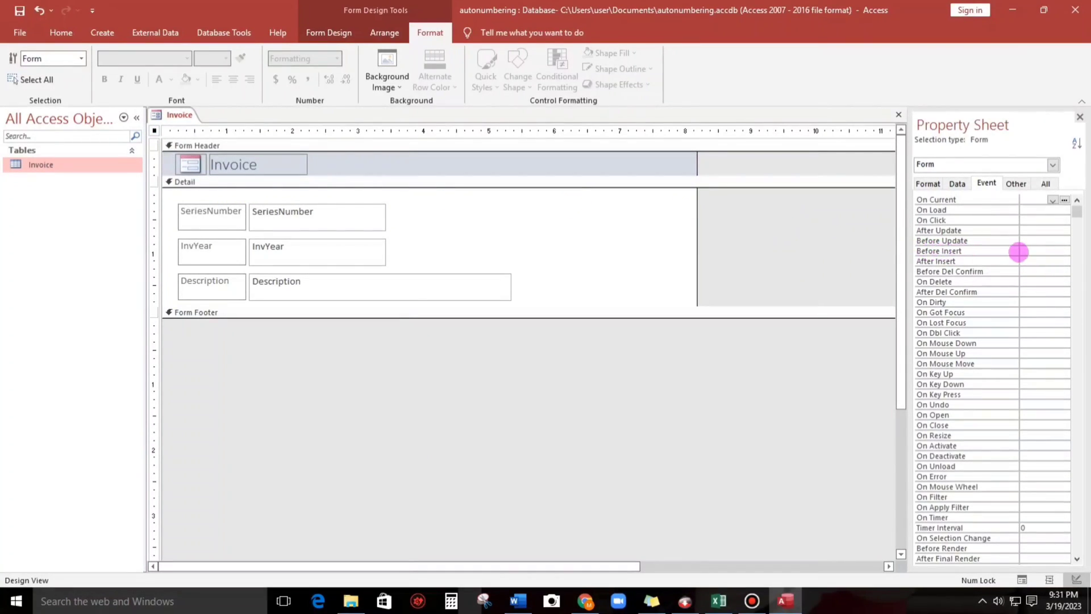
{"action": "left_click", "coordinate": [1064, 251]}
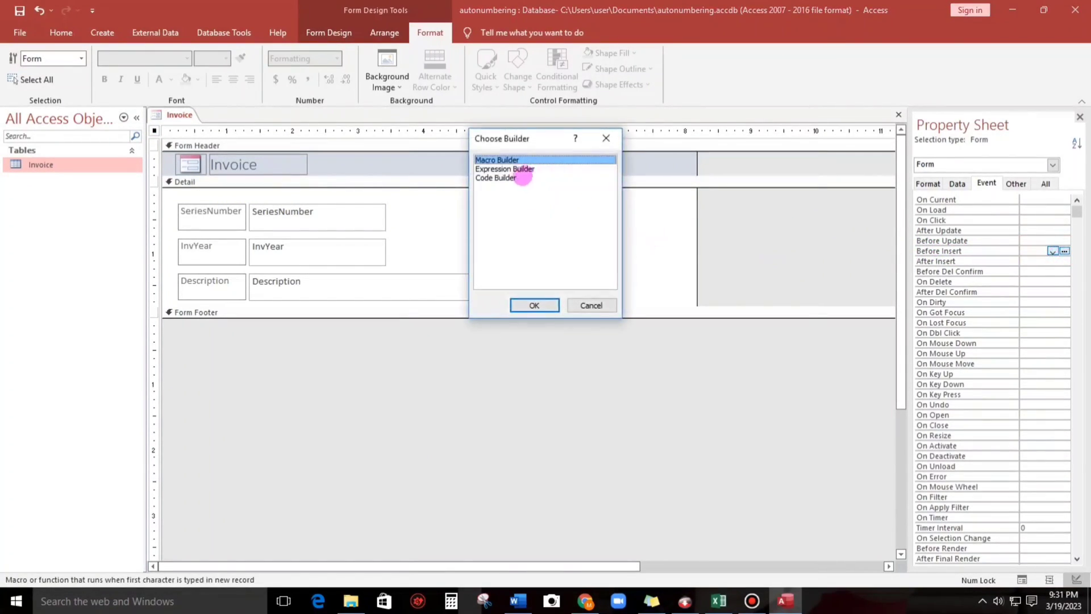
Start the BeforeInsert code, declaring vLast and InvNext As Integer.
{"action": "left_click", "coordinate": [534, 304]}
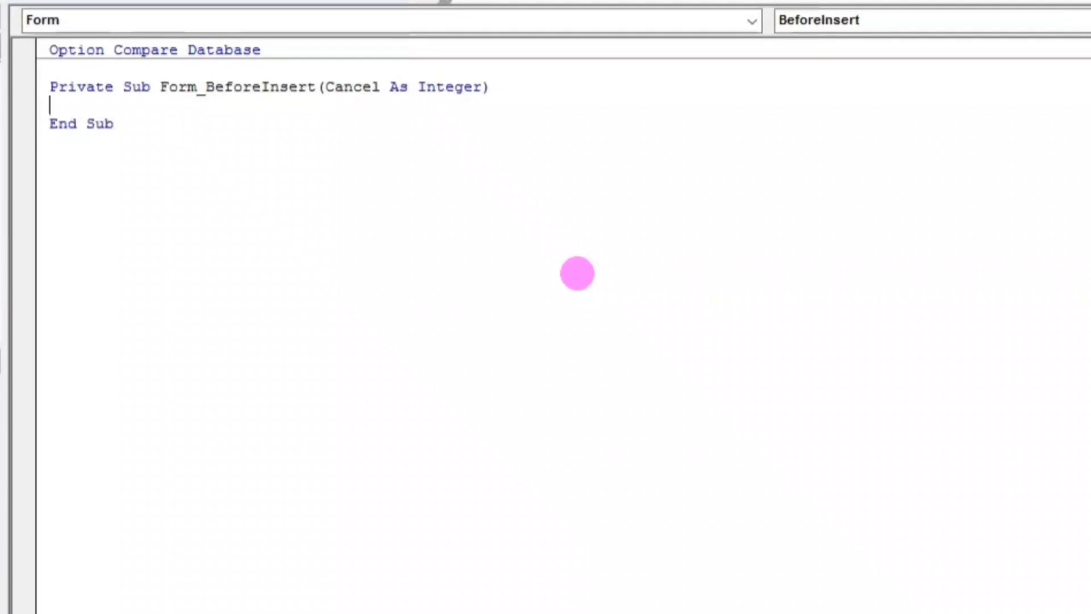
{"action": "type", "text": "dim"}
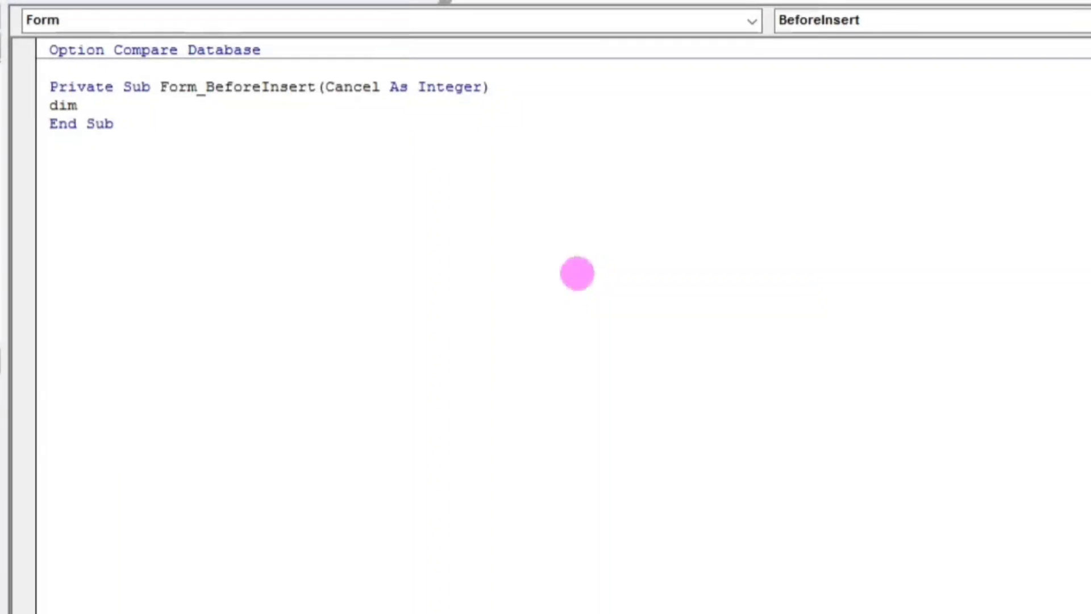
{"action": "type", "text": "vLast"}
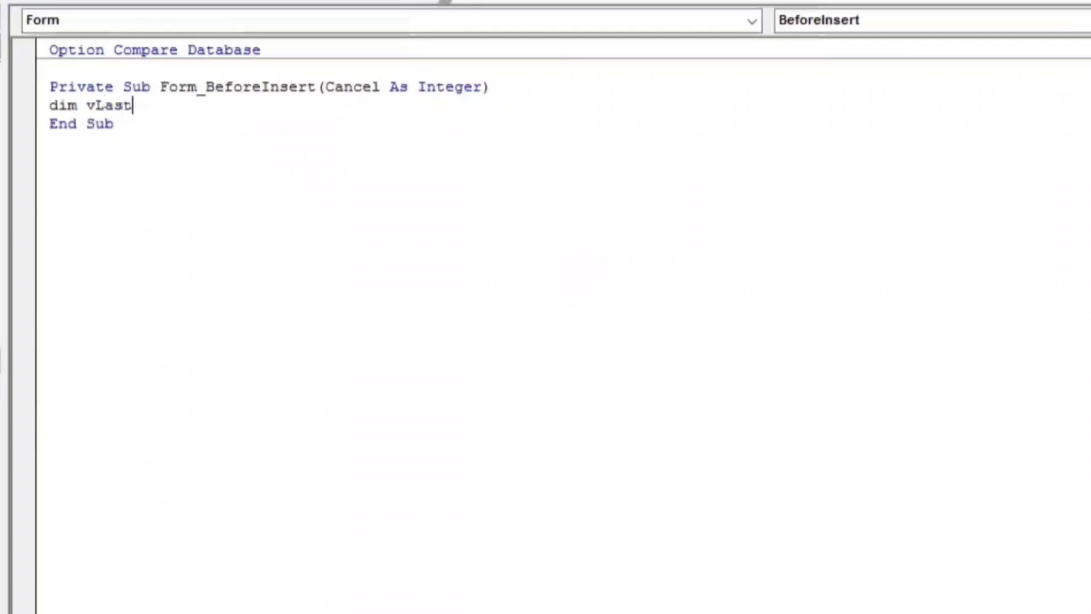
{"action": "type", "text": "ariant"}
{"action": "type", "text": "dim"}
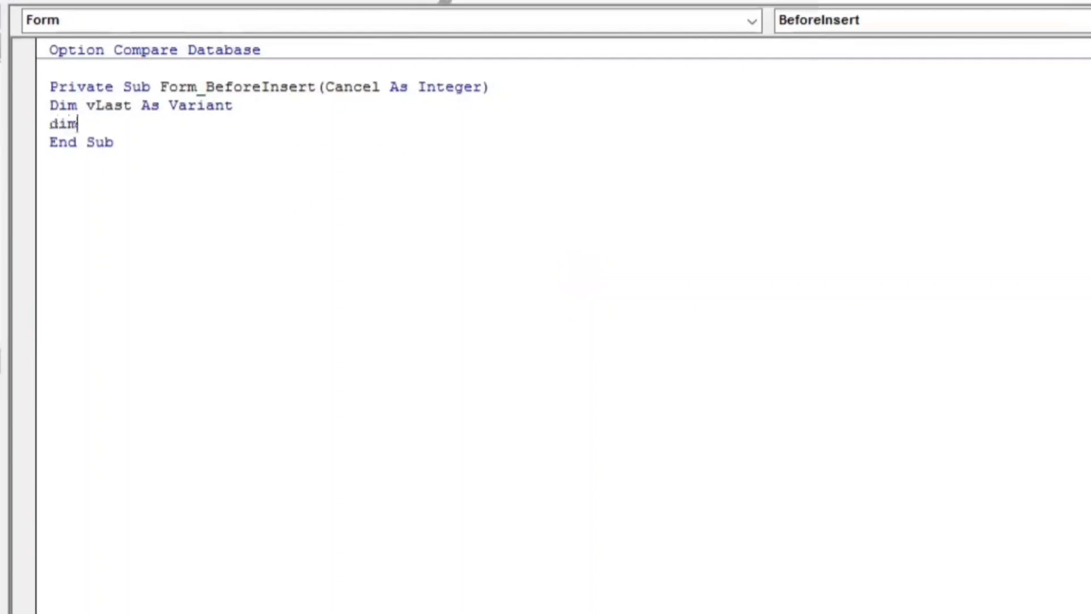
{"action": "type", "text": "InvNext as"}
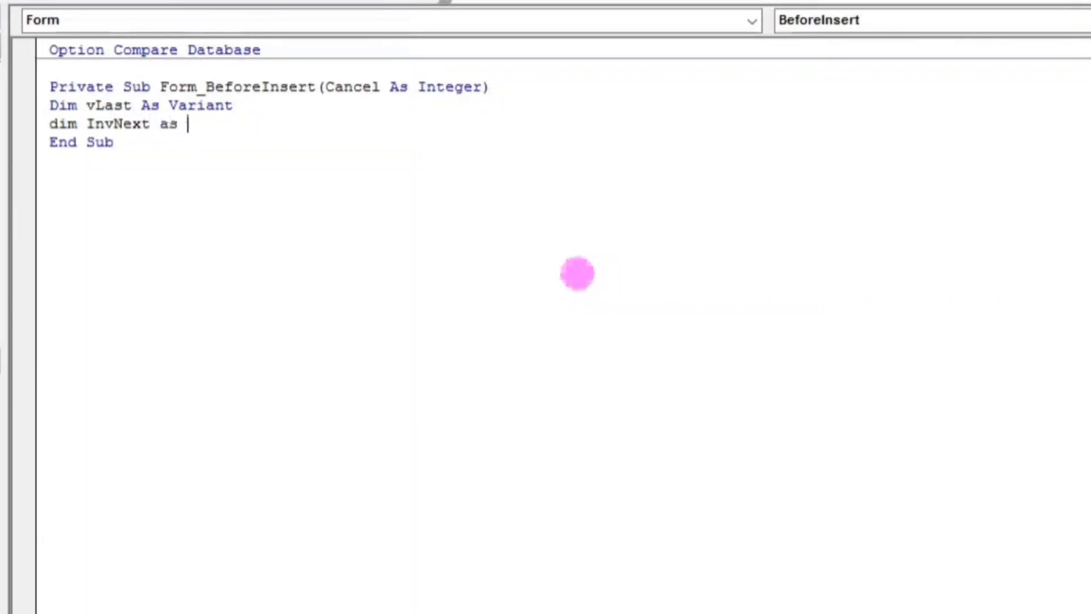
{"action": "type", "text": "Integer"}
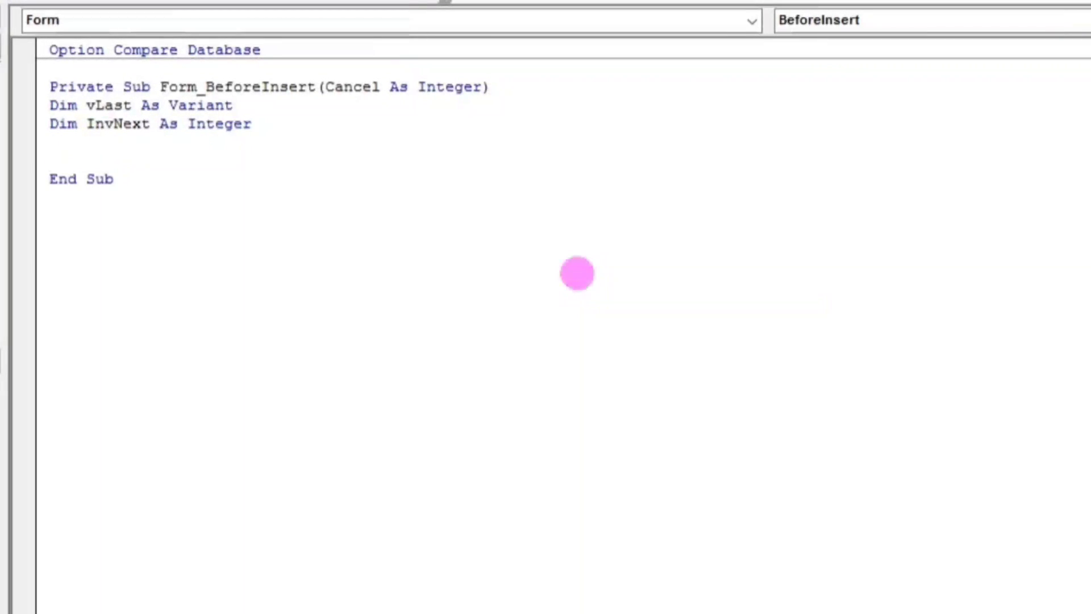
Write Me.InvYear = Format(Date, "yyyy") to store the current year.
{"action": "type", "text": "me.i"}
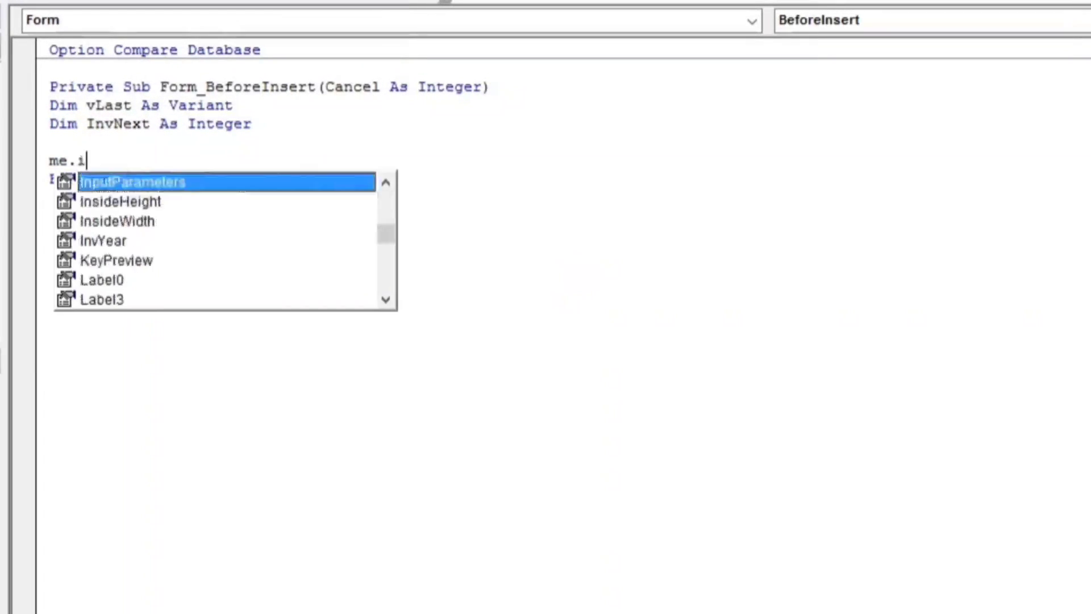
{"action": "type", "text": "nvYear"}
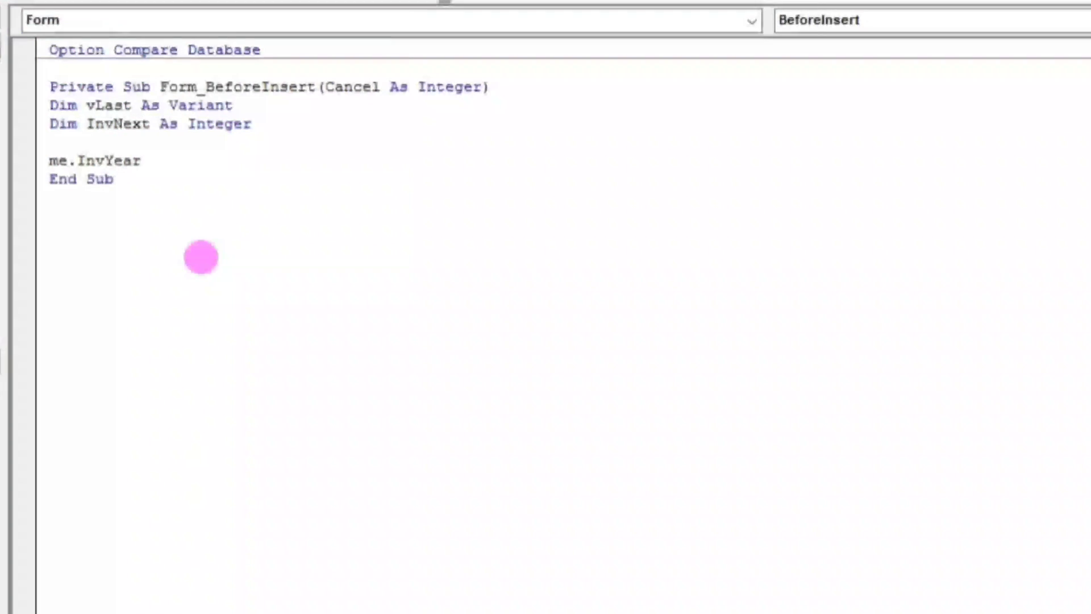
{"action": "type", "text": "=fo"}
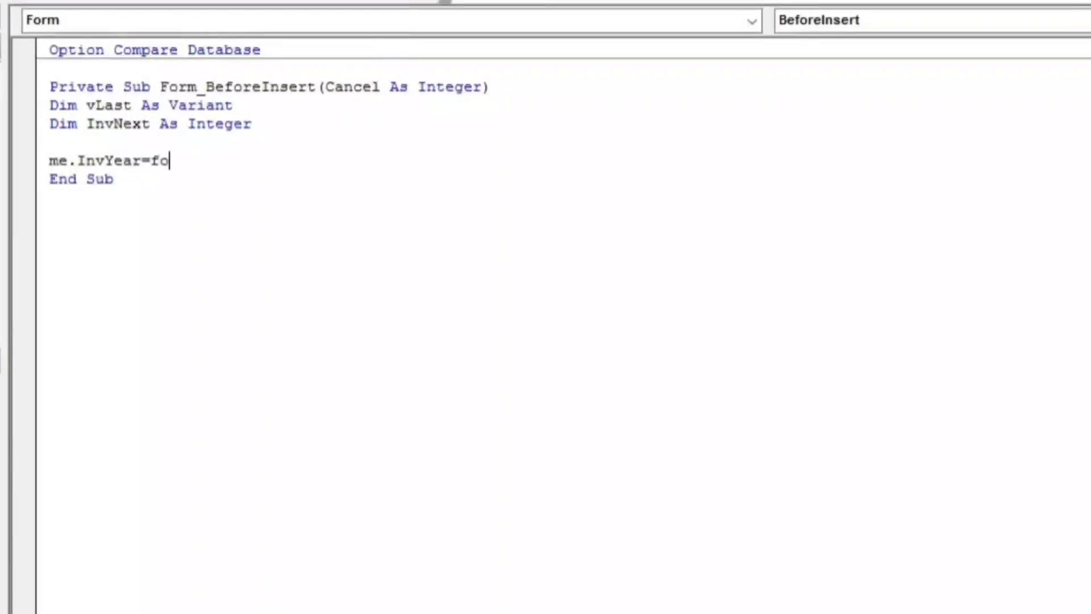
{"action": "type", "text": "rmat(dat"}
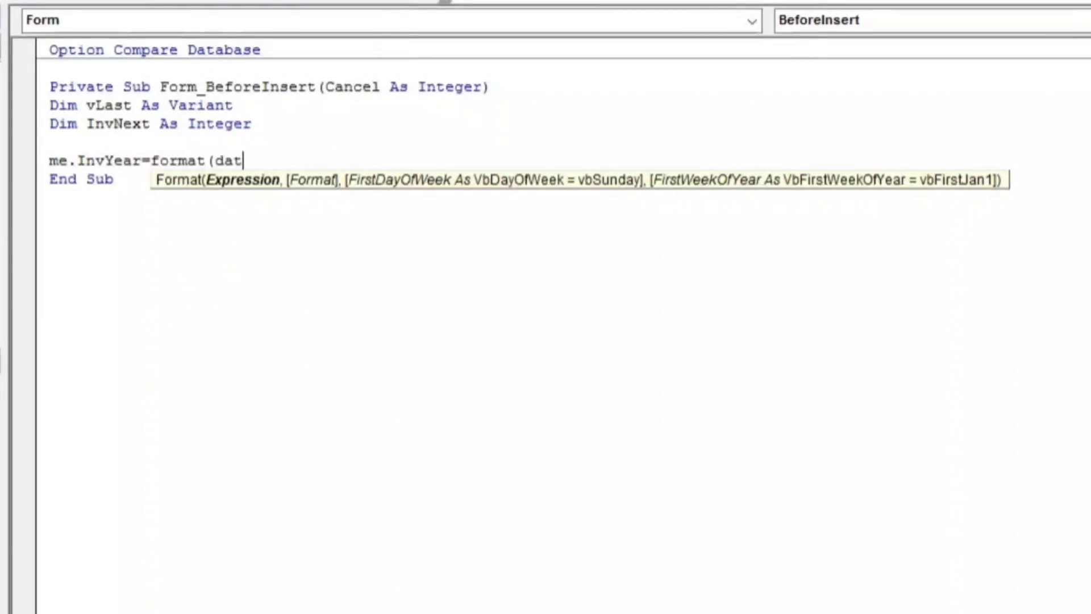
{"action": "type", "text": "e,"}
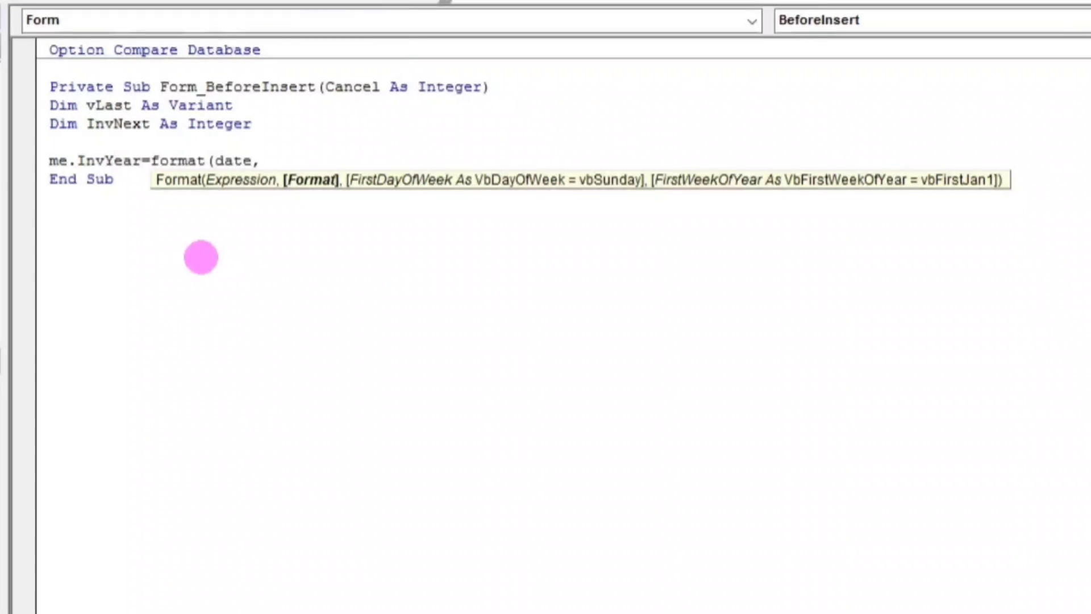
{"action": "type", "text": "\"yyyy"}
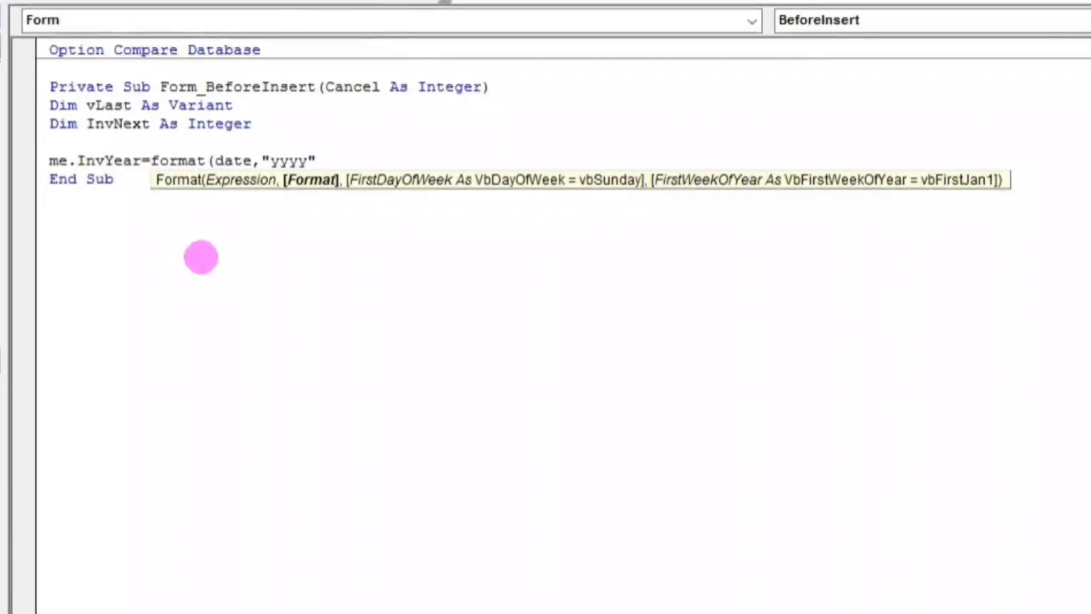
{"action": "type", "text": ")"}
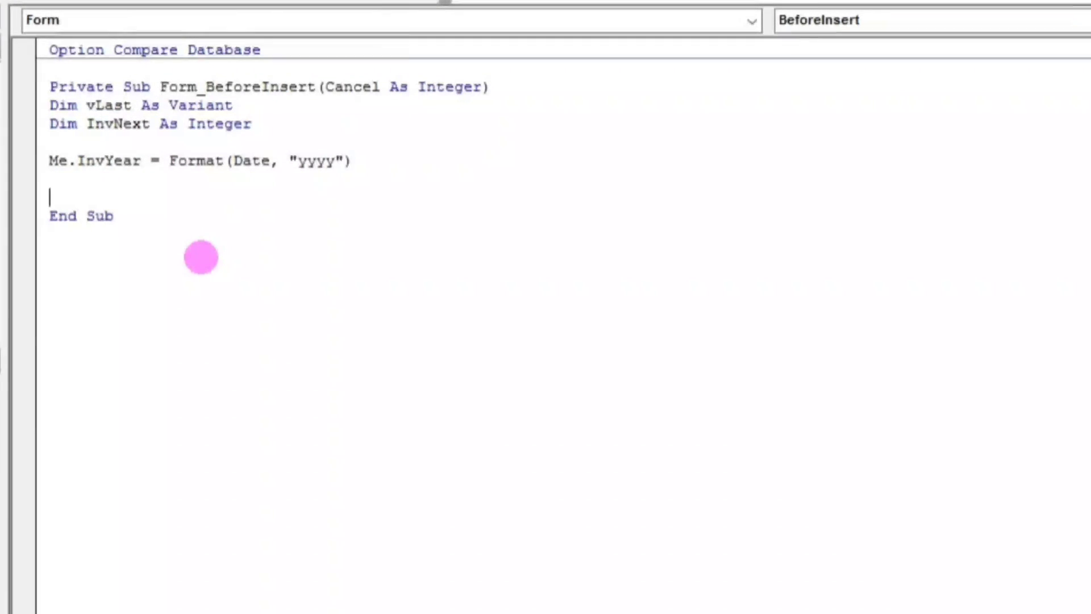
Write vLast = DMax("SeriesNumber", "Invoice", "InvYear='" & Me.InvYear.Value & "'").
{"action": "type", "text": "v"}
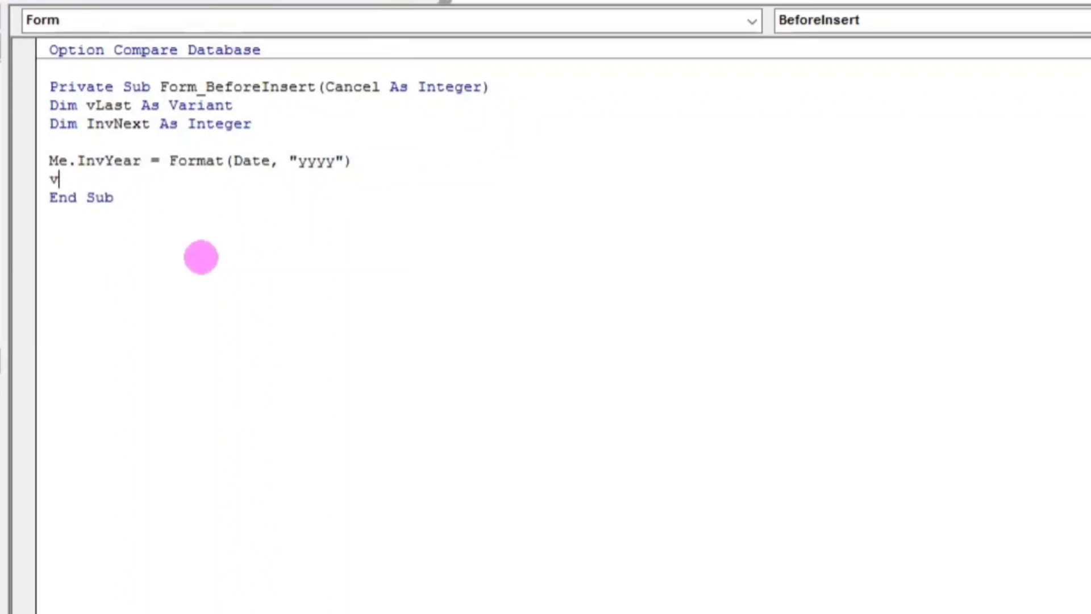
{"action": "type", "text": "last"}
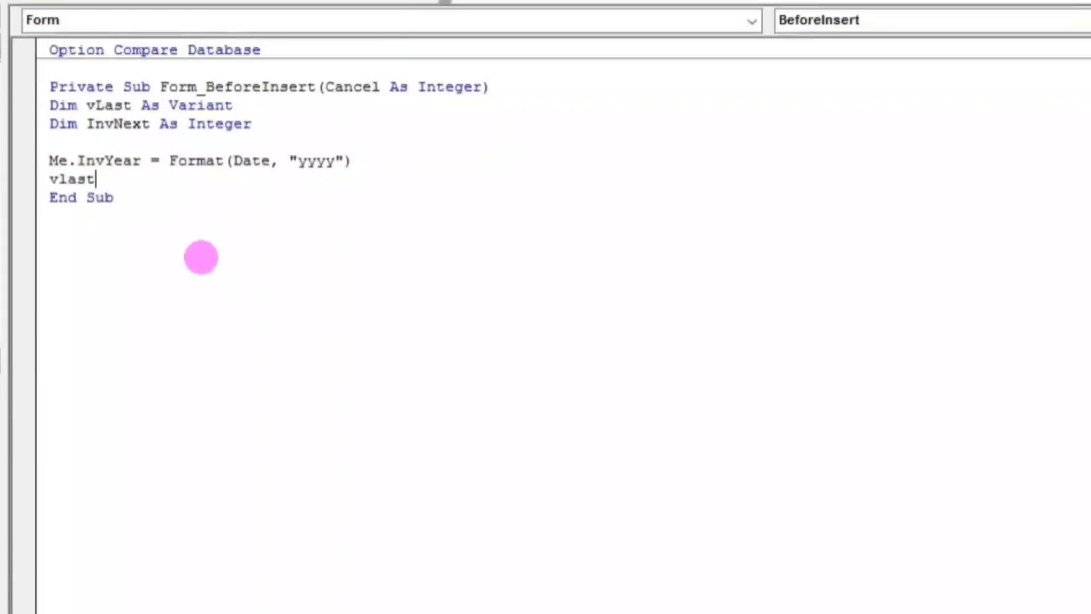
{"action": "type", "text": "="}
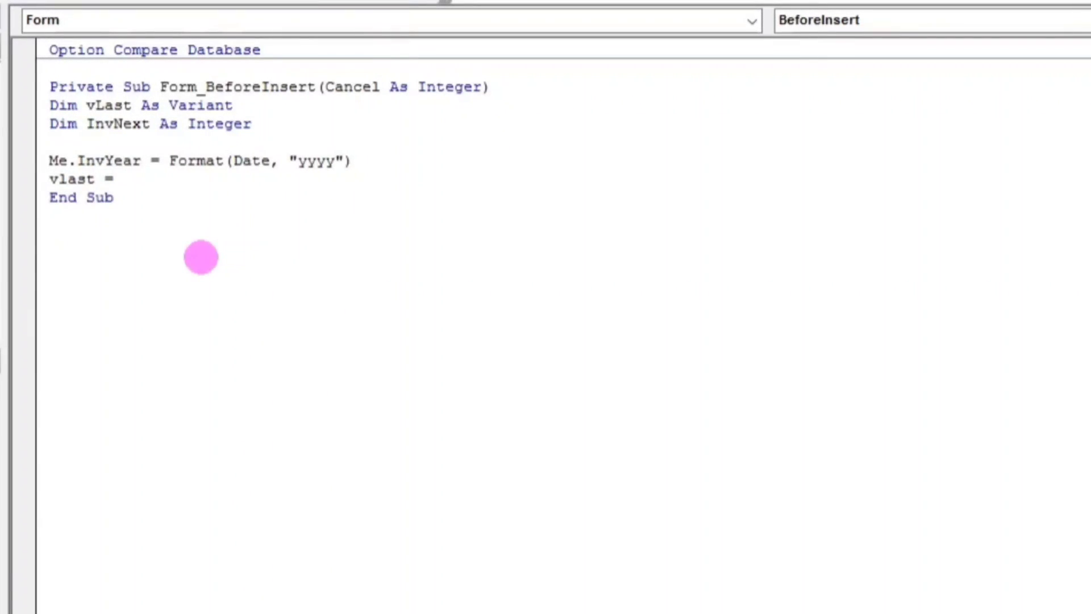
{"action": "type", "text": "D"}
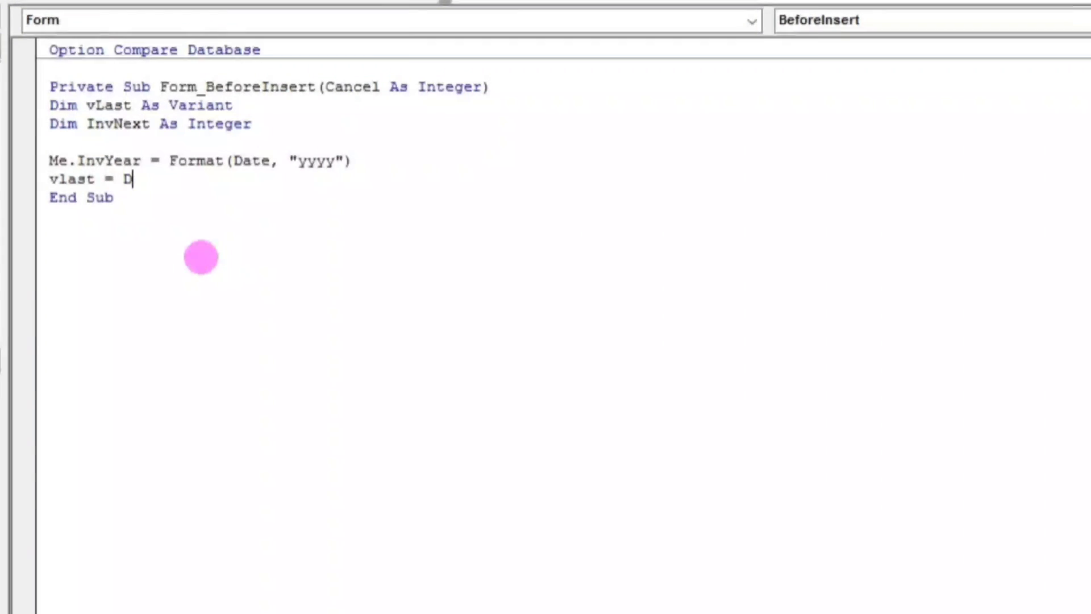
{"action": "type", "text": "ma"}
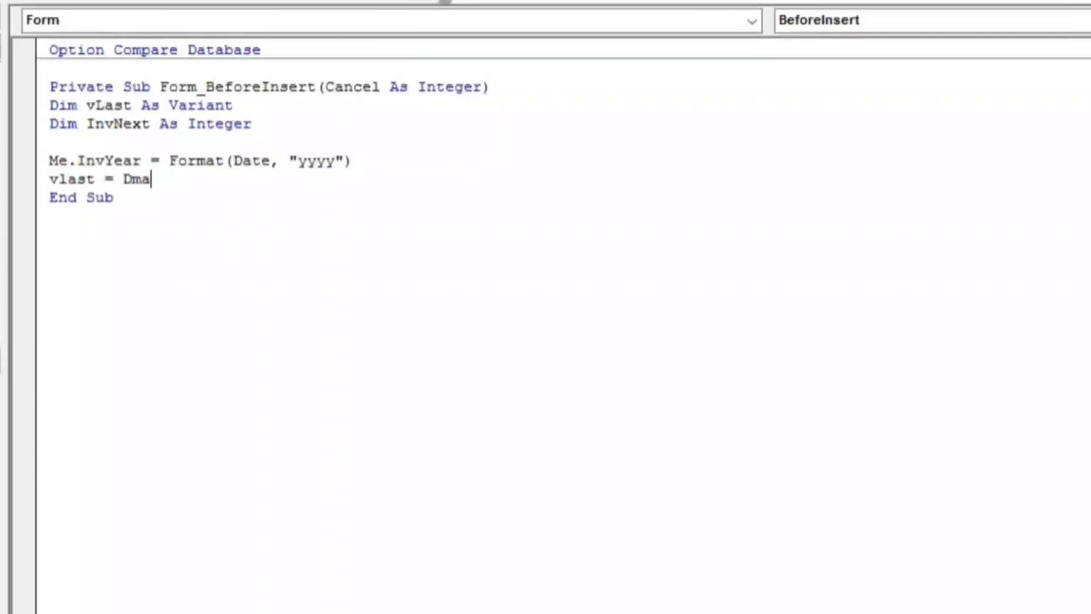
{"action": "type", "text": "x"}
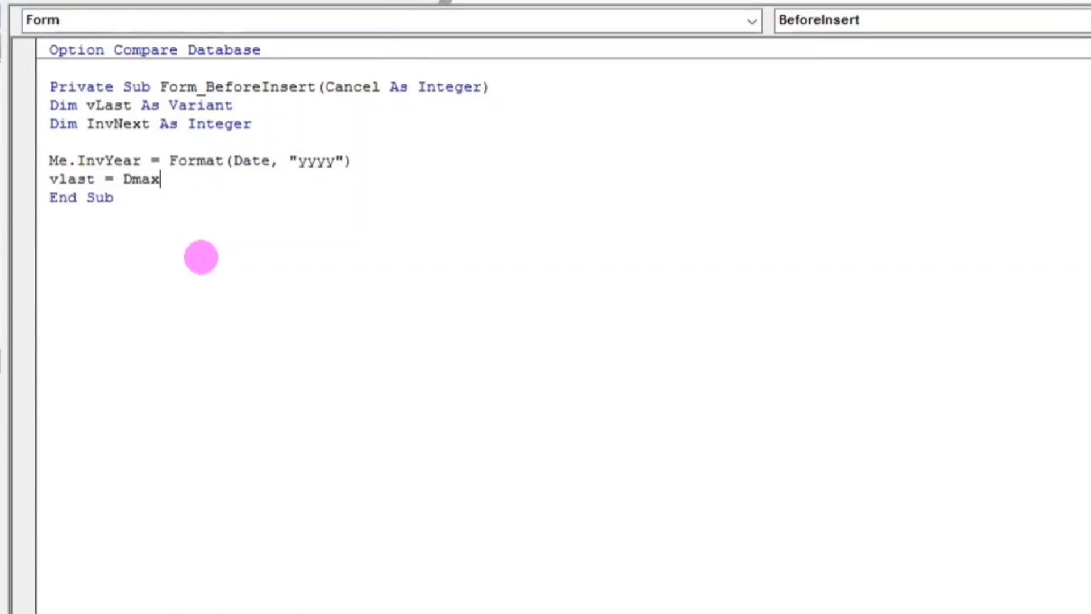
{"action": "type", "text": "("}
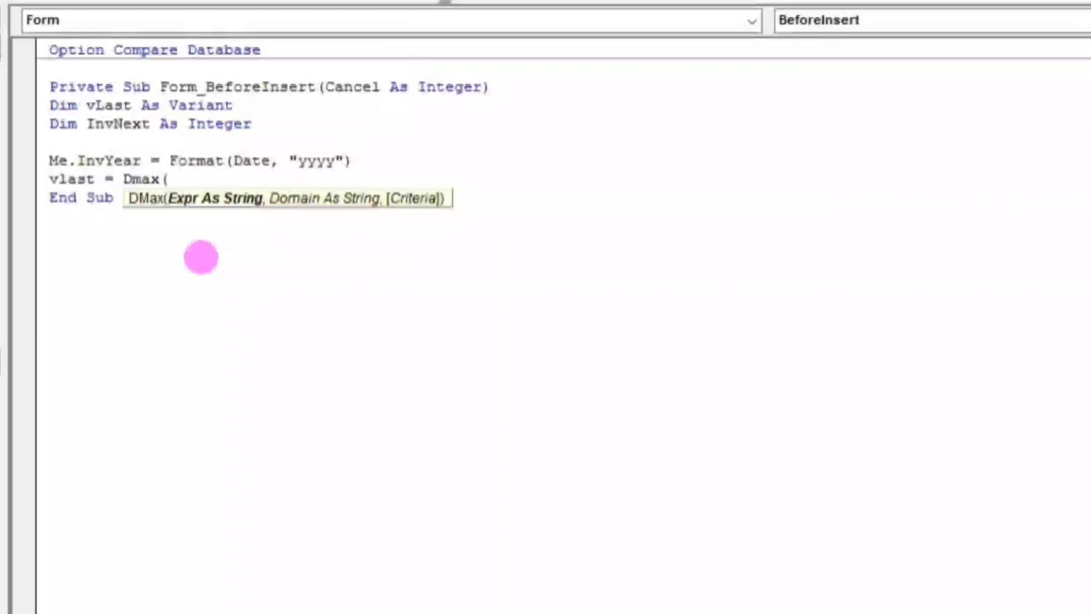
{"action": "type", "text": "Ser"}
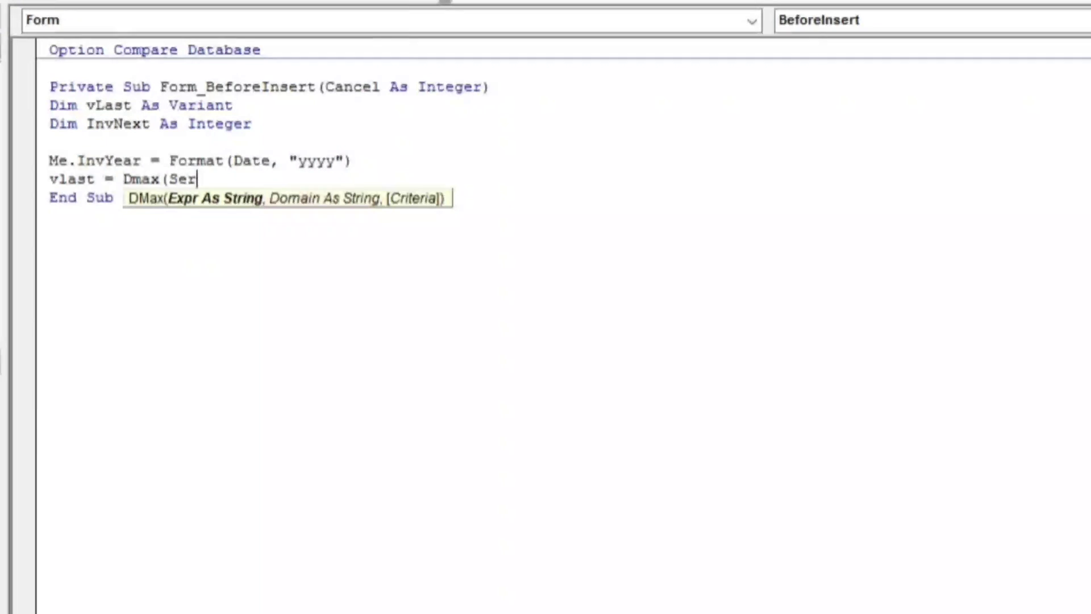
{"action": "type", "text": "iesNumber\",\""}
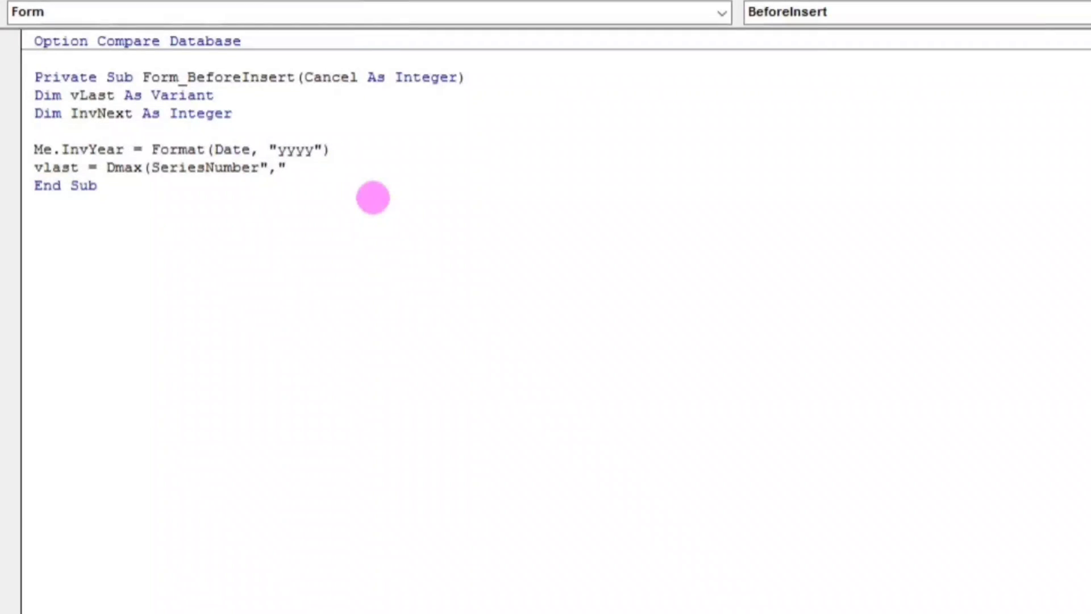
{"action": "mouse_move", "coordinate": [194, 201]}
{"action": "type", "text": "\""}
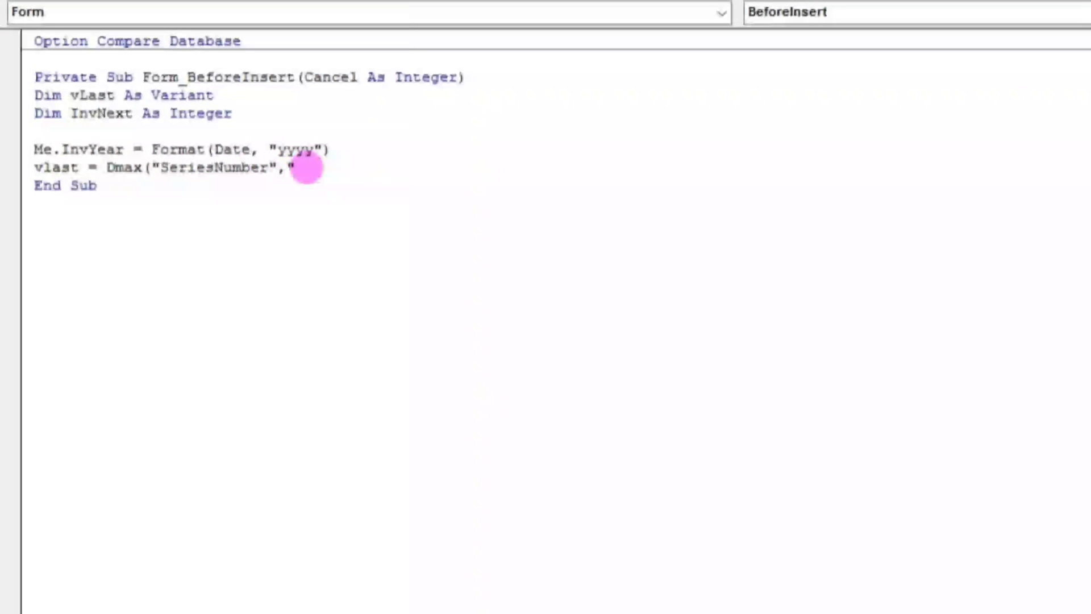
{"action": "type", "text": "Invoice"}
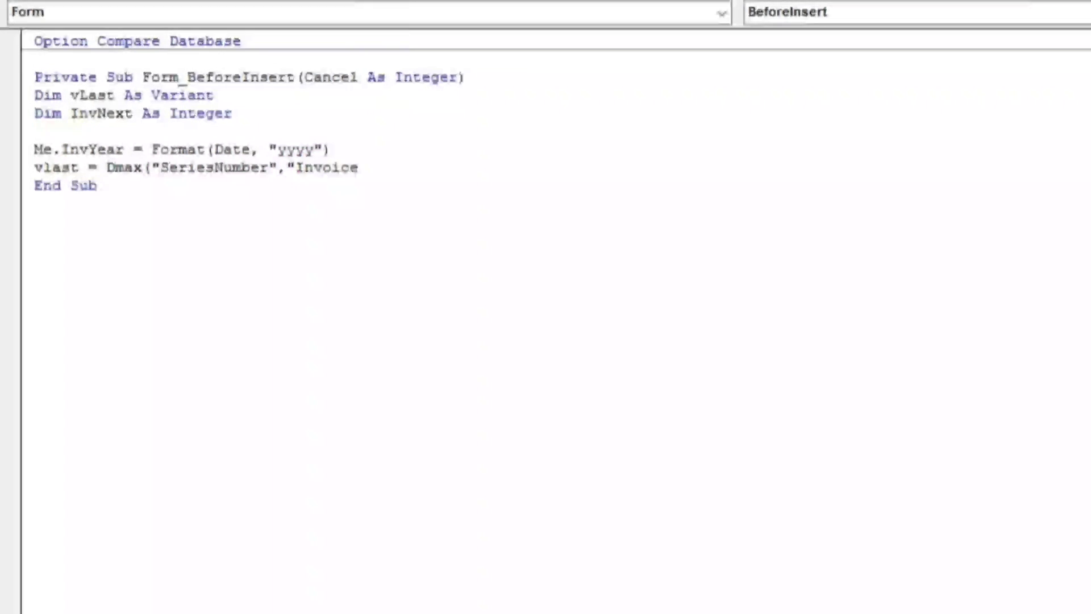
{"action": "type", "text": ","}
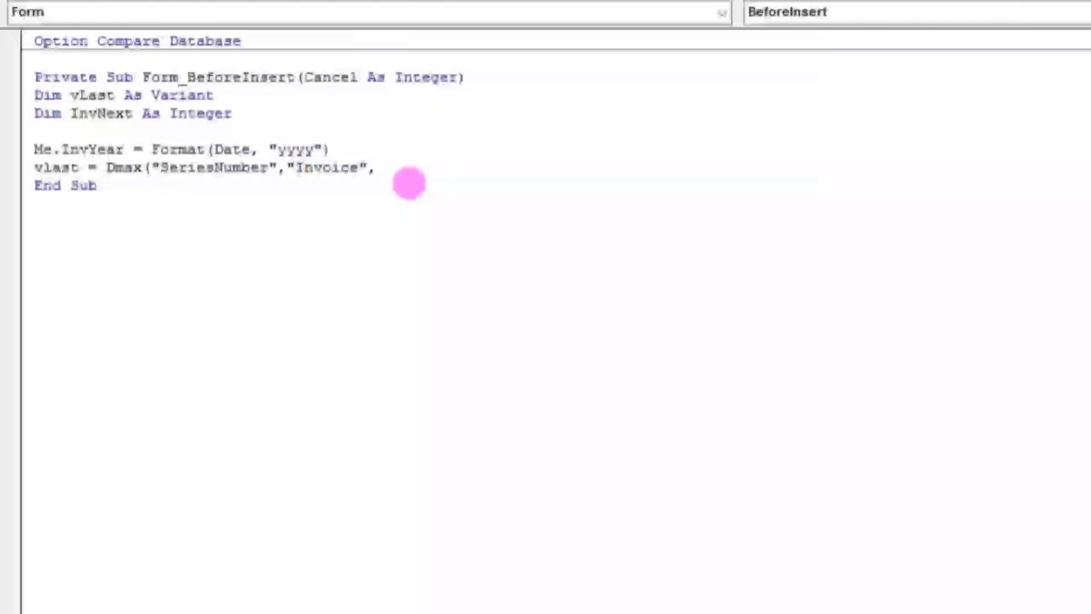
{"action": "type", "text": "\"Inv"}
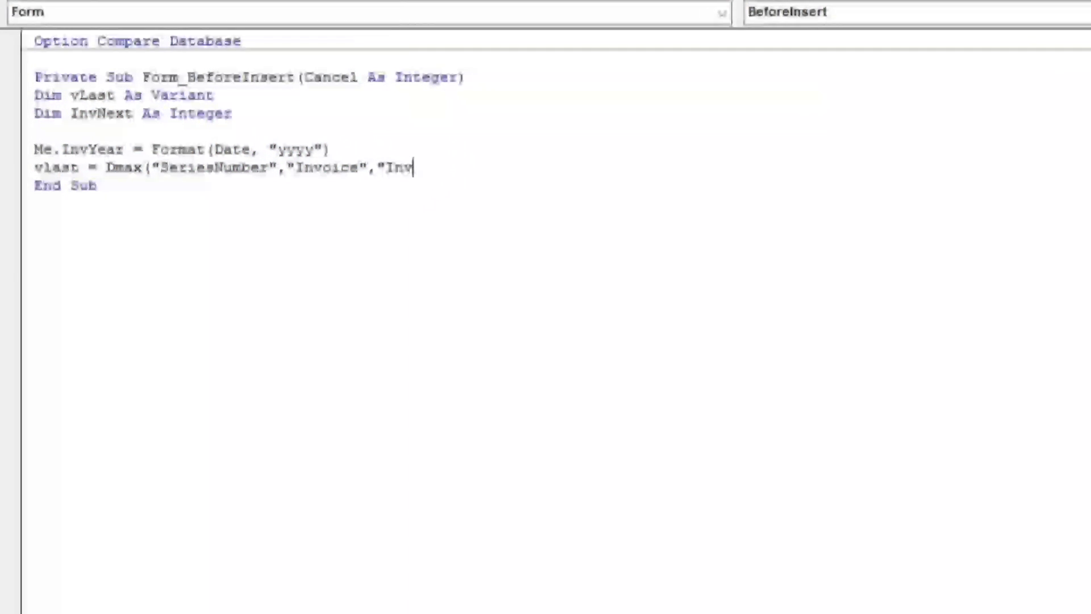
{"action": "type", "text": "Year='\" &"}
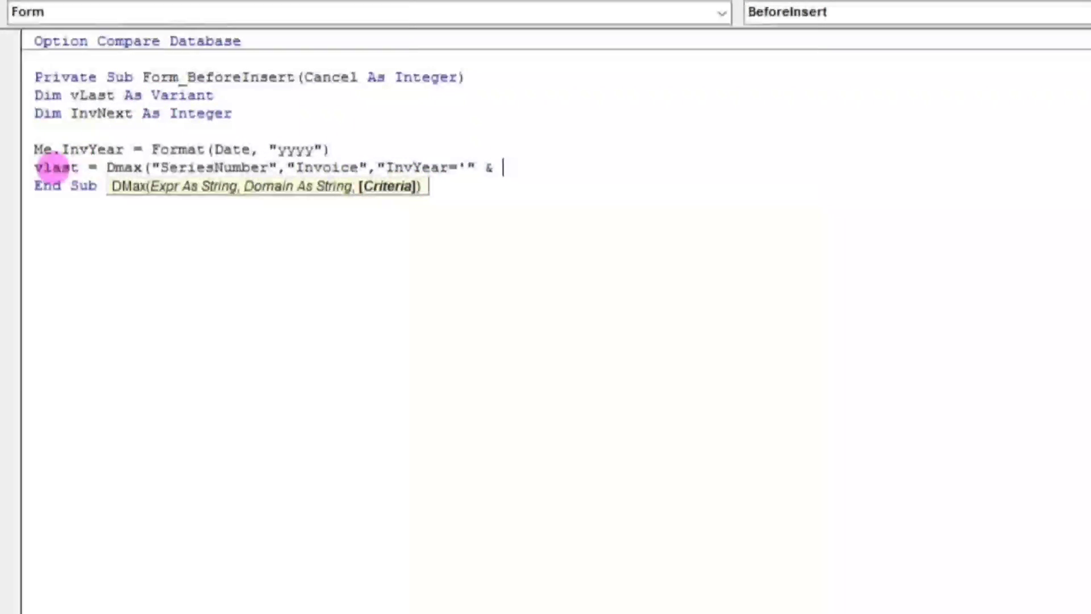
{"action": "type", "text": "me.inv"}
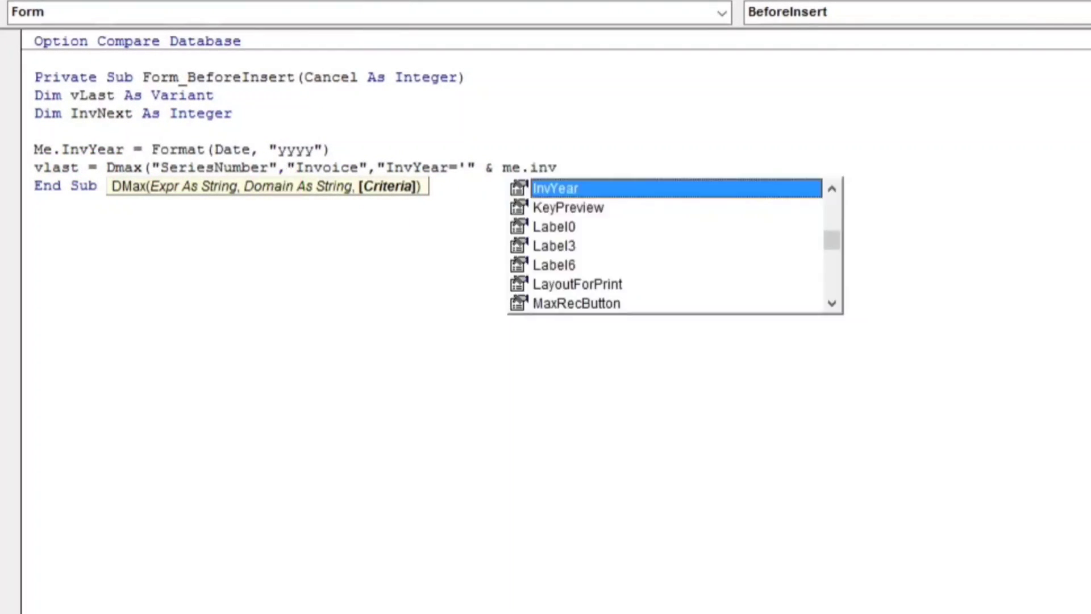
{"action": "type", "text": "Year.value & \"'\")"}
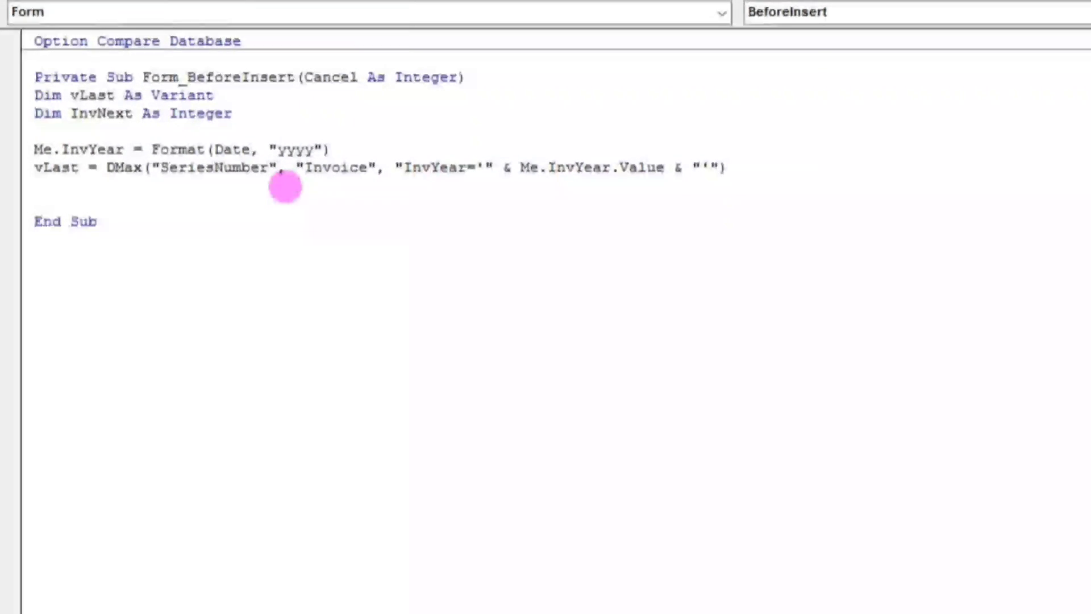
Write If IsNull(vLast) Then InvNext = 1 for the year's first invoice.
{"action": "type", "text": "if"}
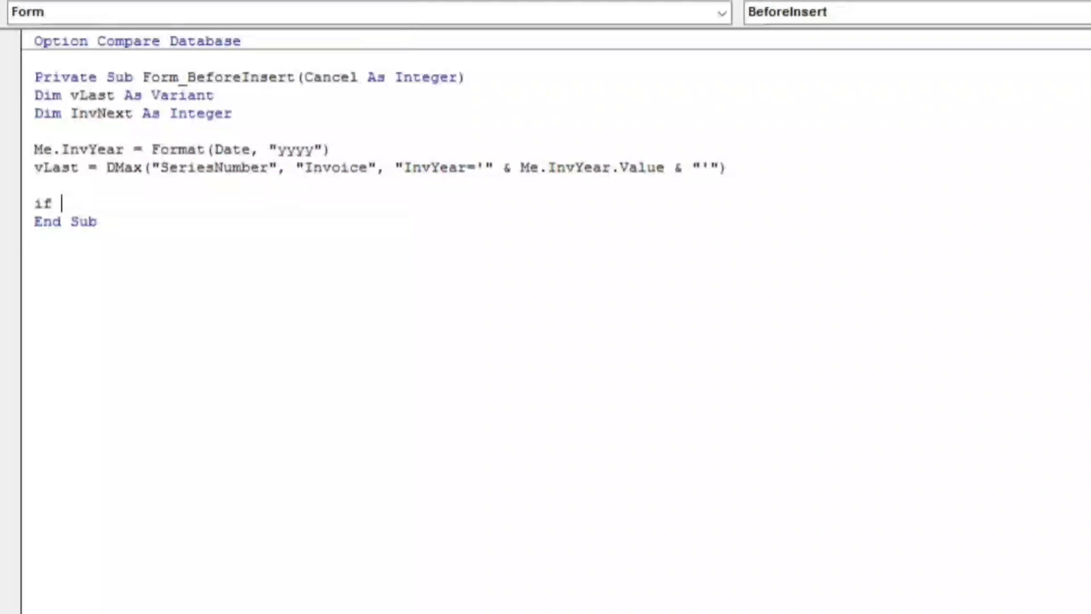
{"action": "type", "text": "isnull"}
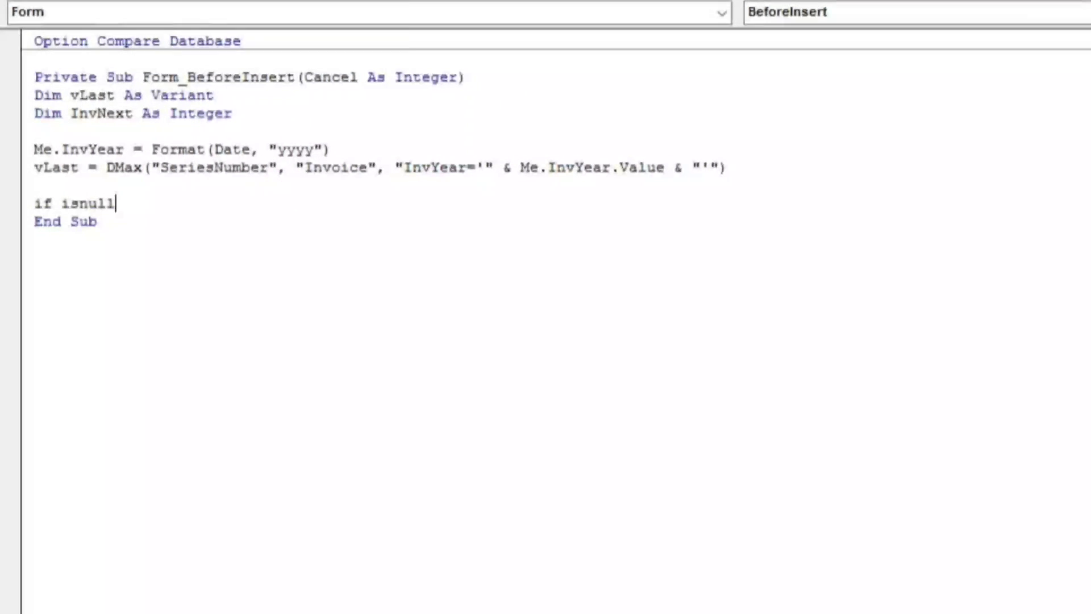
{"action": "type", "text": "("}
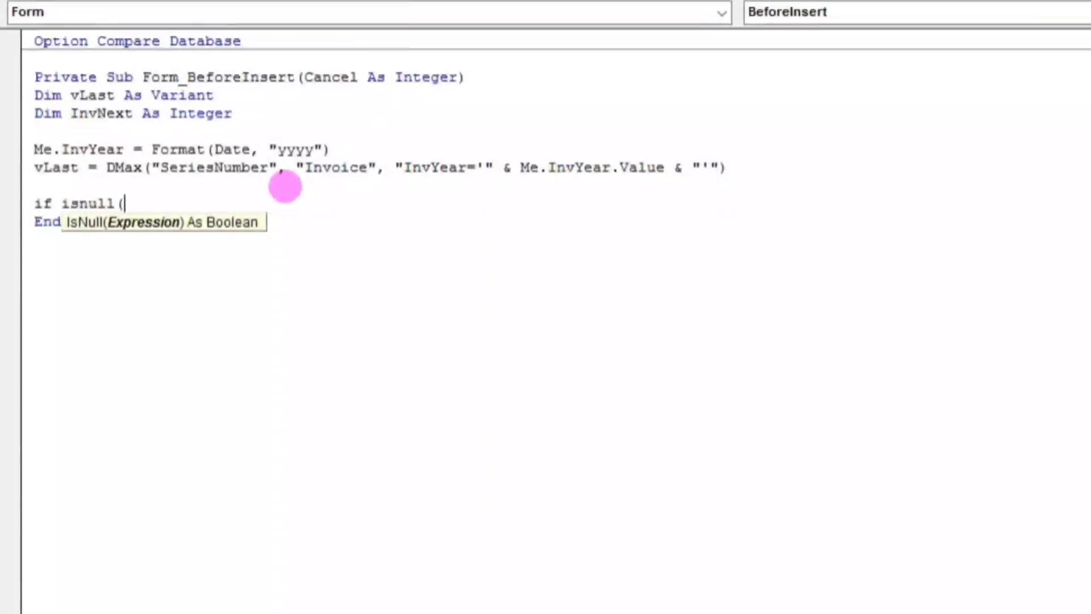
{"action": "type", "text": "vLa"}
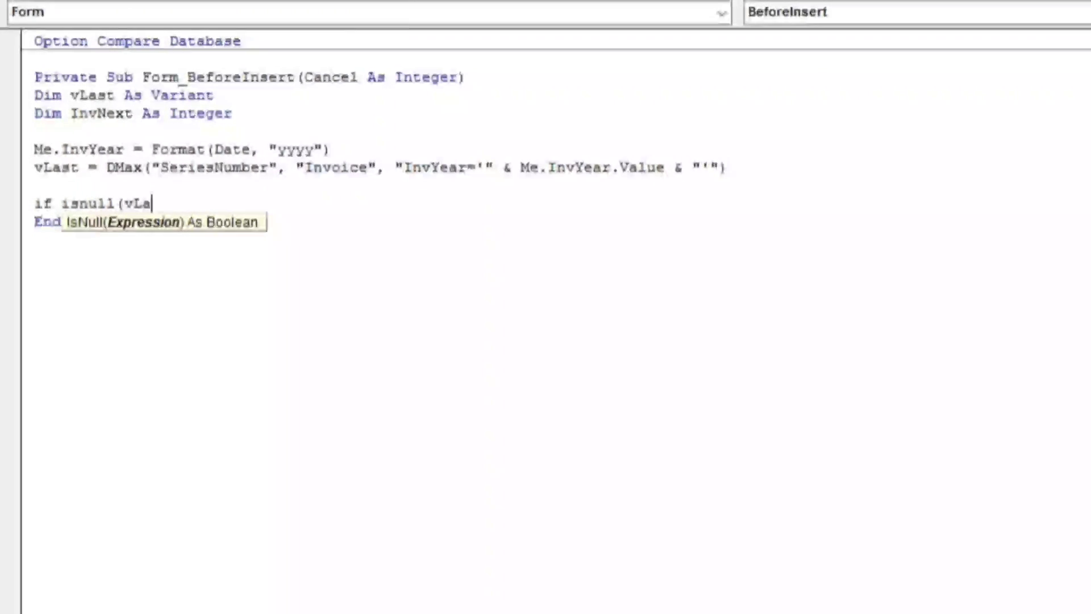
{"action": "type", "text": "st) Then"}
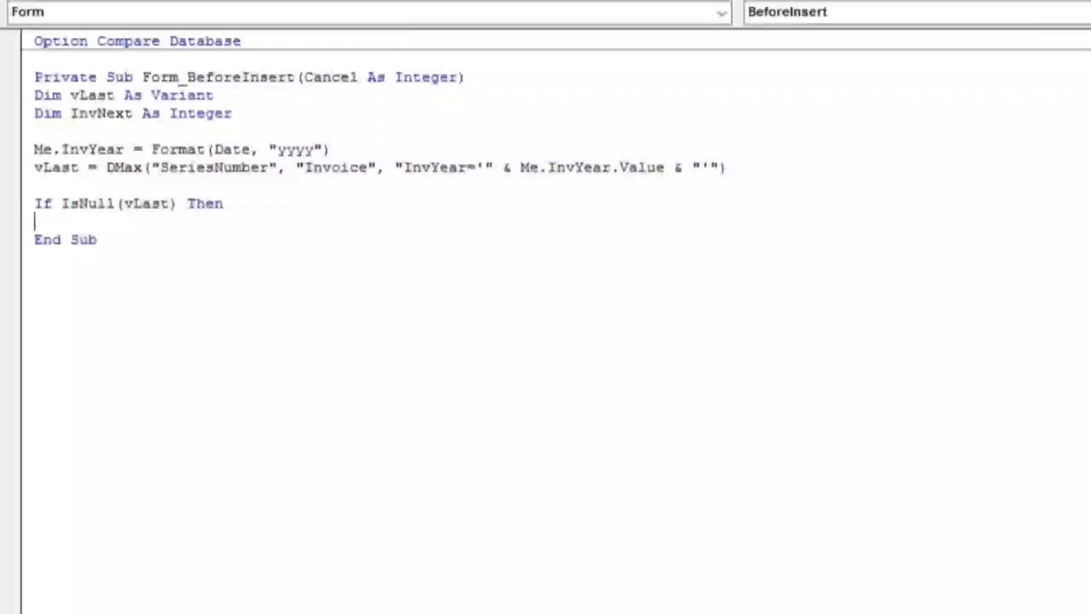
{"action": "type", "text": "InvNe"}
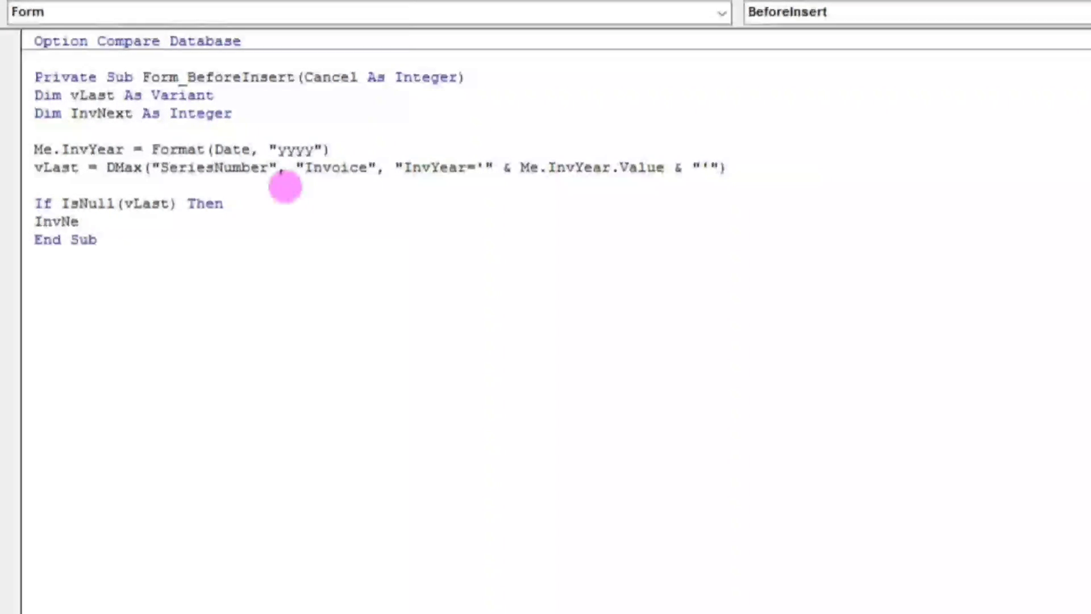
{"action": "type", "text": "xt"}
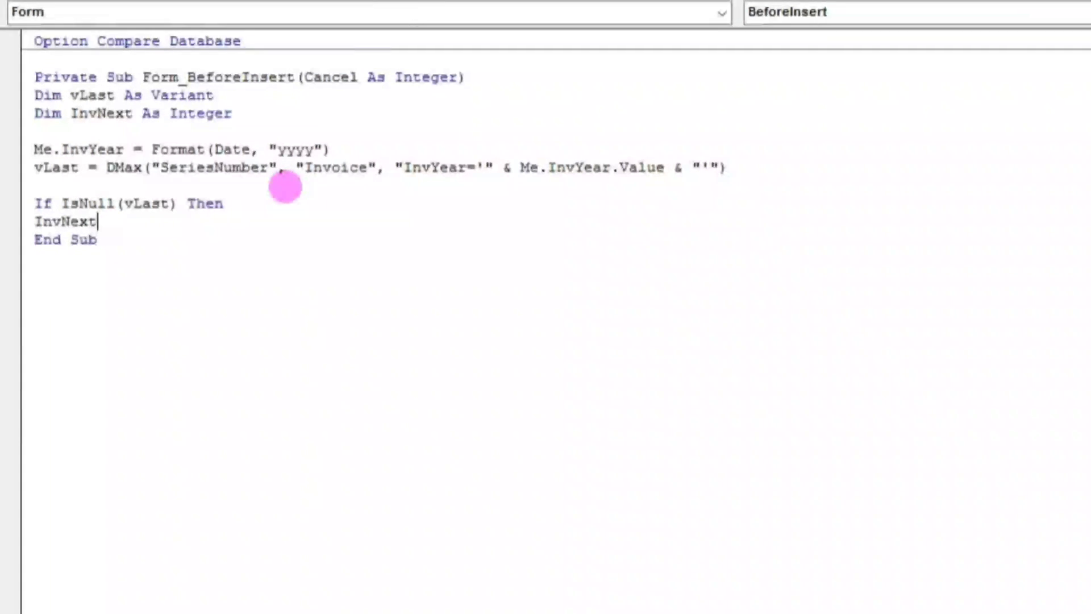
{"action": "type", "text": "=1"}
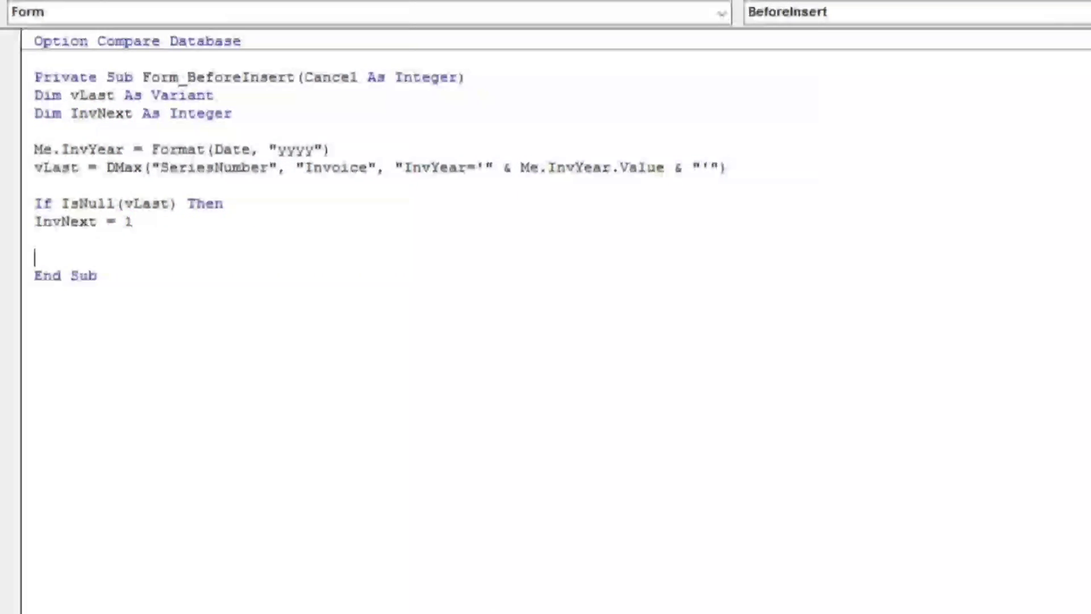
Add Else InvNext = vLast + 1 and End If.
{"action": "type", "text": "Else"}
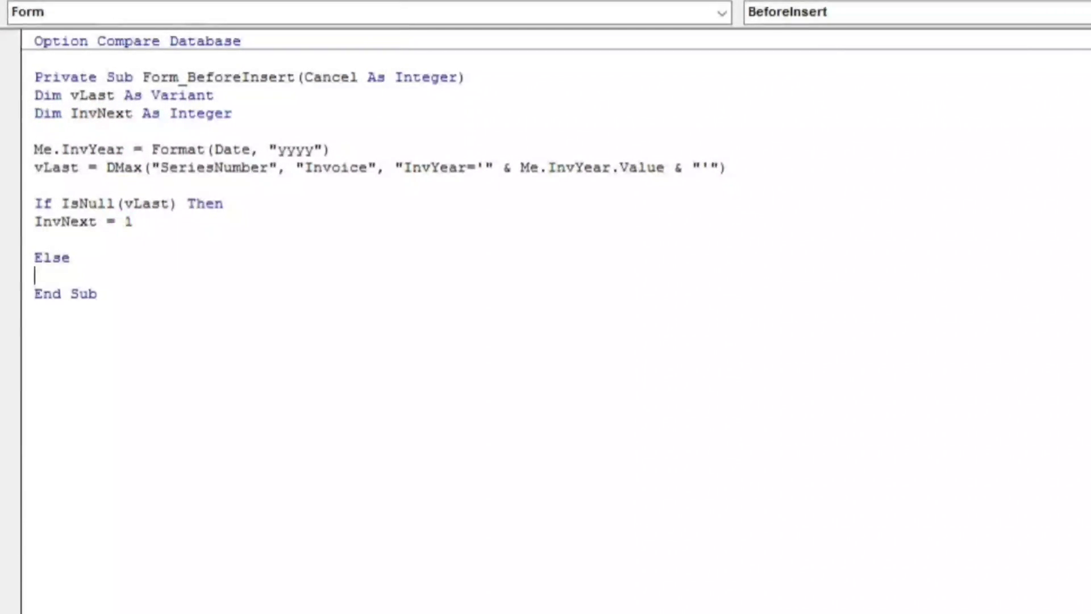
{"action": "type", "text": "Inv"}
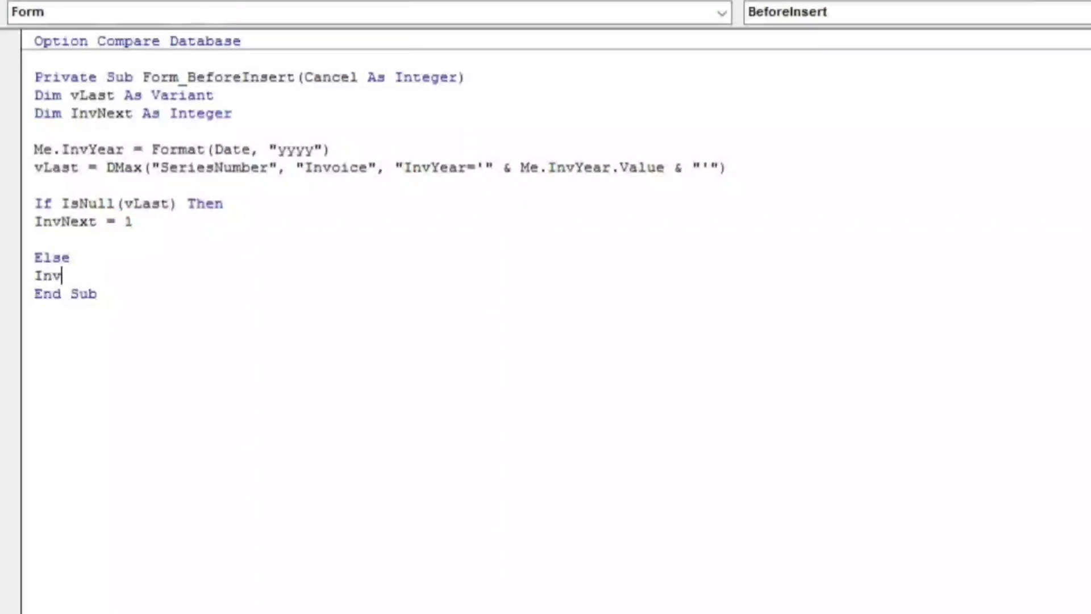
{"action": "type", "text": "Ne"}
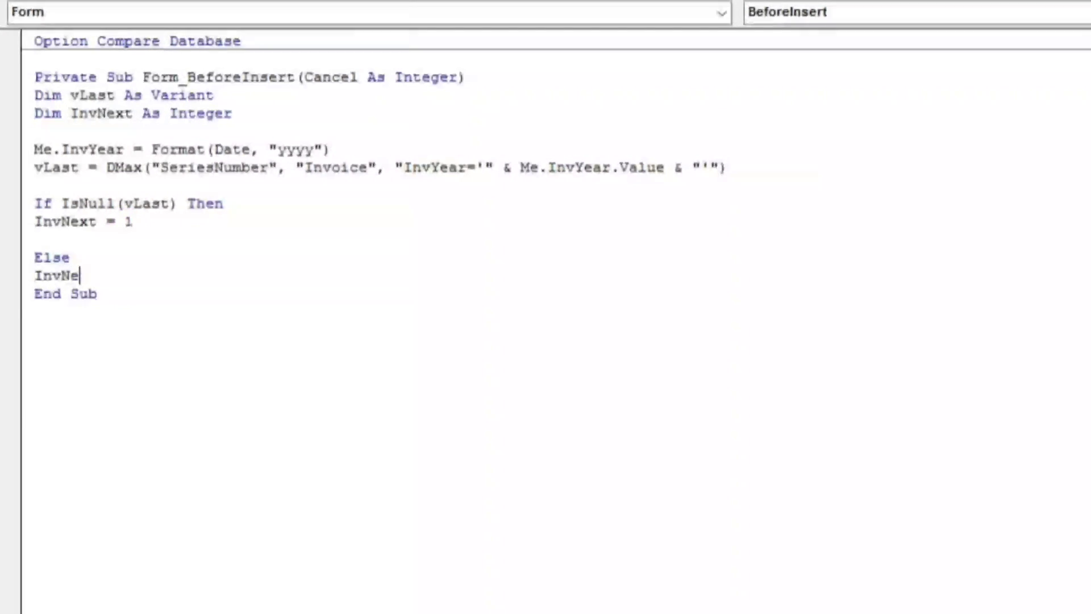
{"action": "type", "text": "xt"}
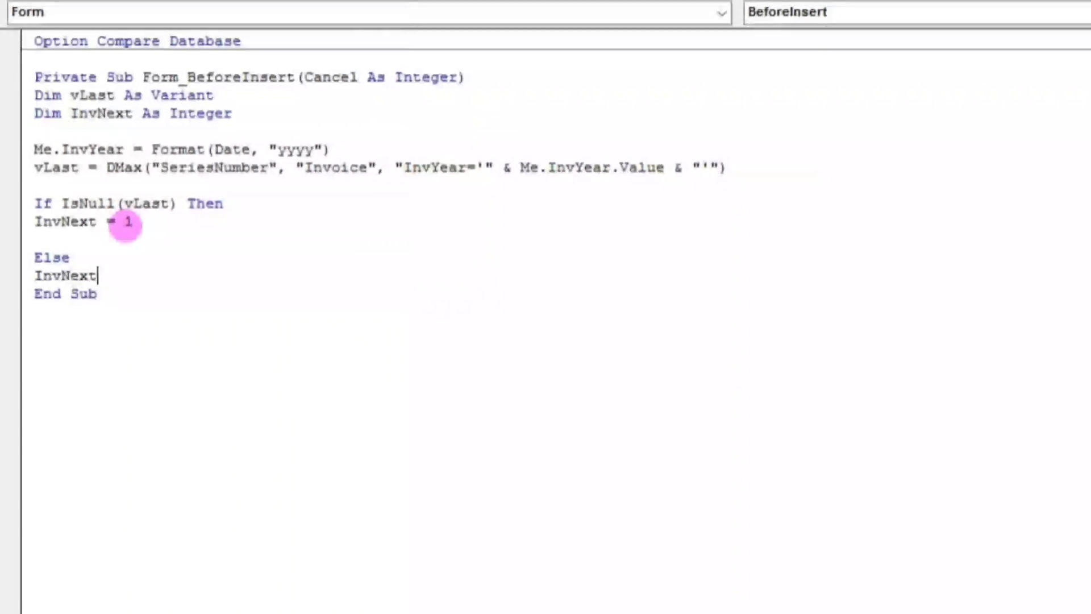
{"action": "type", "text": "=vLa"}
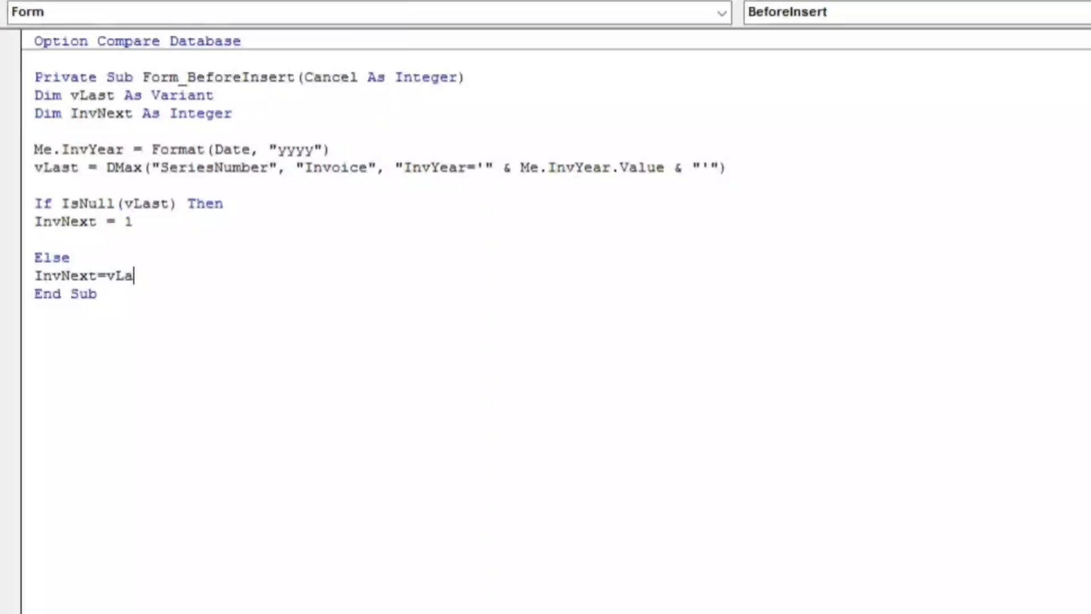
{"action": "type", "text": "st"}
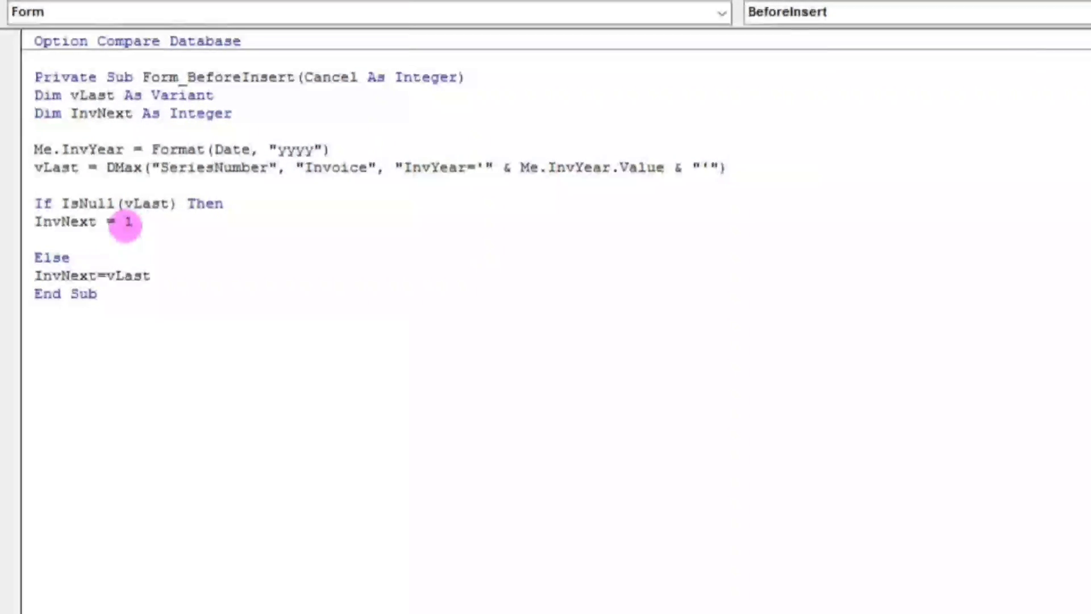
{"action": "type", "text": "+"}
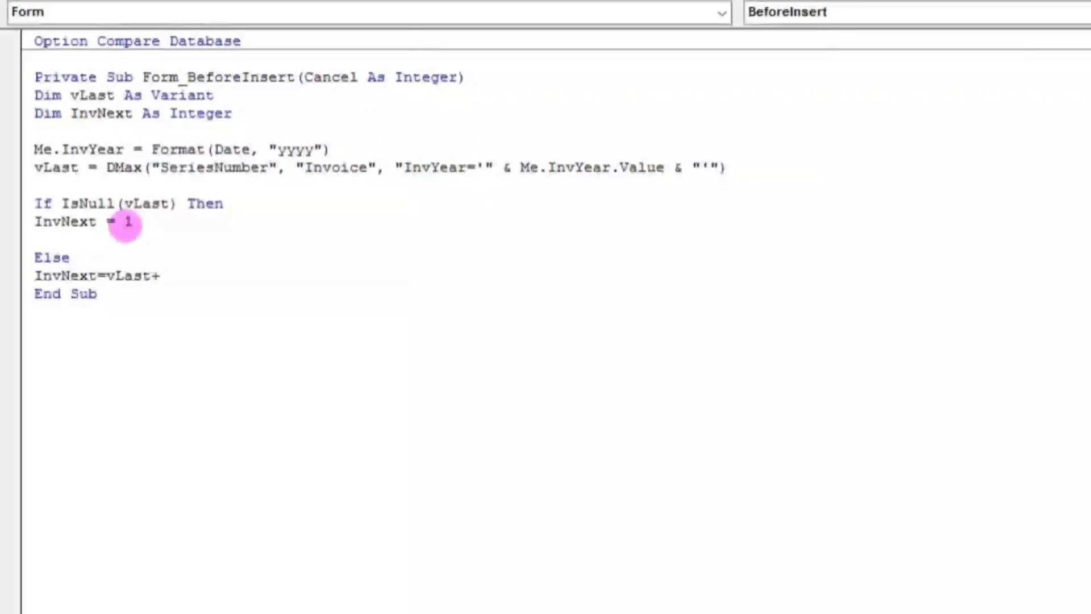
{"action": "type", "text": "1"}
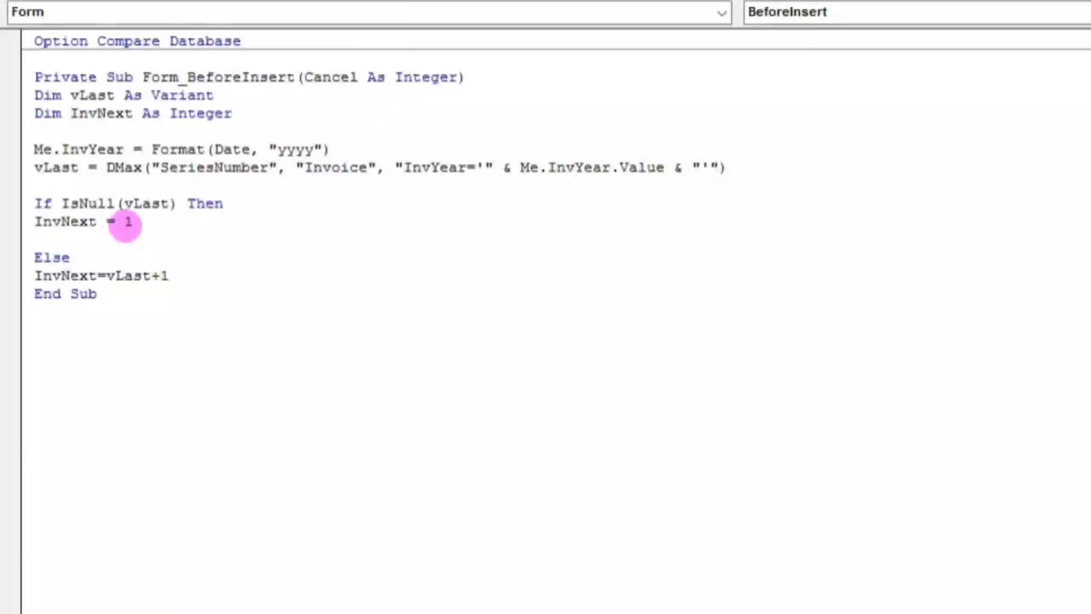
{"action": "type", "text": "end"}
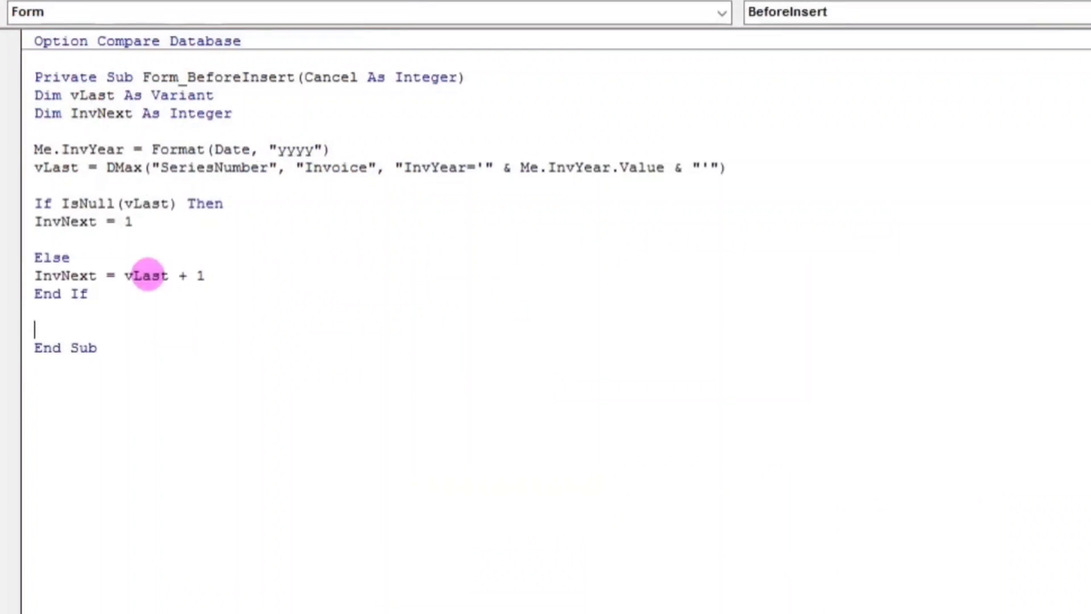
Assign Me.SeriesNumber = InvNext before End Sub.
{"action": "type", "text": "me."}
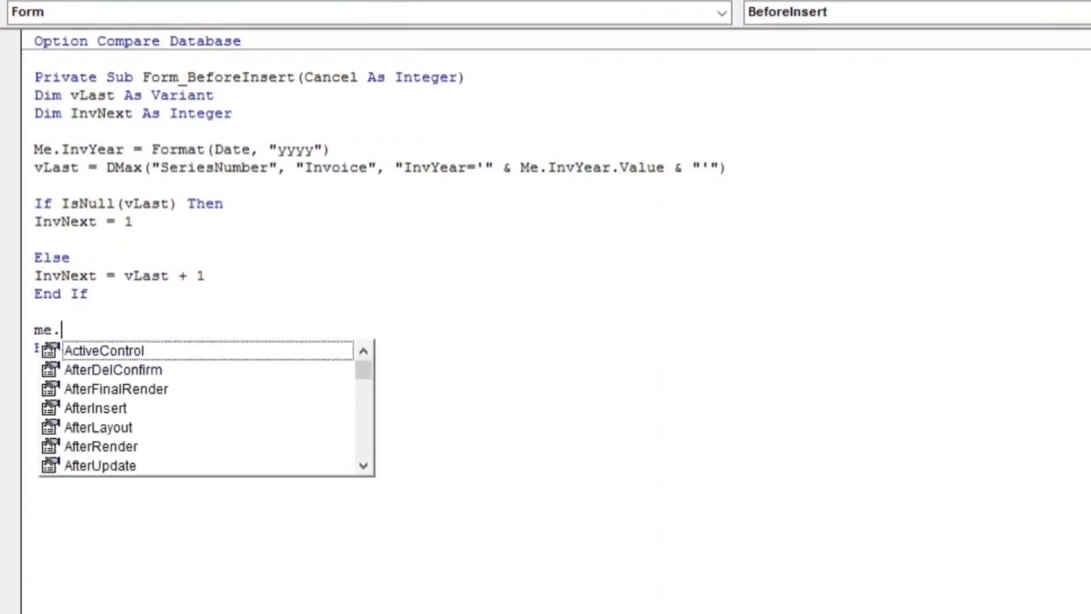
{"action": "type", "text": "SeriesNumber"}
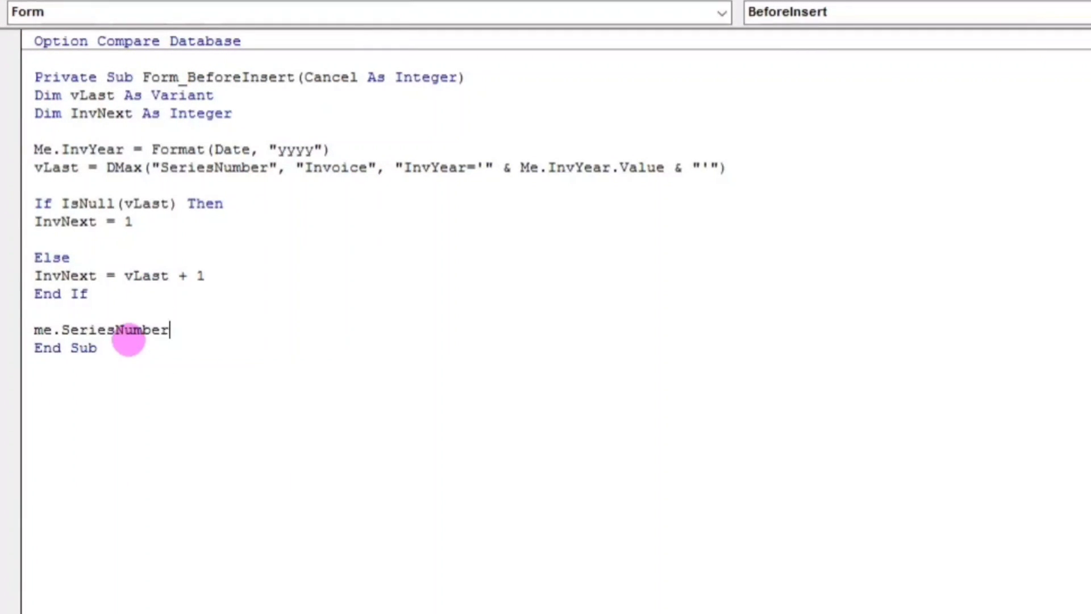
{"action": "type", "text": "=I"}
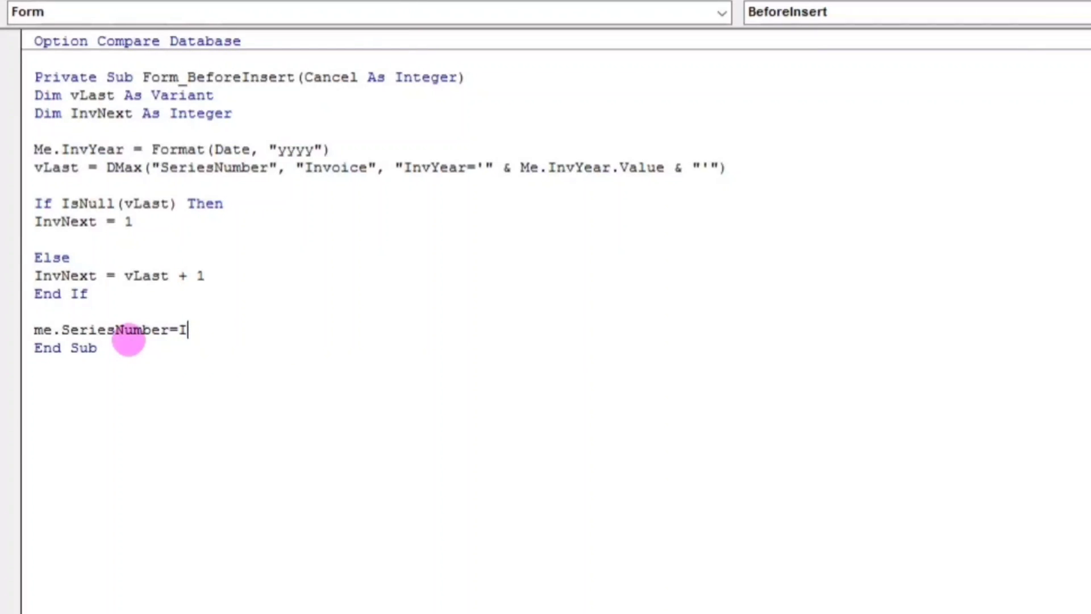
{"action": "type", "text": "nv"}
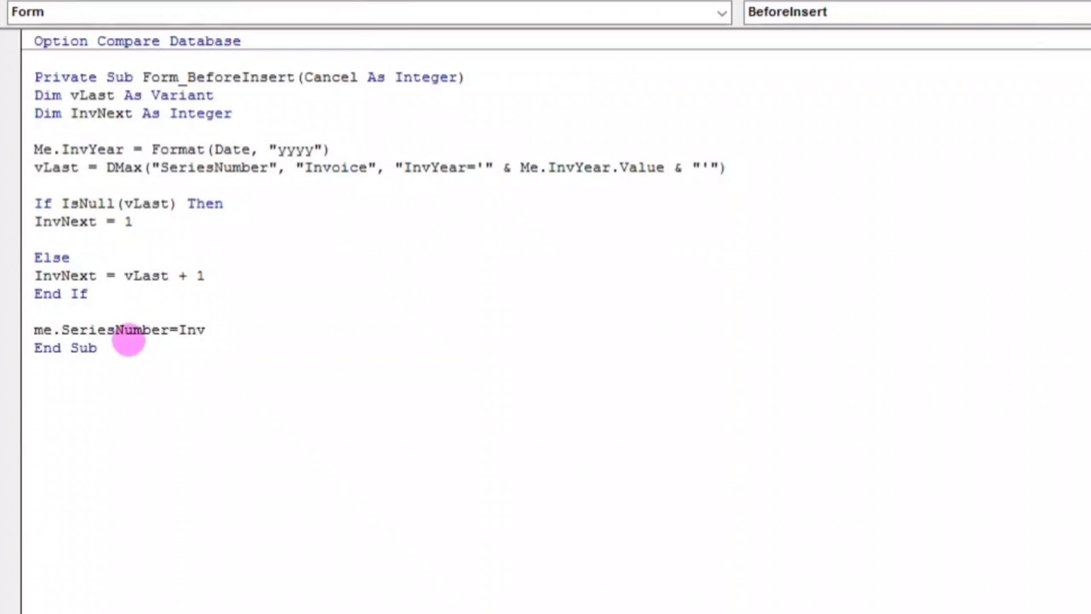
{"action": "type", "text": "Next"}
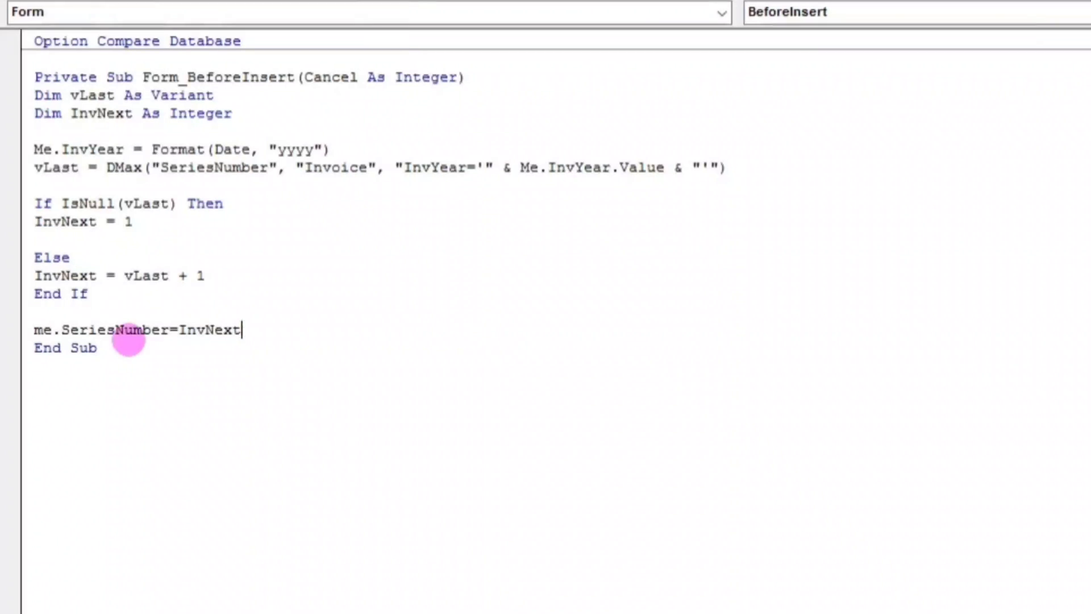
In Form View enter invoices sabon and close up, auto-numbered 1 and 2 for 2022.
{"action": "key", "text": "Enter"}
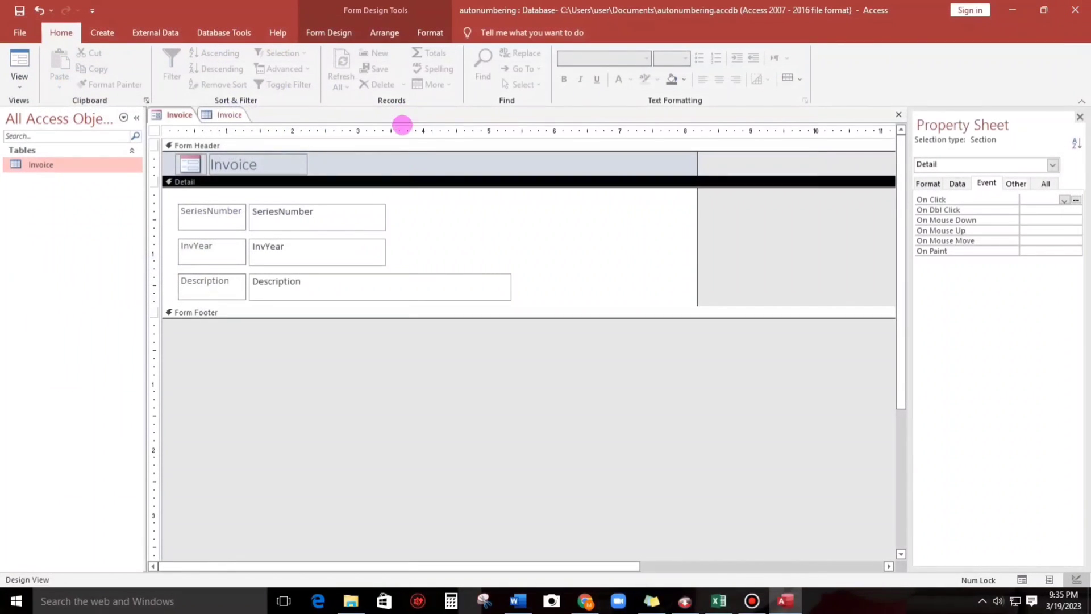
{"action": "left_click", "coordinate": [20, 67]}
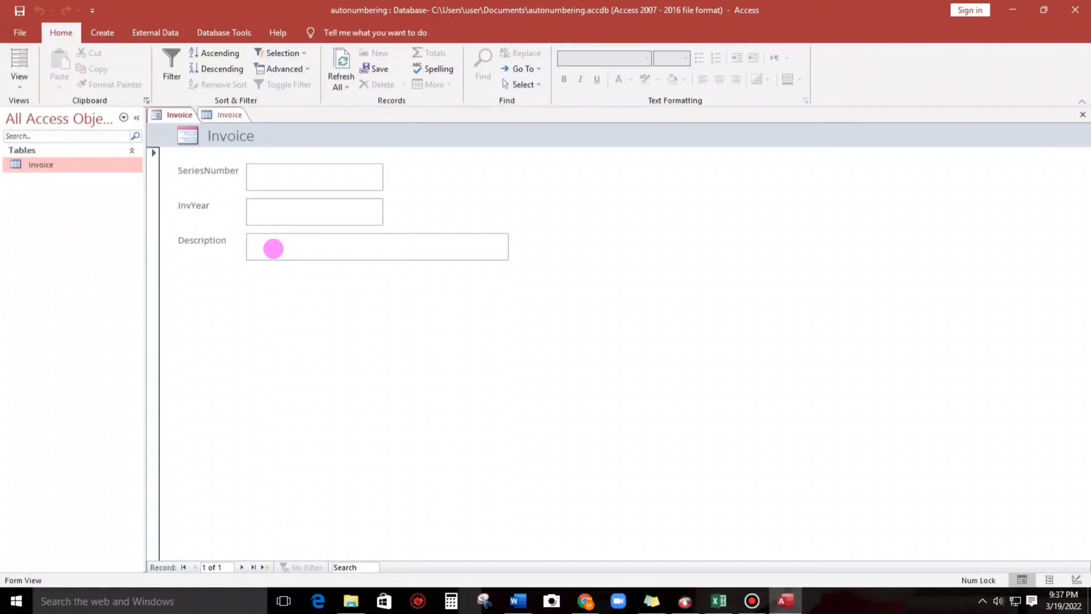
{"action": "type", "text": "sabon"}
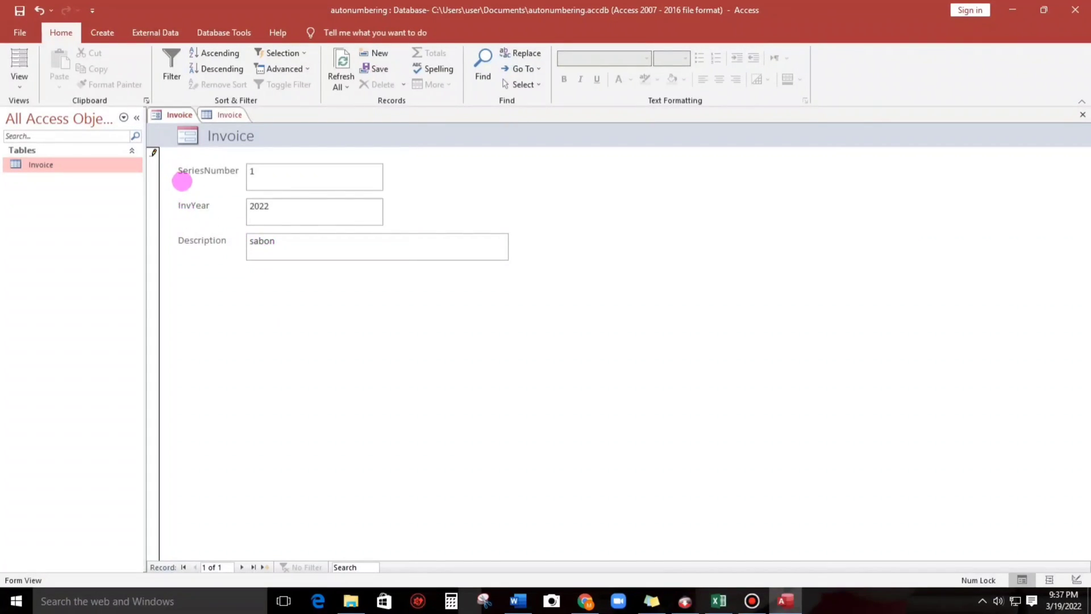
{"action": "mouse_move", "coordinate": [177, 210]}
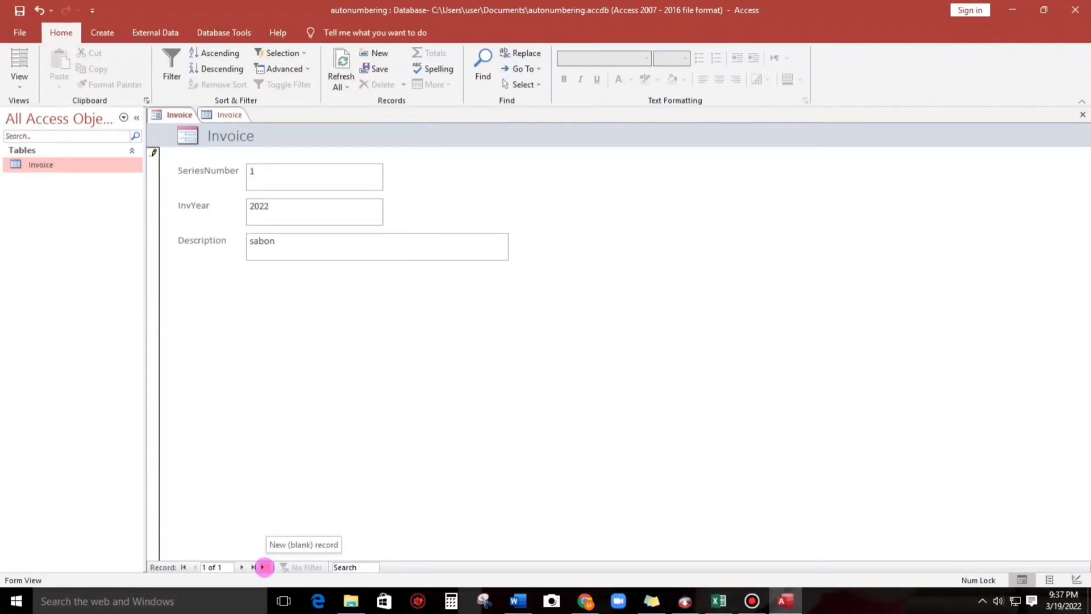
{"action": "left_click", "coordinate": [264, 566]}
{"action": "type", "text": "close"}
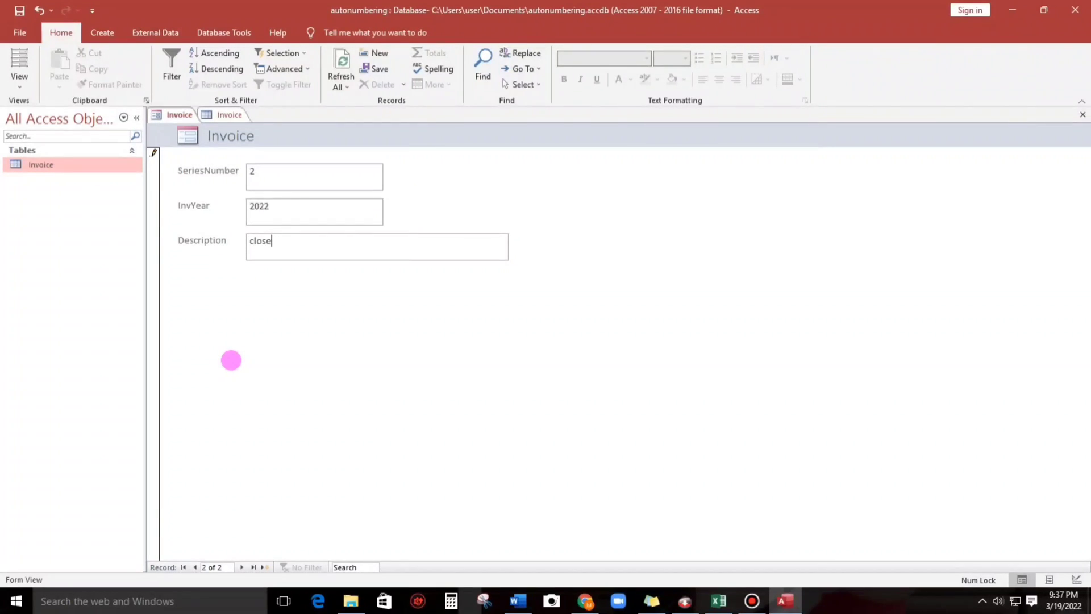
{"action": "type", "text": "up"}
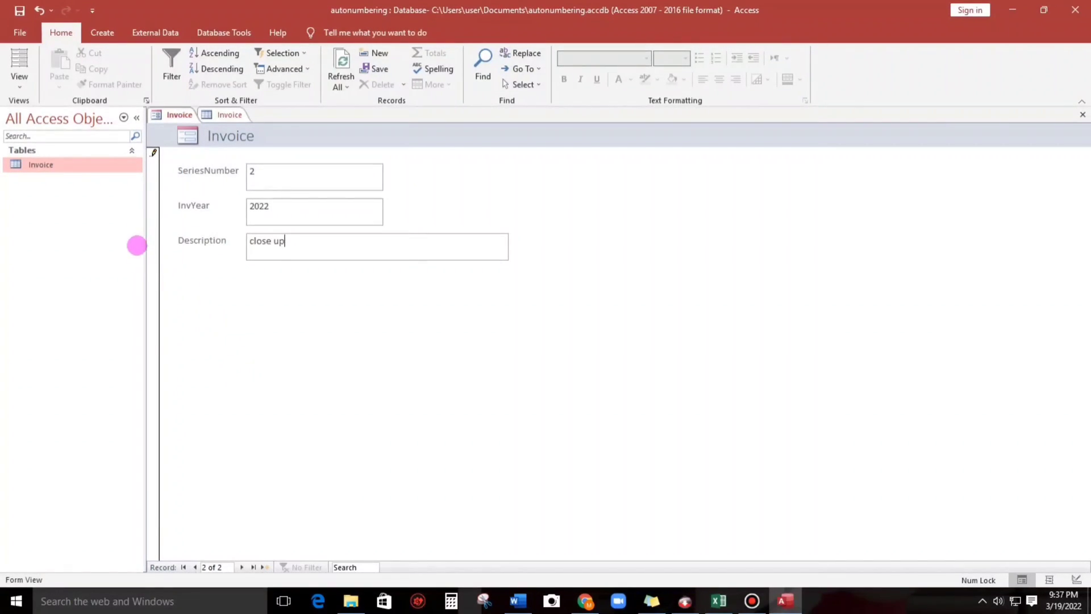
{"action": "mouse_move", "coordinate": [215, 178]}
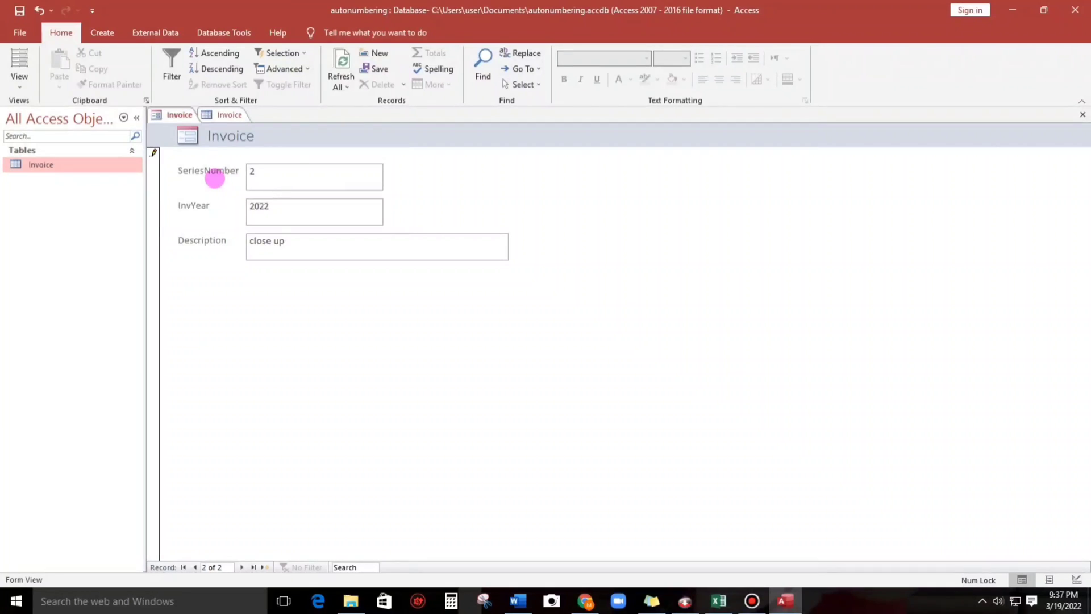
{"action": "mouse_move", "coordinate": [218, 211]}
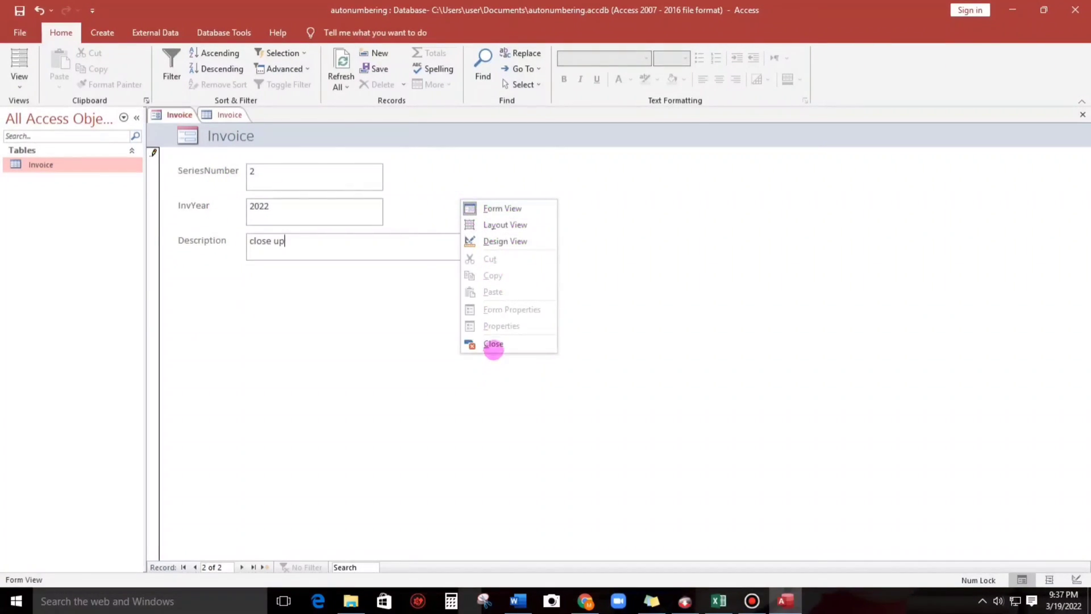
Save the form as Invoice, add Short Text field InvoiceNumber to the table, and reopen the form.
{"action": "left_click", "coordinate": [492, 343]}
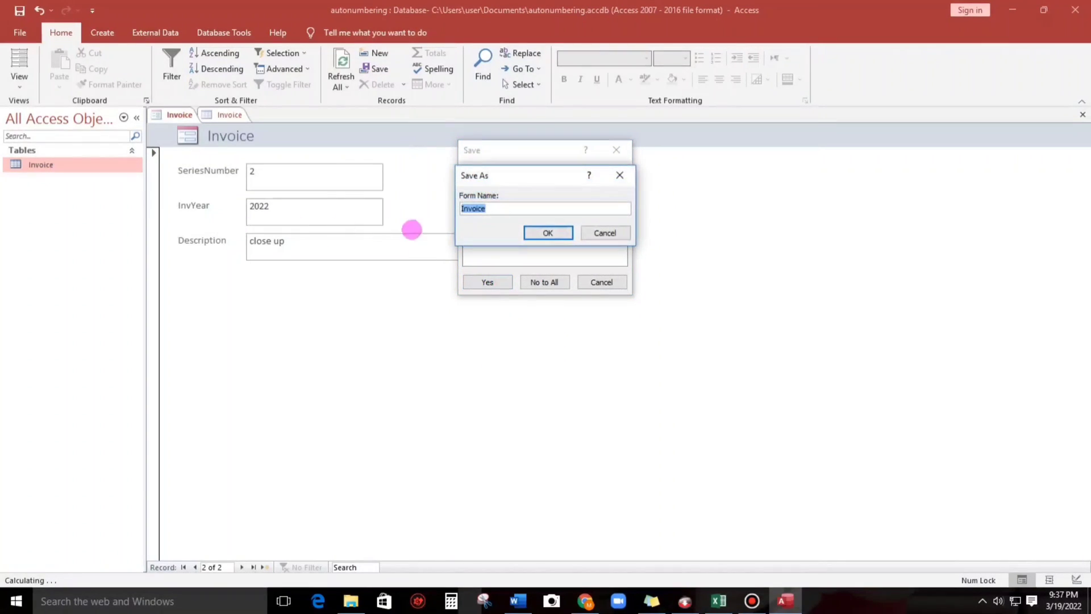
{"action": "left_click", "coordinate": [546, 232]}
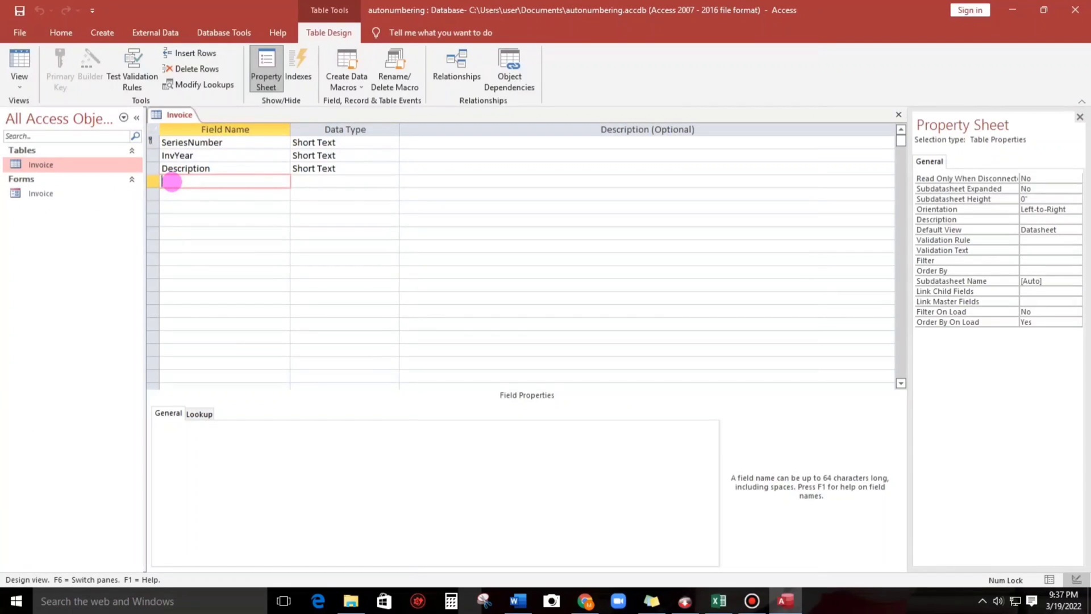
{"action": "type", "text": "InvoiceNumber"}
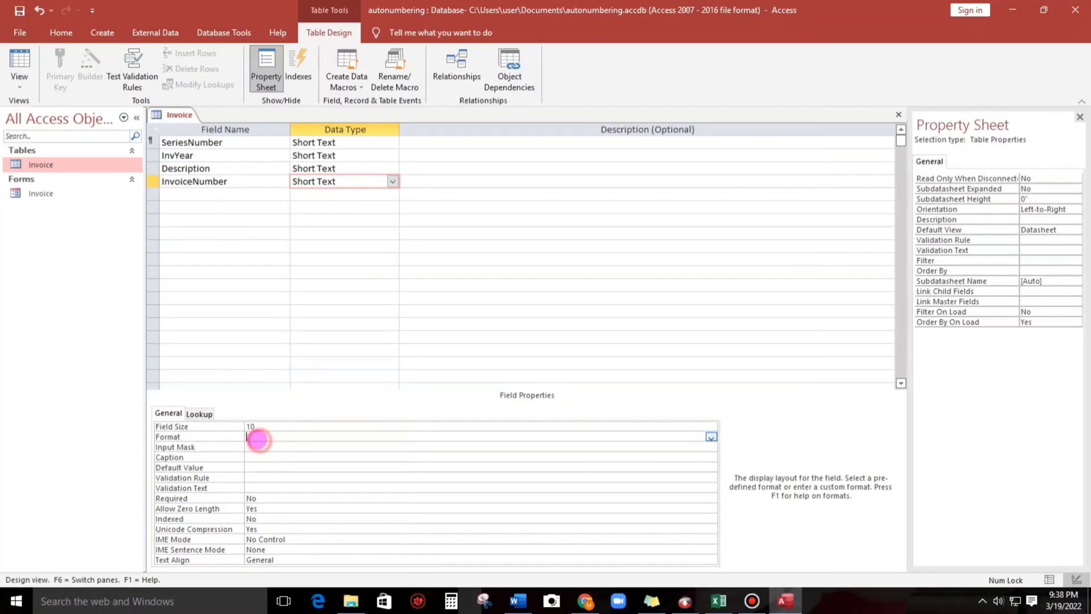
{"action": "mouse_move", "coordinate": [250, 312]}
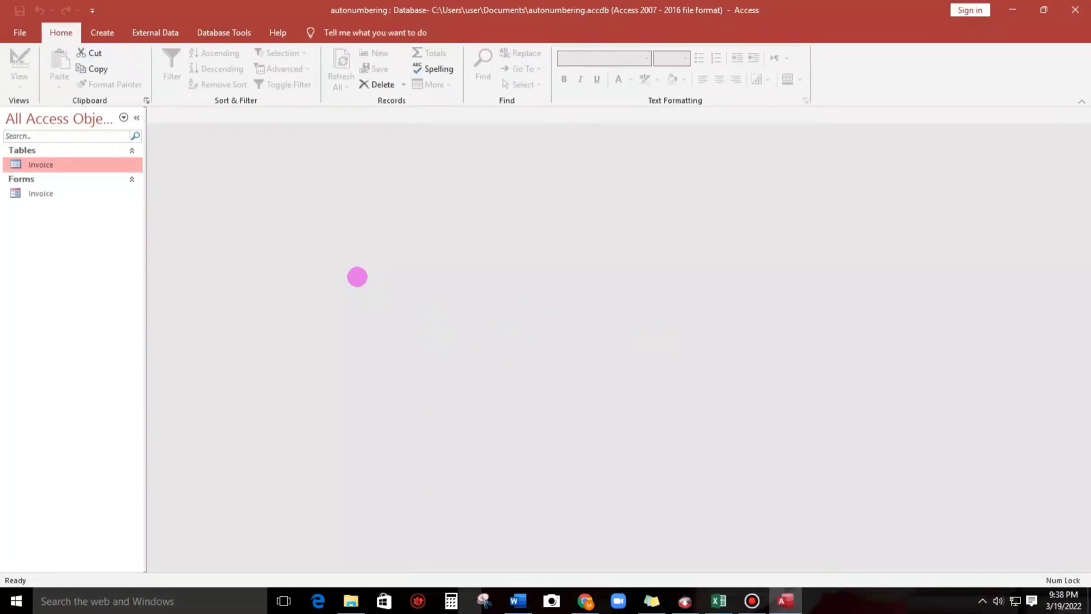
{"action": "double_click", "coordinate": [41, 194]}
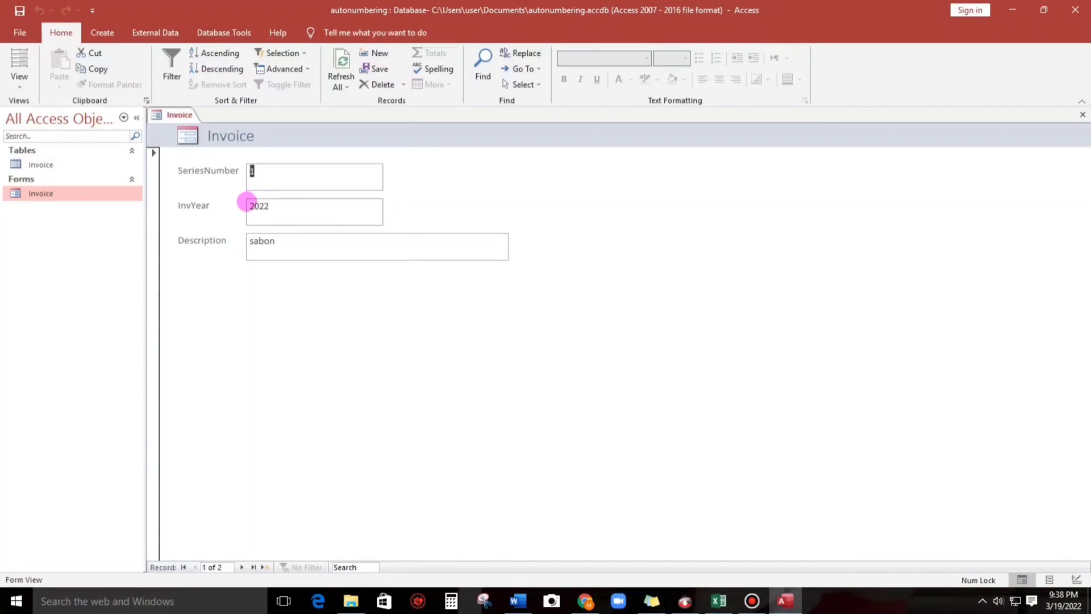
In Design View, drag InvoiceNumber from the Field List onto the form's detail area.
{"action": "right_click", "coordinate": [259, 205]}
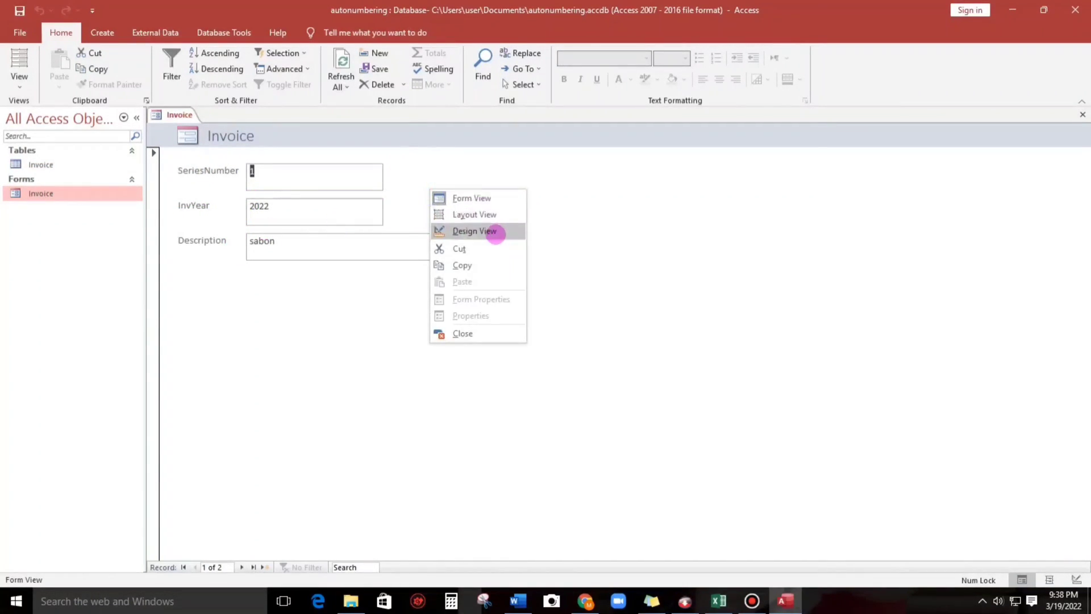
{"action": "left_click", "coordinate": [473, 231]}
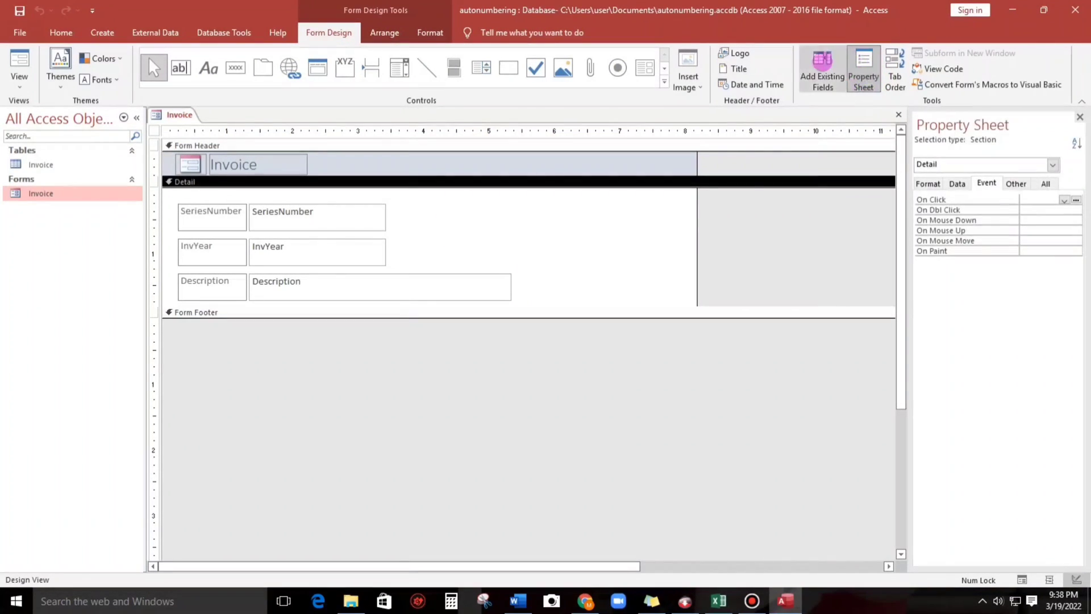
{"action": "left_click", "coordinate": [822, 67]}
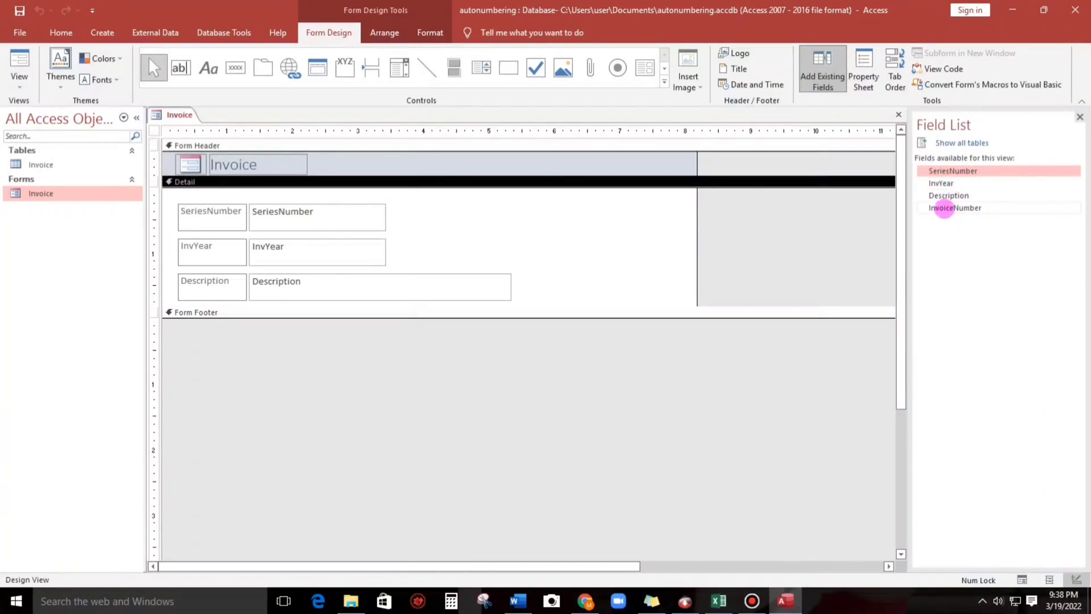
{"action": "left_click_drag", "start_coordinate": [954, 207], "coordinate": [550, 237]}
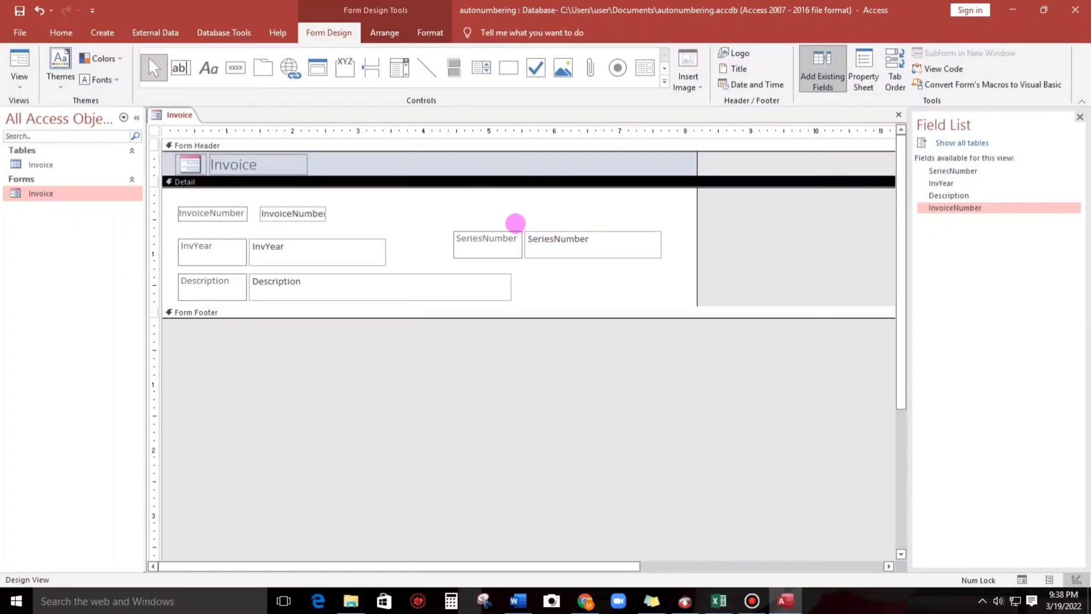
Set the SeriesNumber box's Visible property to No.
{"action": "right_click", "coordinate": [487, 238]}
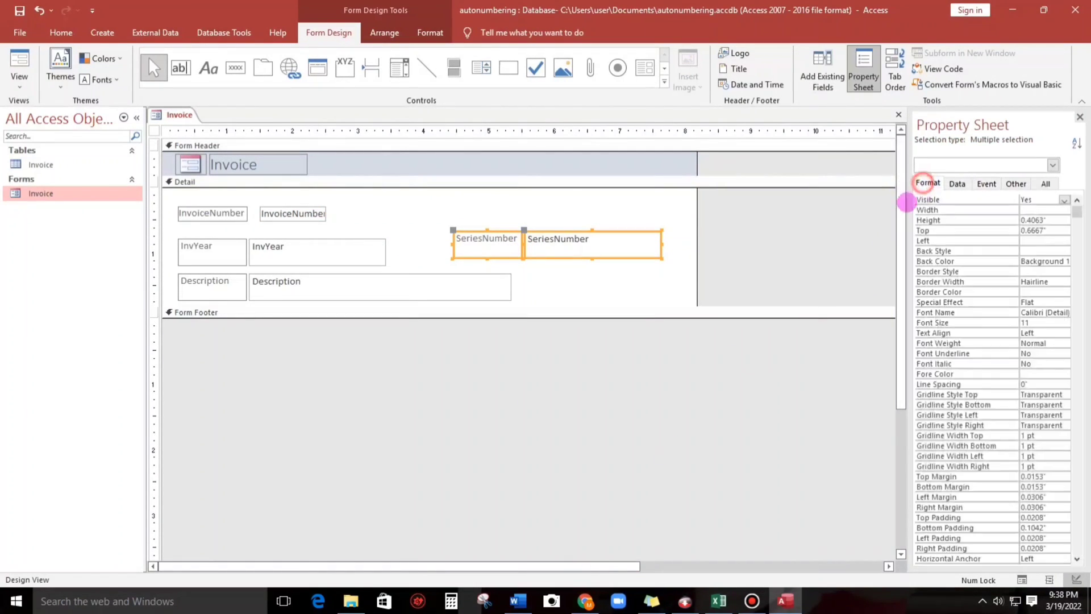
{"action": "left_click", "coordinate": [1036, 200]}
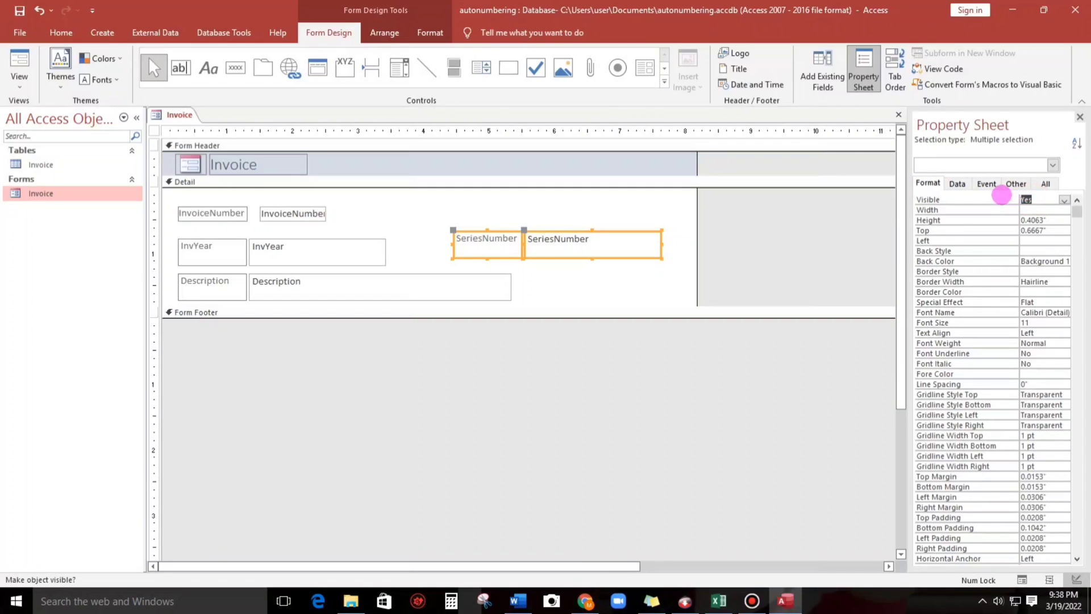
{"action": "left_click", "coordinate": [1043, 200]}
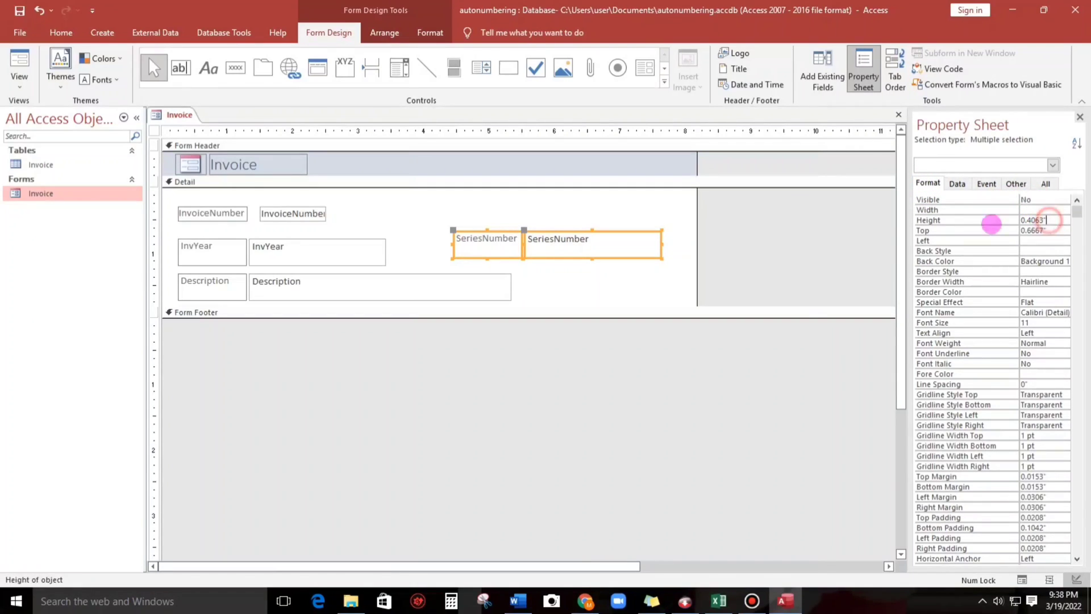
{"action": "right_click", "coordinate": [154, 131]}
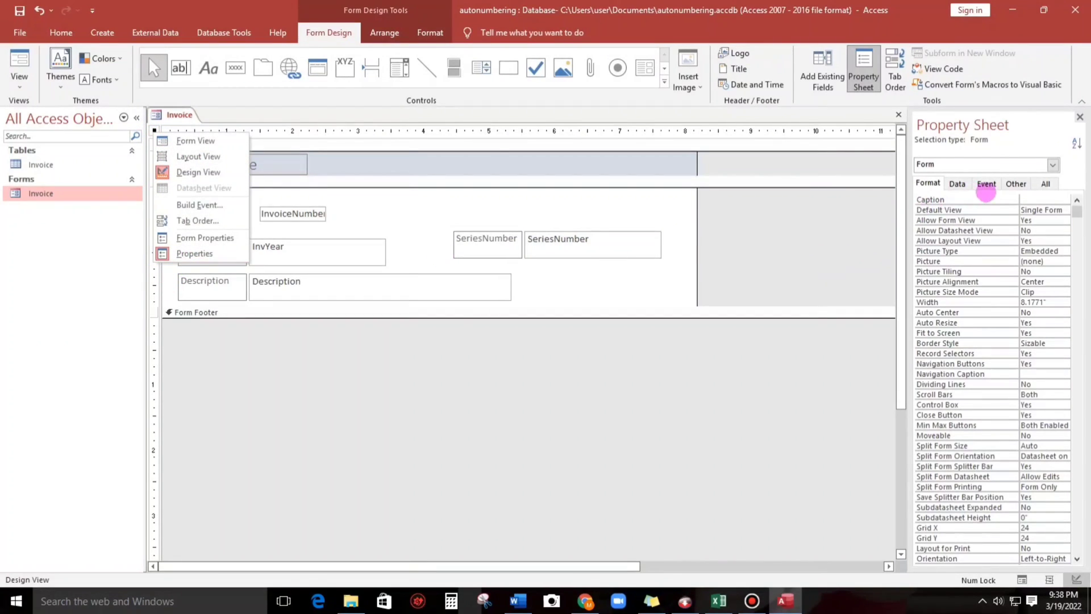
Begin Me.InvoiceNumber = Format(Date, "yyyy") & "-" in the BeforeInsert code.
{"action": "left_click", "coordinate": [200, 205]}
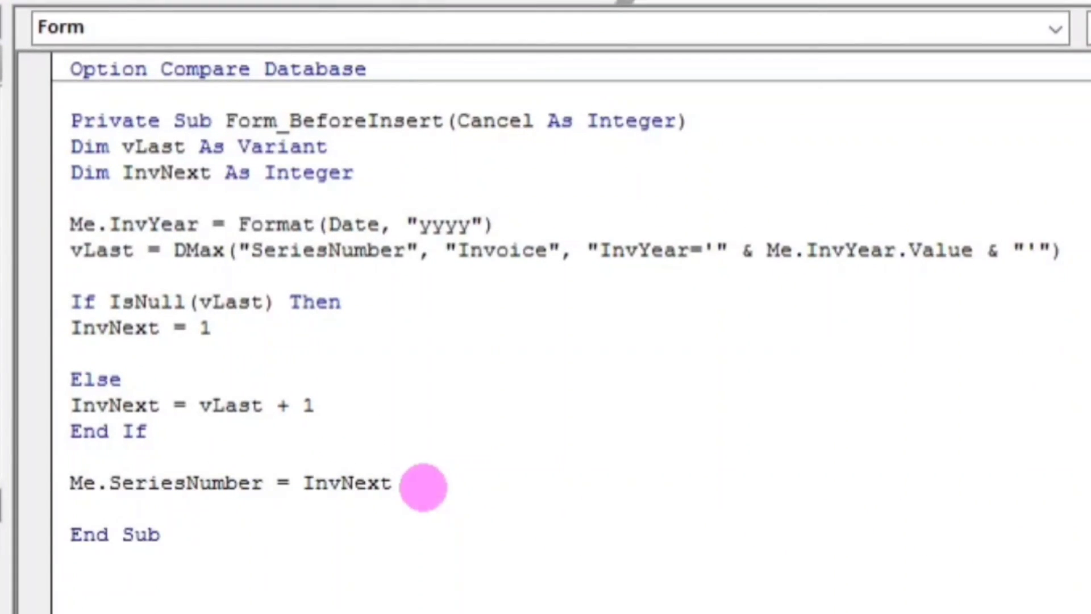
{"action": "type", "text": "me.invoiceNumber="}
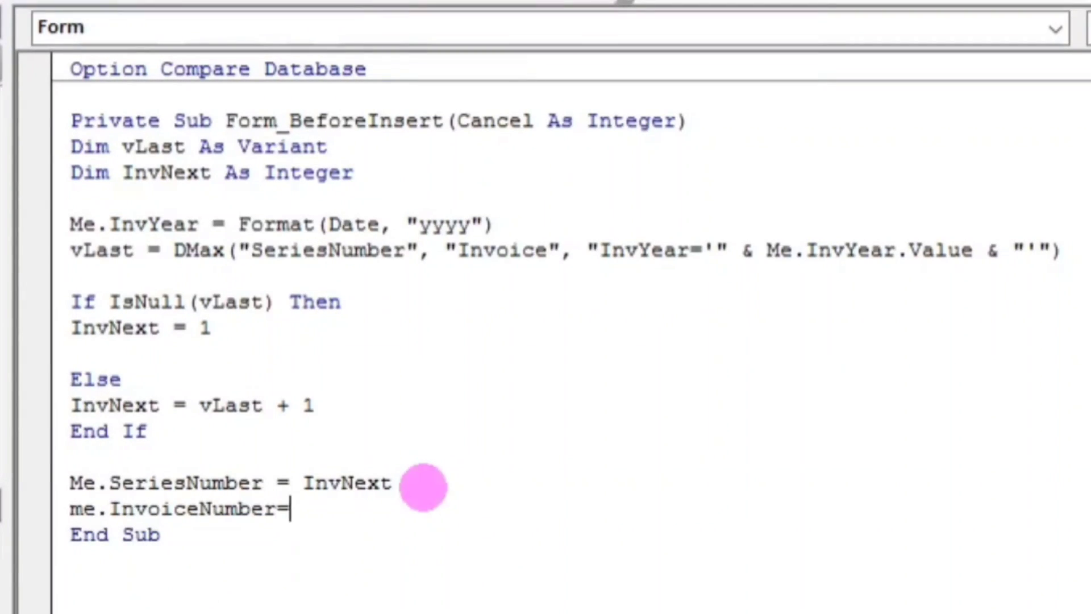
{"action": "type", "text": "forma"}
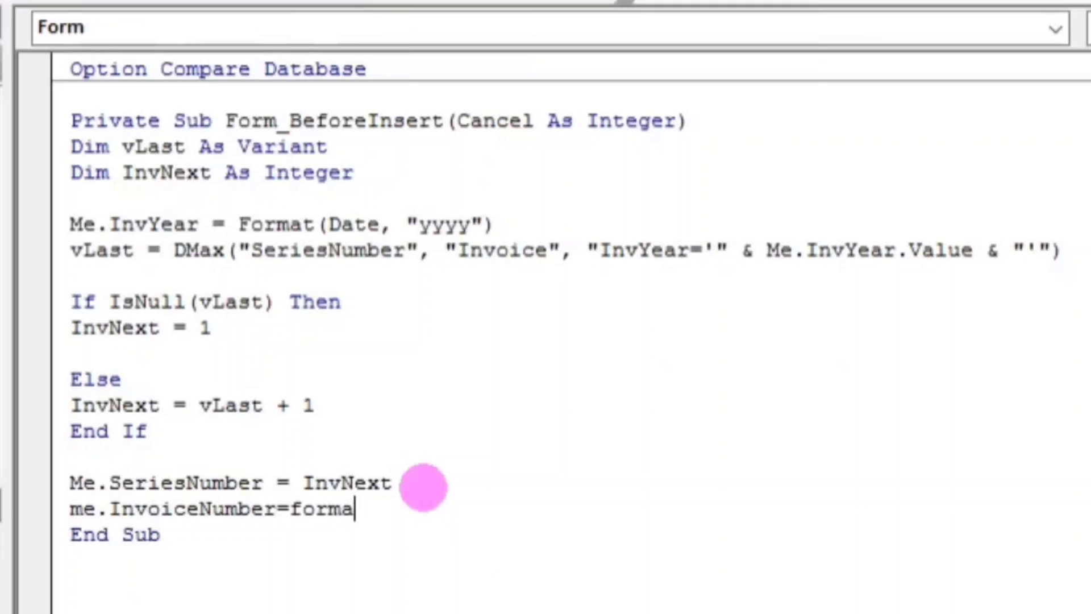
{"action": "type", "text": "t(dat"}
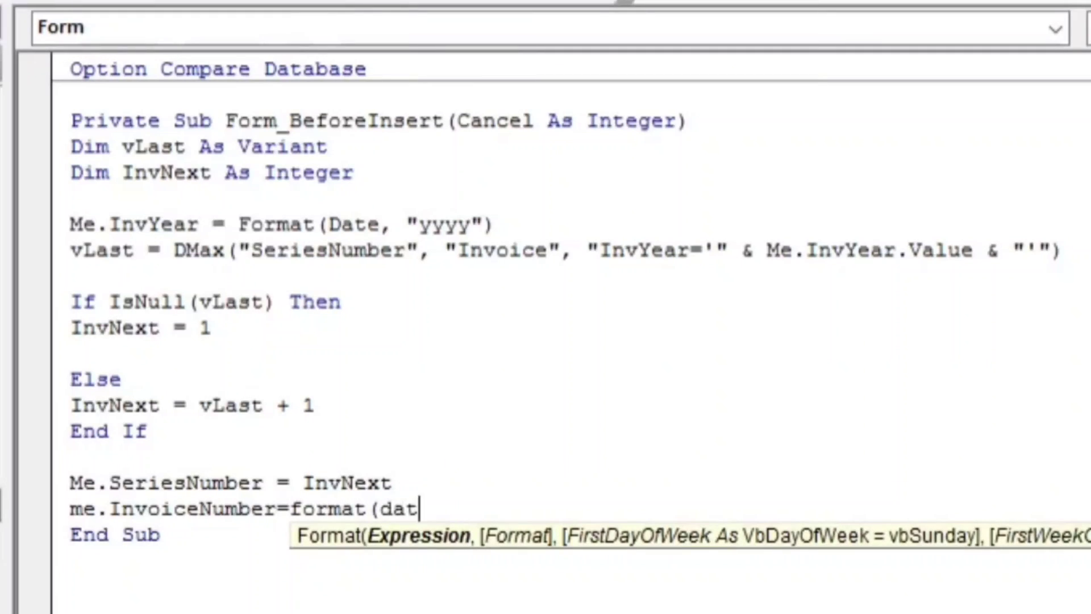
{"action": "type", "text": "e,"}
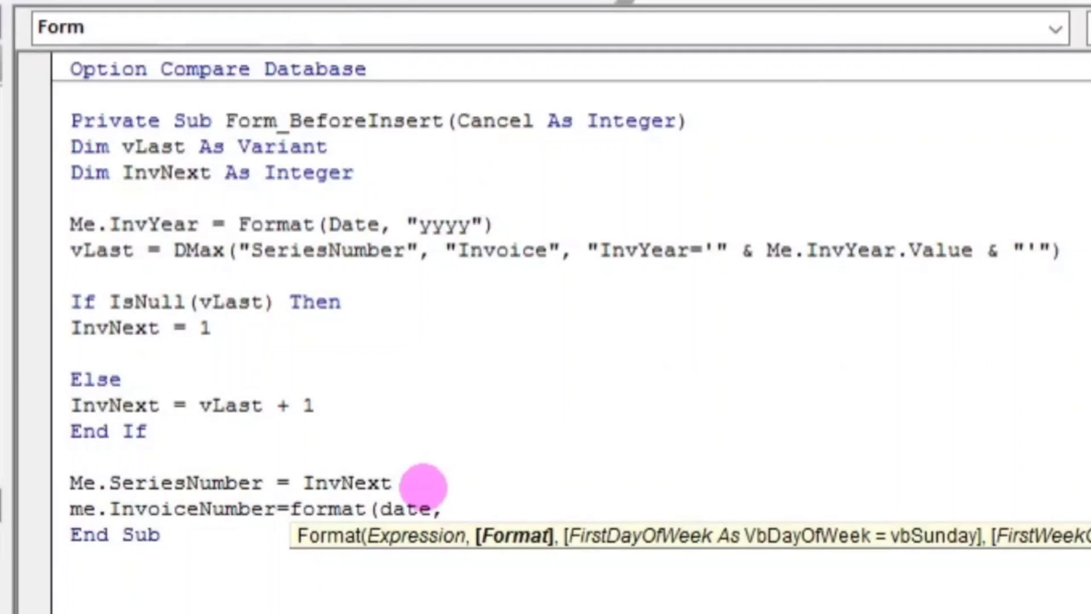
{"action": "type", "text": "\""}
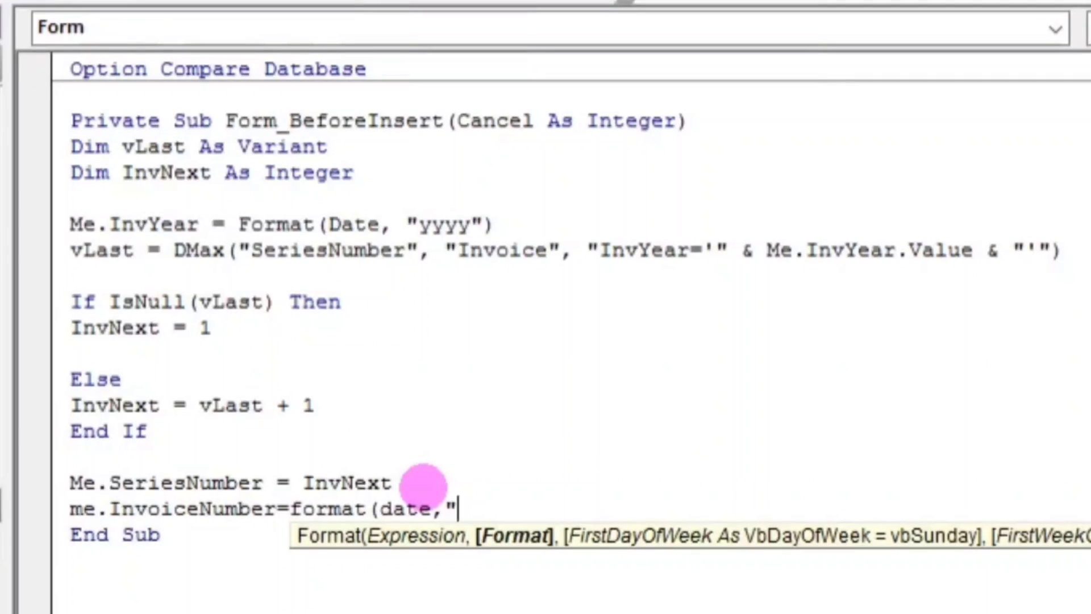
{"action": "type", "text": "yyyy\""}
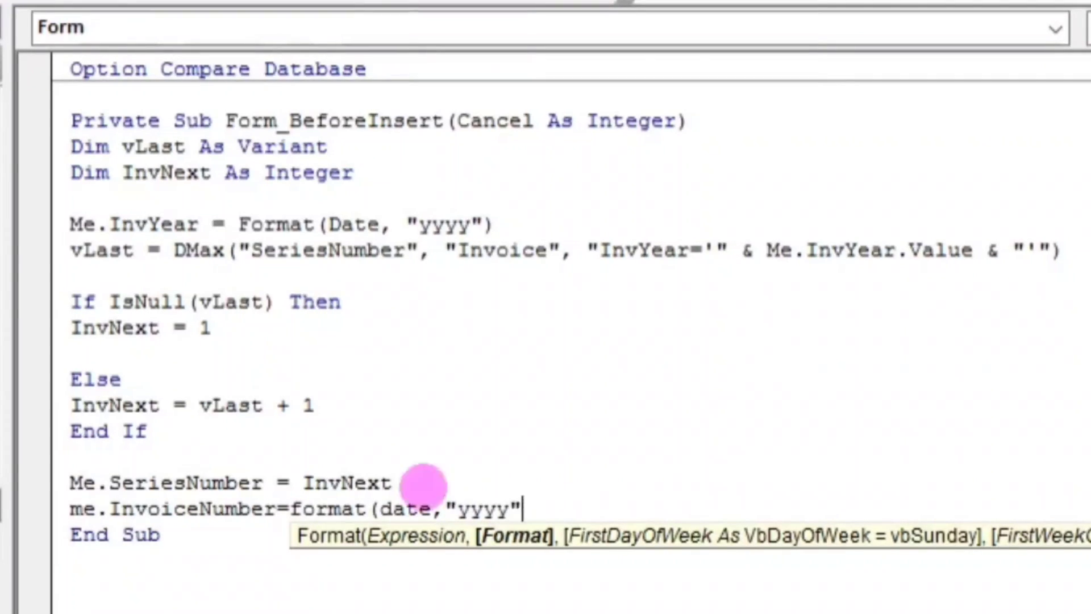
{"action": "type", "text": "&"}
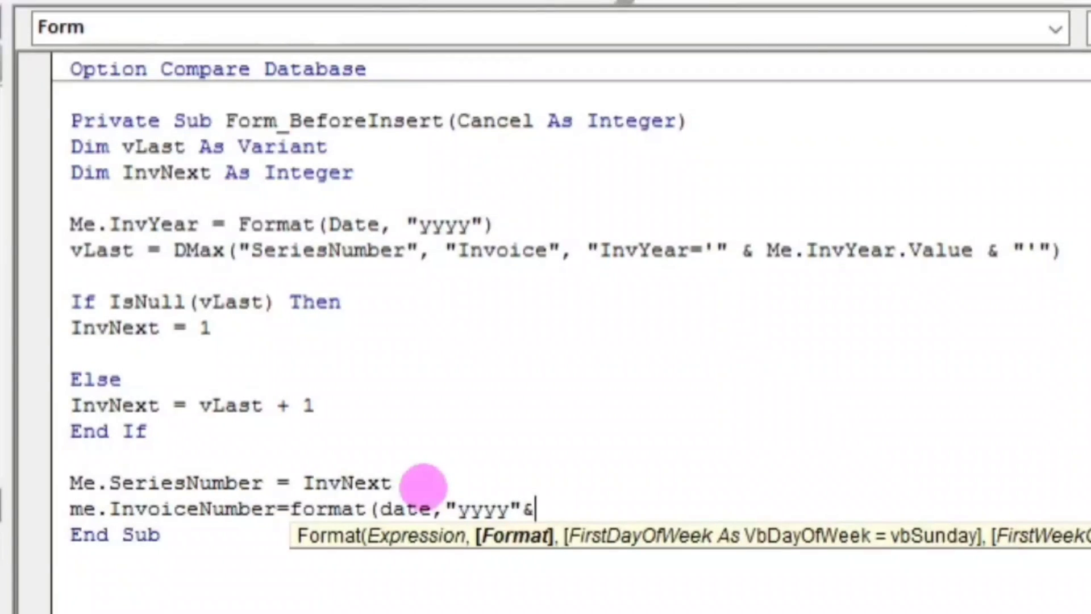
{"action": "type", "text": "\""}
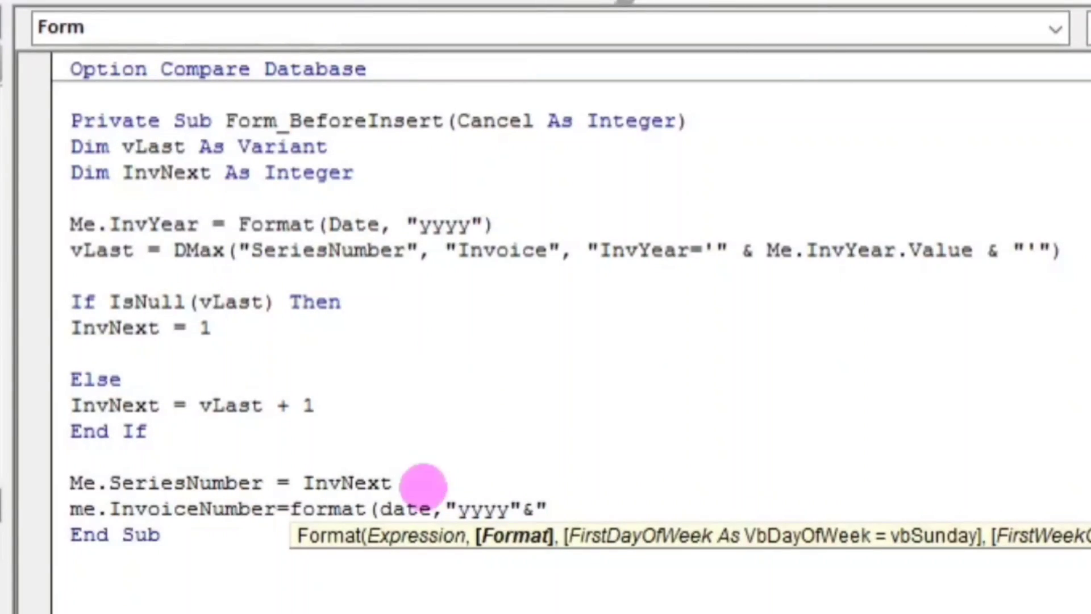
{"action": "type", "text": "\"-\"&"}
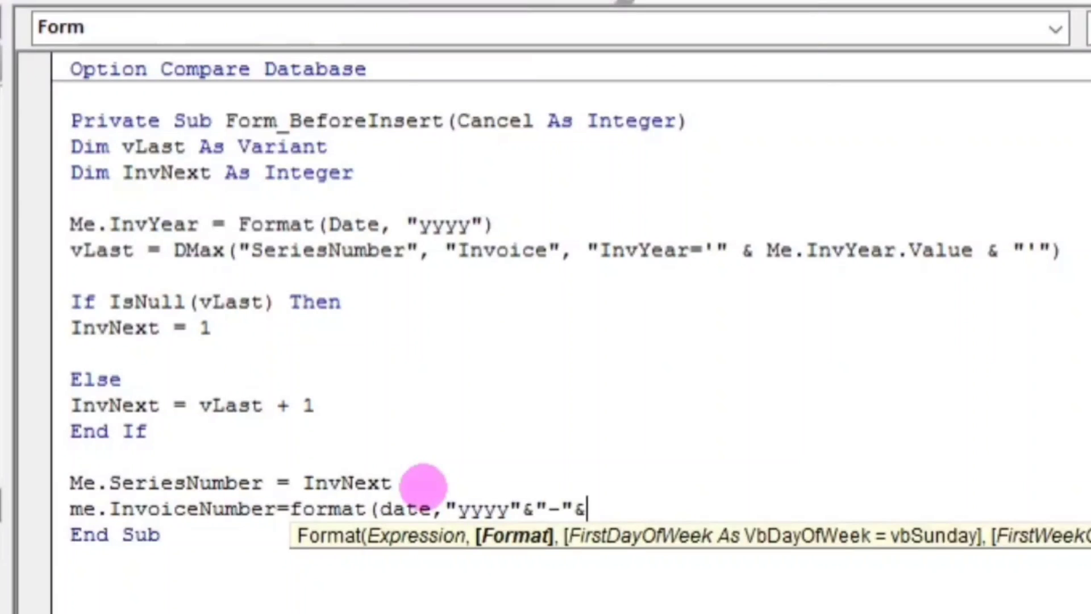
{"action": "mouse_move", "coordinate": [512, 507]}
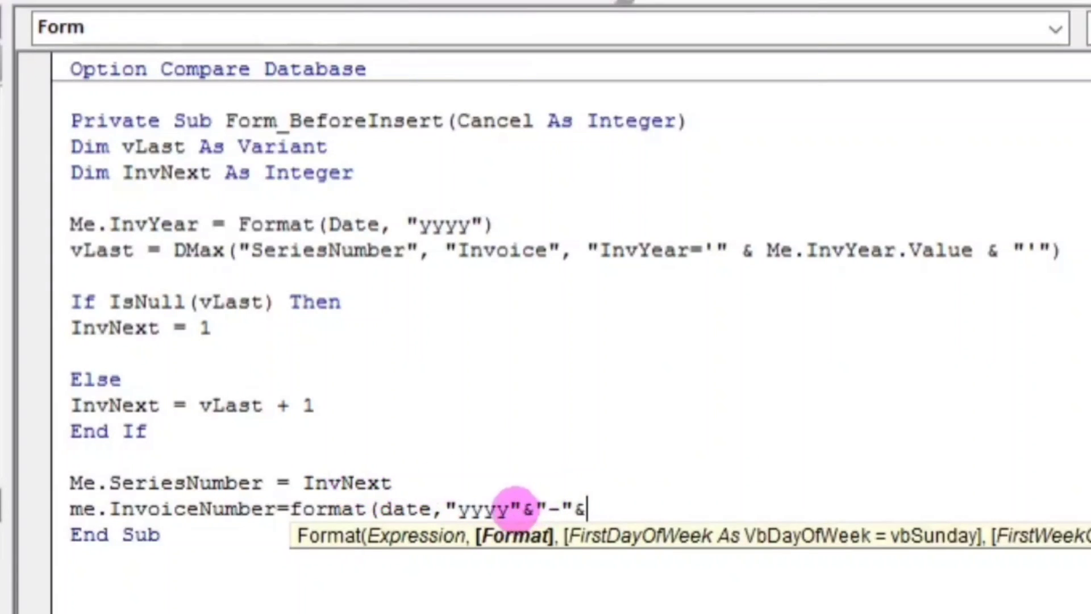
{"action": "type", "text": ")"}
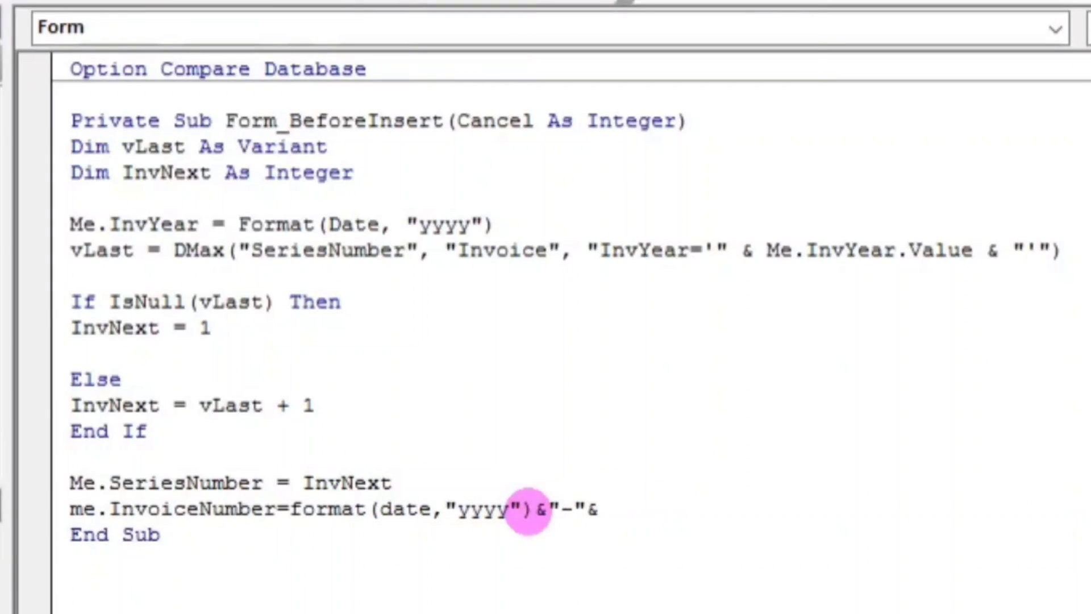
Complete the line with Format(Date, "mm") & "-" & Me.SeriesNumber.
{"action": "left_click", "coordinate": [599, 509]}
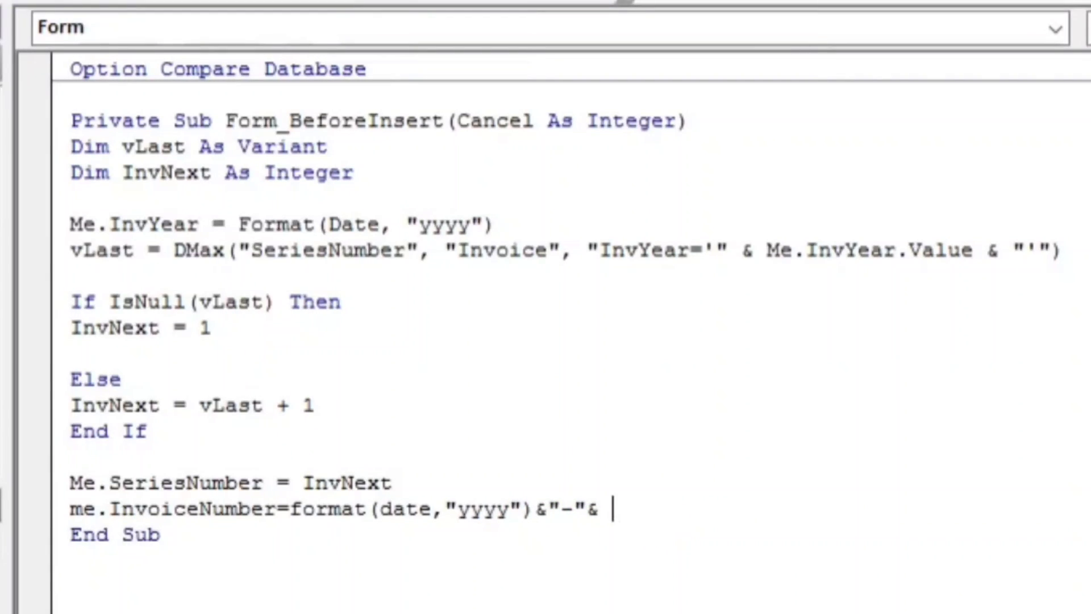
{"action": "type", "text": "format"}
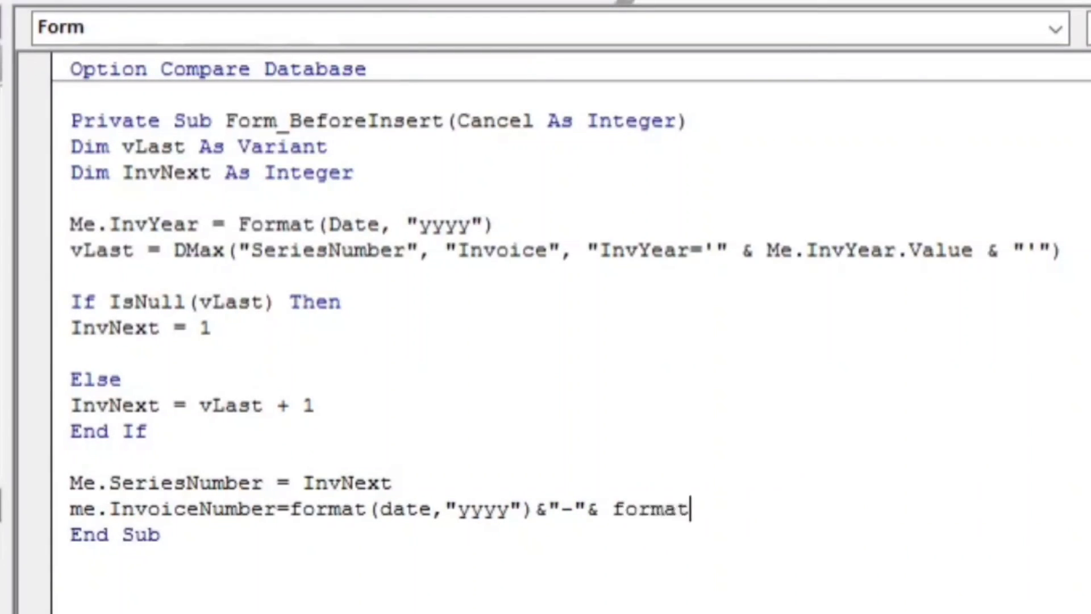
{"action": "type", "text": "(date,"}
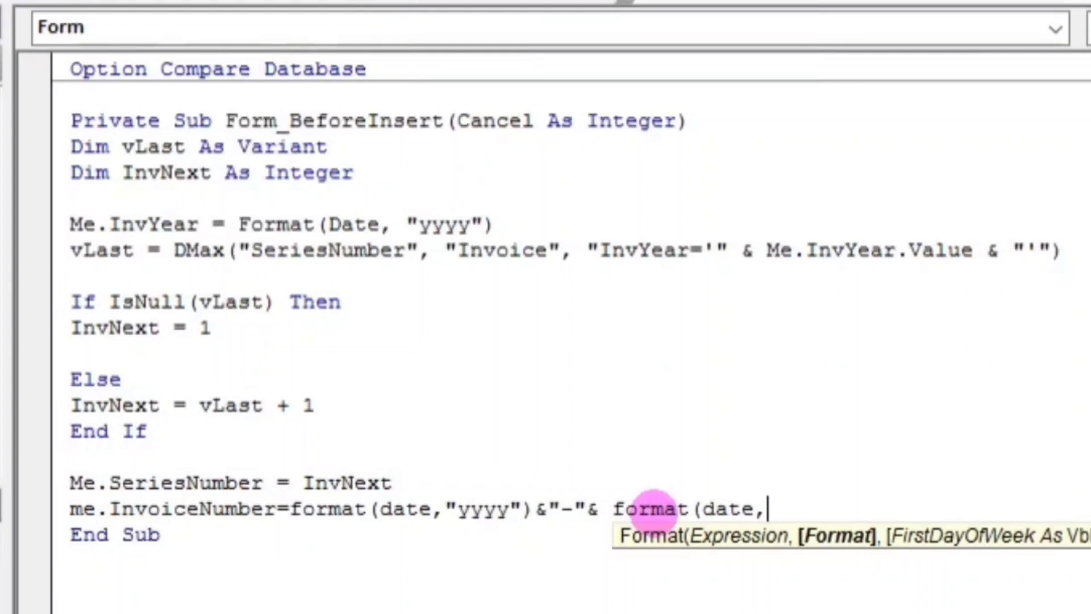
{"action": "type", "text": "\"mm"}
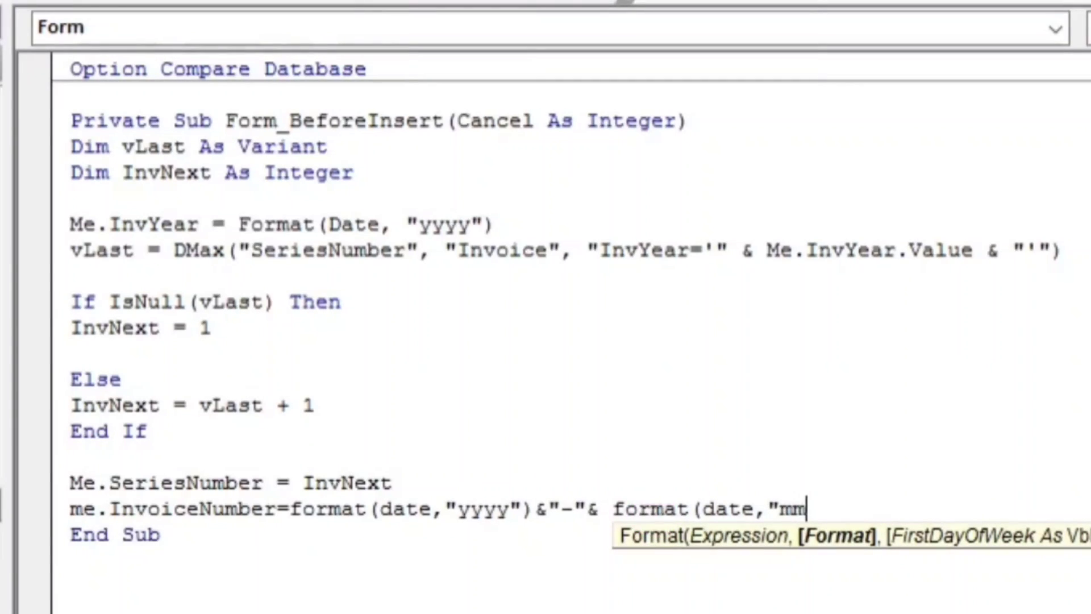
{"action": "type", "text": "\")"}
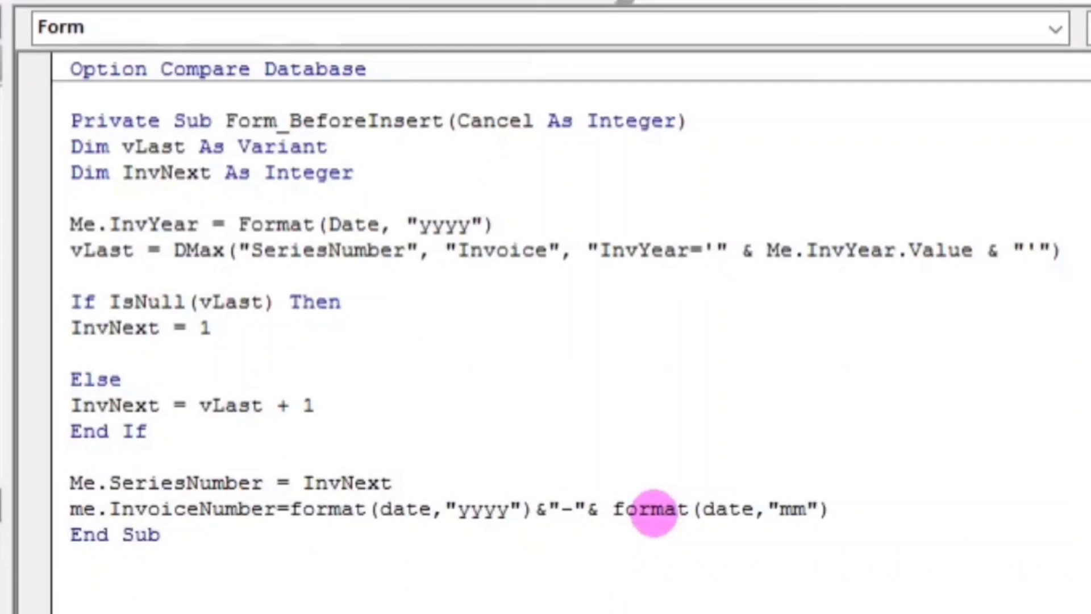
{"action": "type", "text": "&\"-\""}
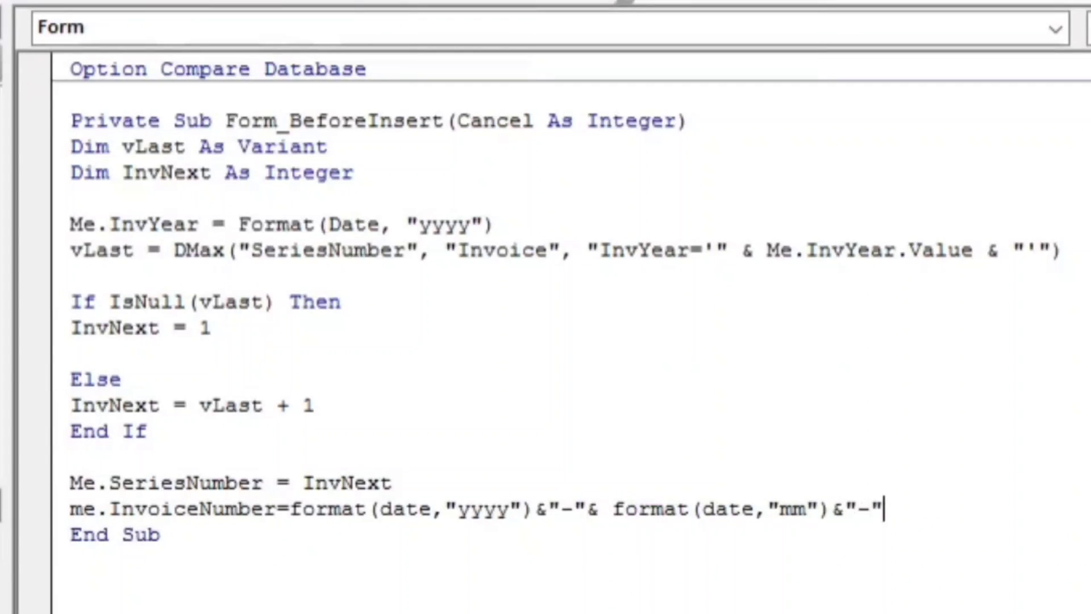
{"action": "type", "text": "&"}
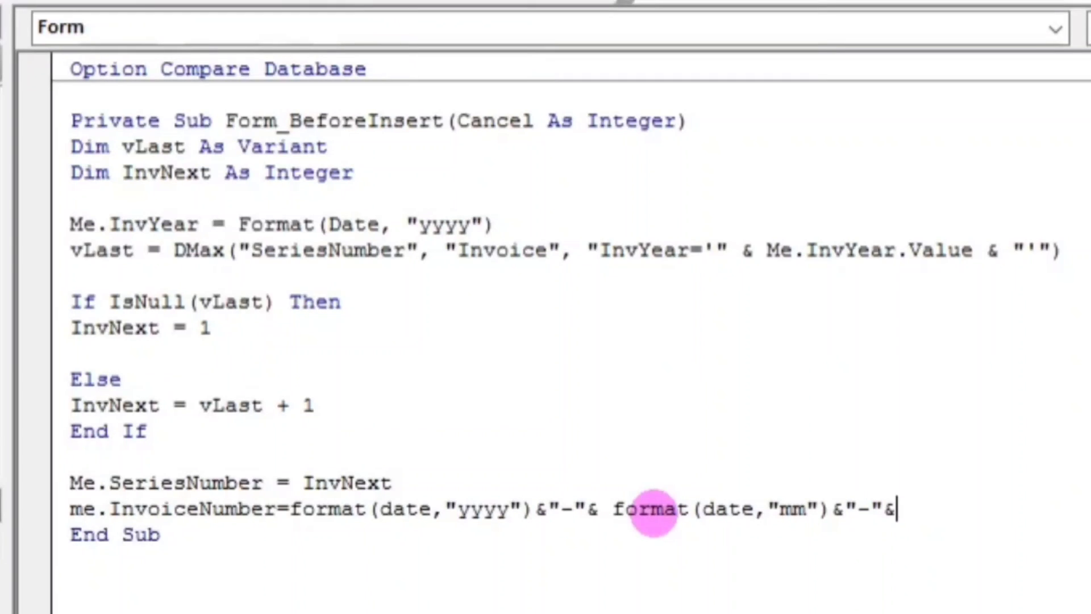
{"action": "mouse_move", "coordinate": [299, 482]}
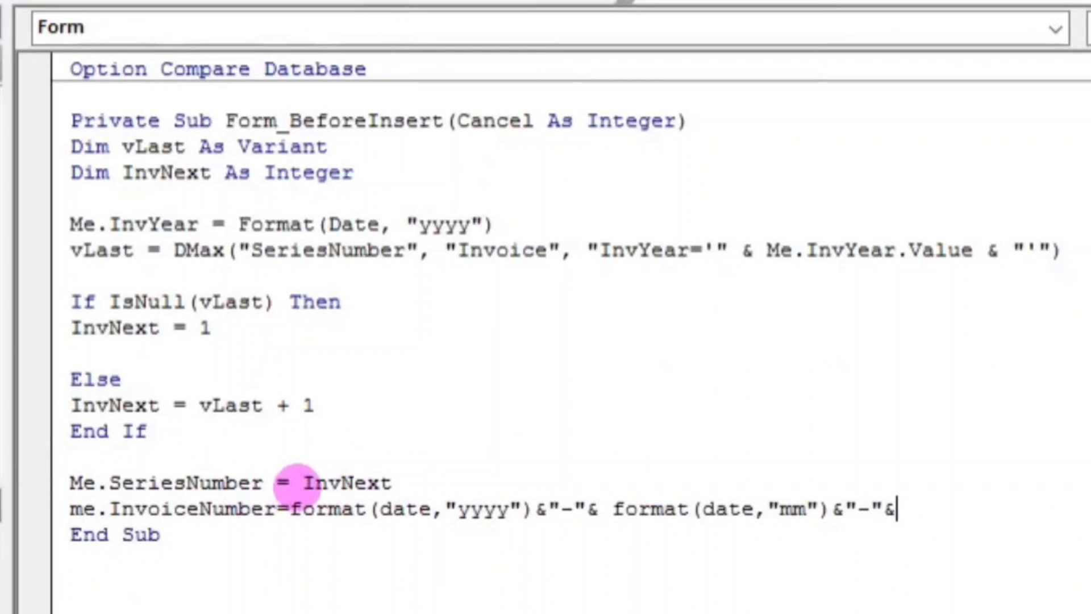
{"action": "mouse_move", "coordinate": [838, 512]}
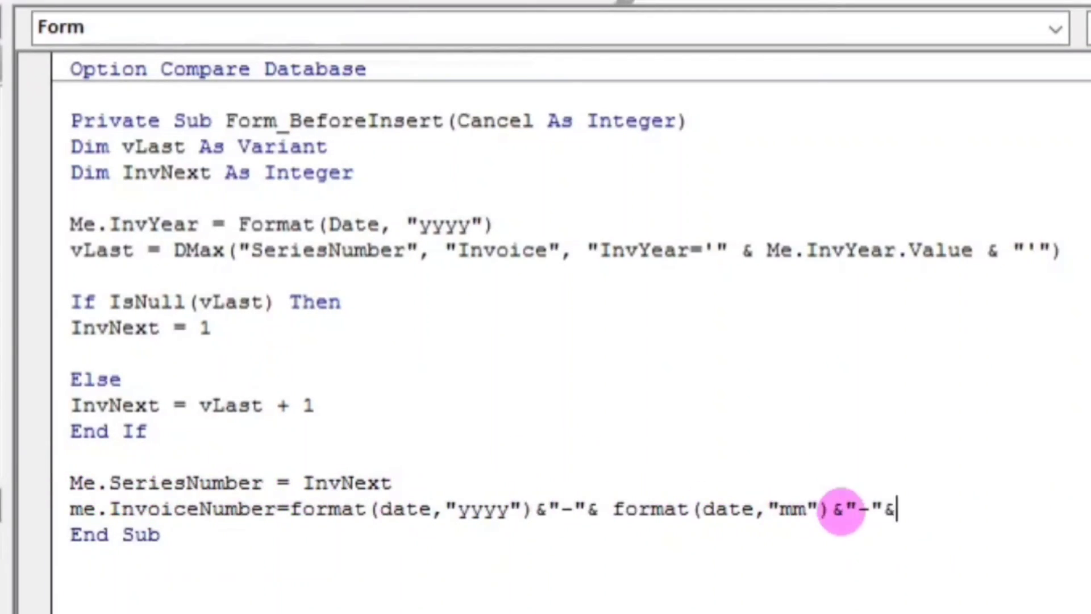
{"action": "type", "text": "me."}
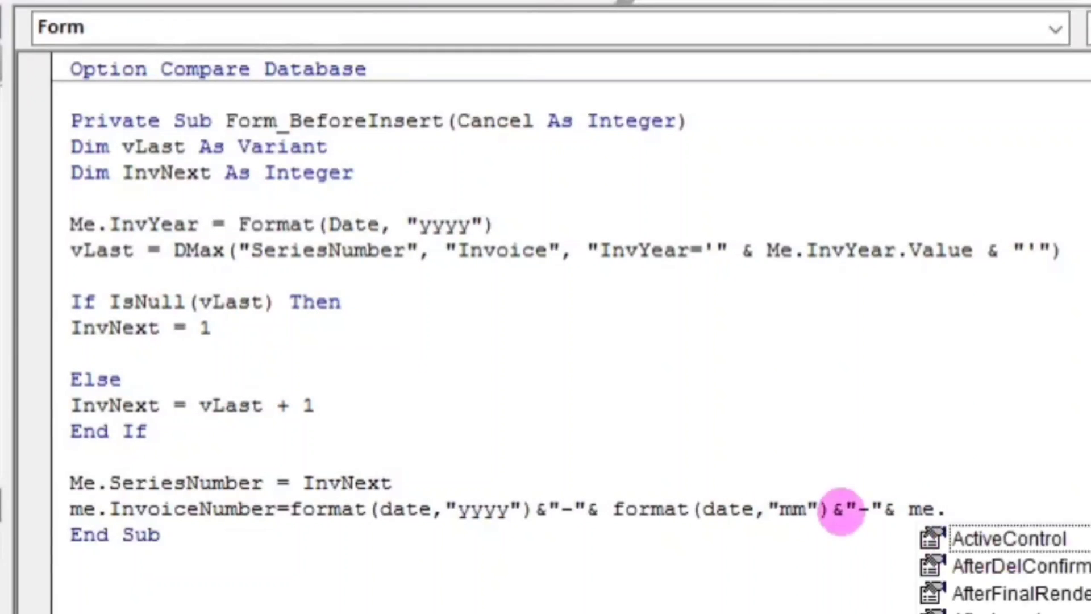
{"action": "type", "text": "seri"}
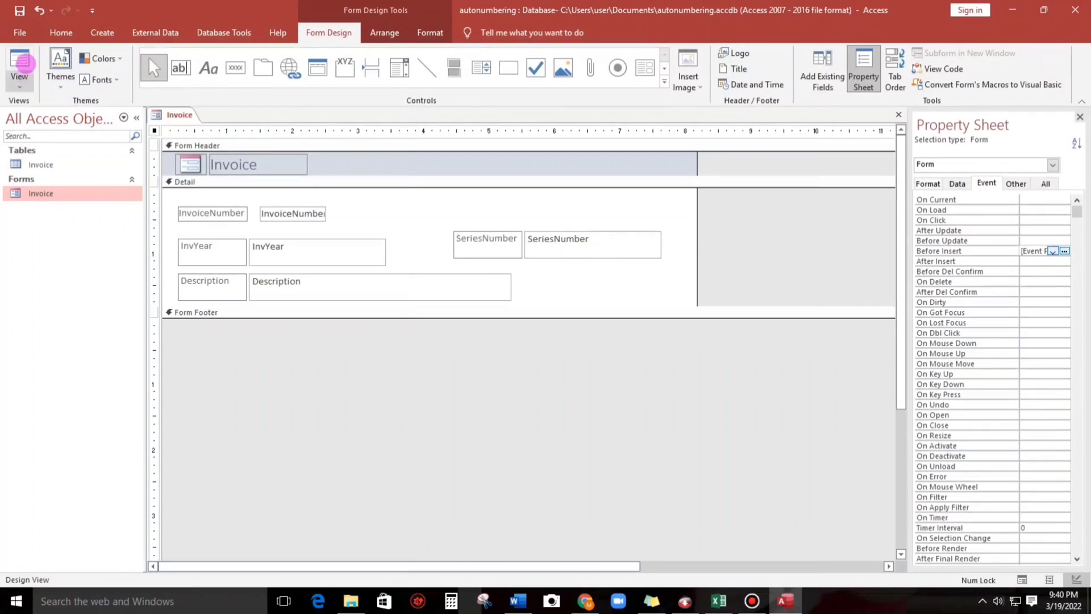
In Form View, add a record with description 'si' that gets number 2022-03-3.
{"action": "left_click", "coordinate": [19, 66]}
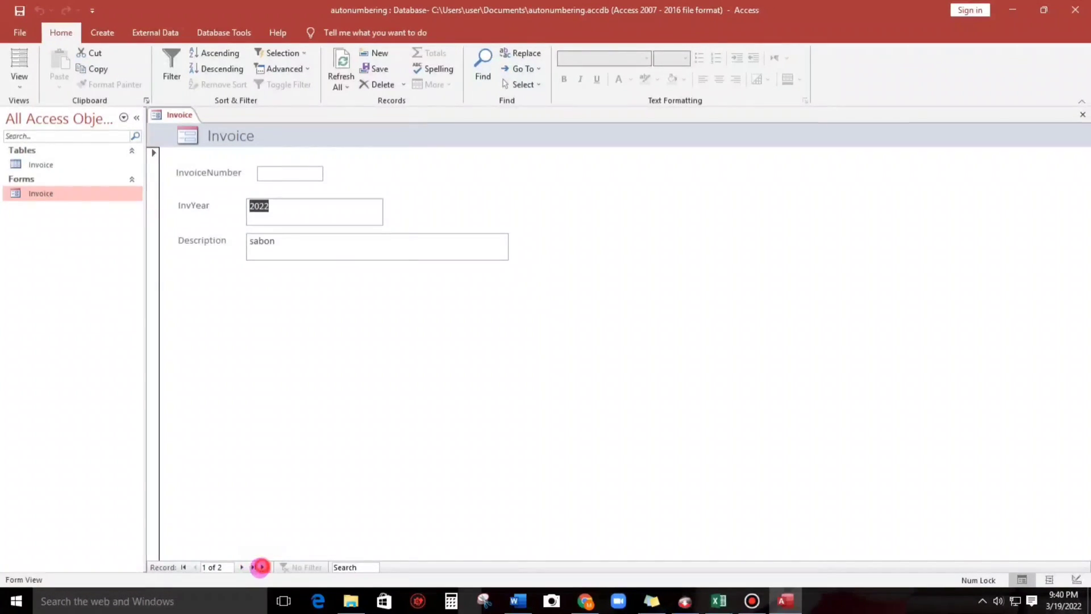
{"action": "left_click", "coordinate": [259, 566]}
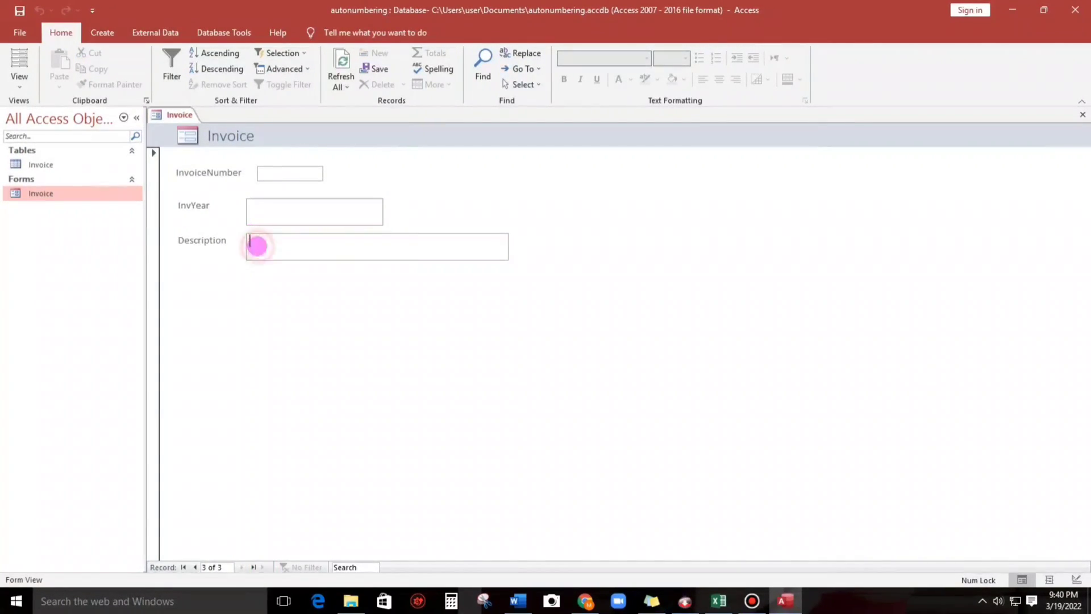
{"action": "type", "text": "siningang"}
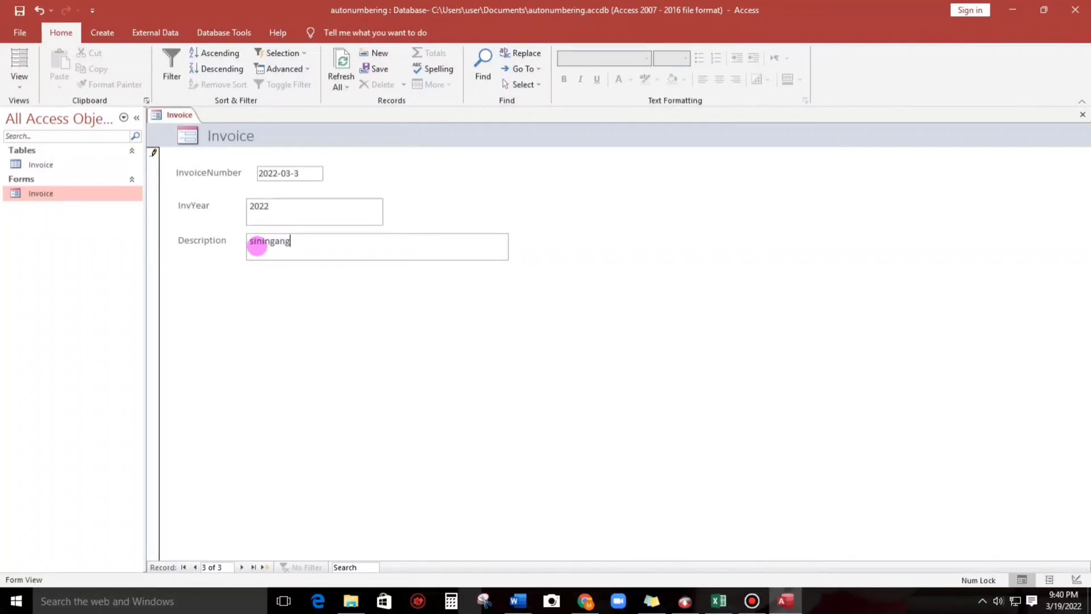
{"action": "left_click", "coordinate": [290, 172]}
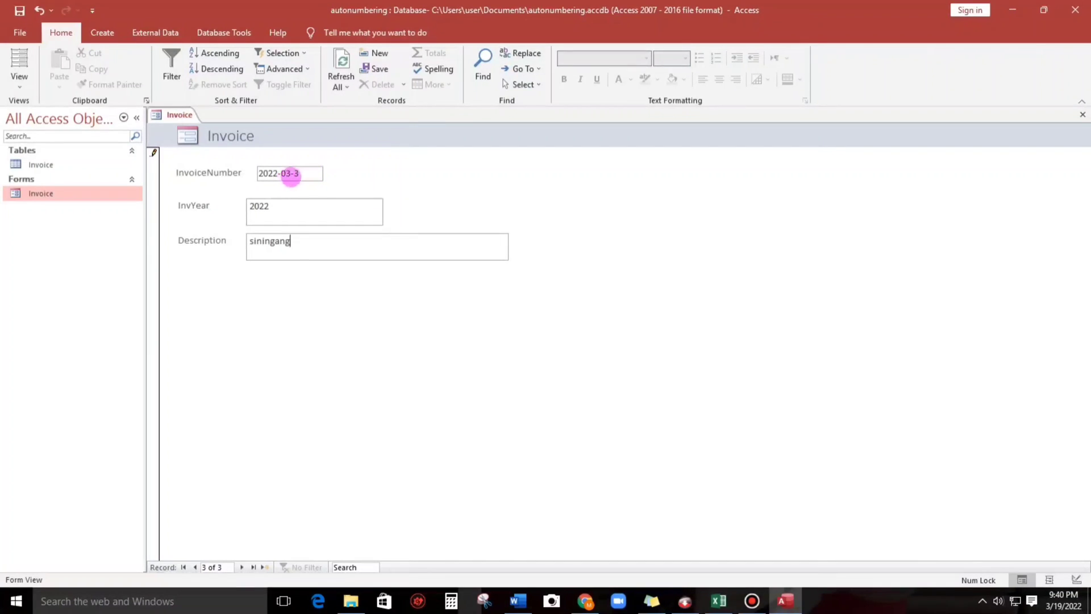
{"action": "mouse_move", "coordinate": [292, 272]}
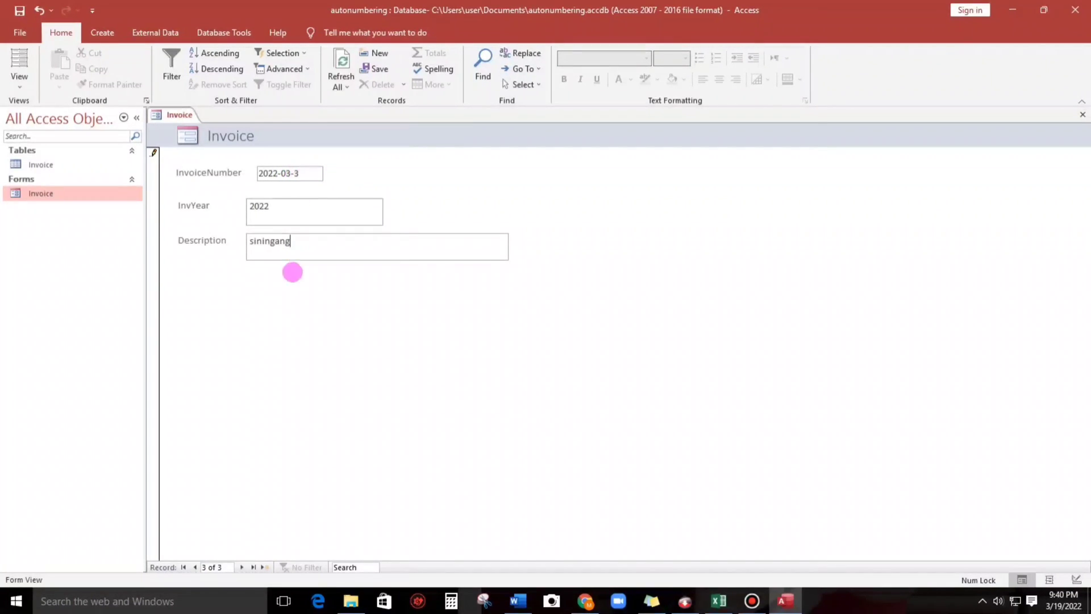
{"action": "left_click", "coordinate": [265, 567]}
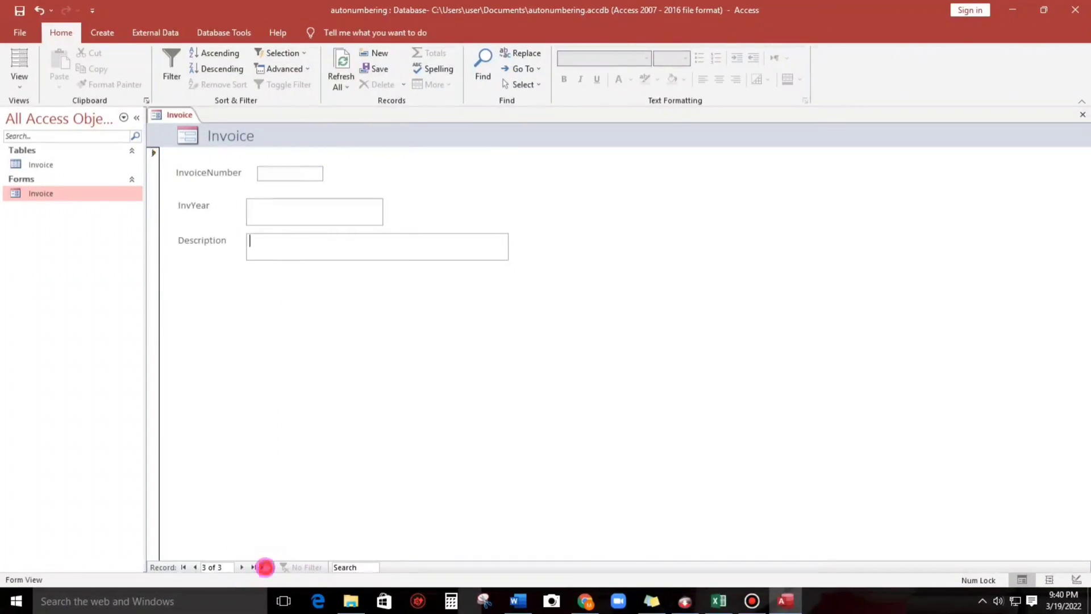
Add two more records with descriptions 'kape' and 'dfs', numbered 2022-03-4 and 2022-03-5.
{"action": "left_click", "coordinate": [265, 566]}
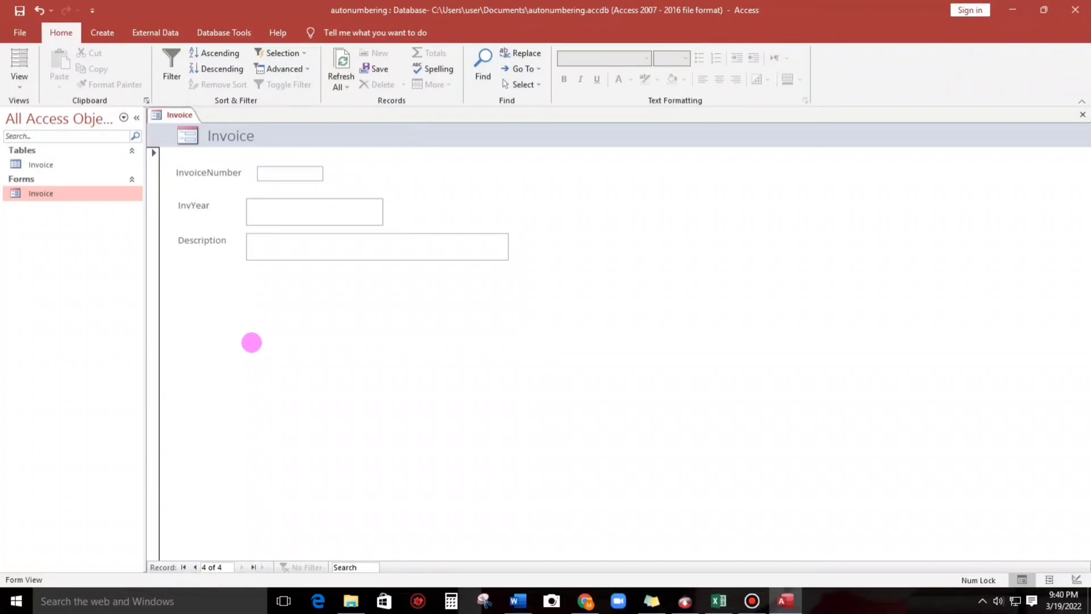
{"action": "type", "text": "kape"}
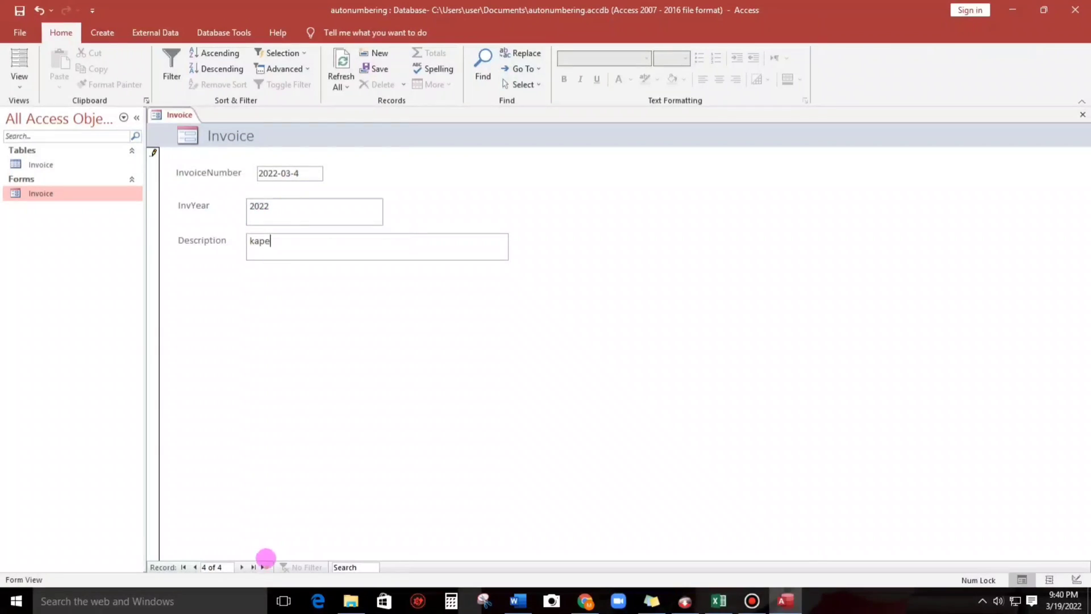
{"action": "left_click", "coordinate": [264, 566]}
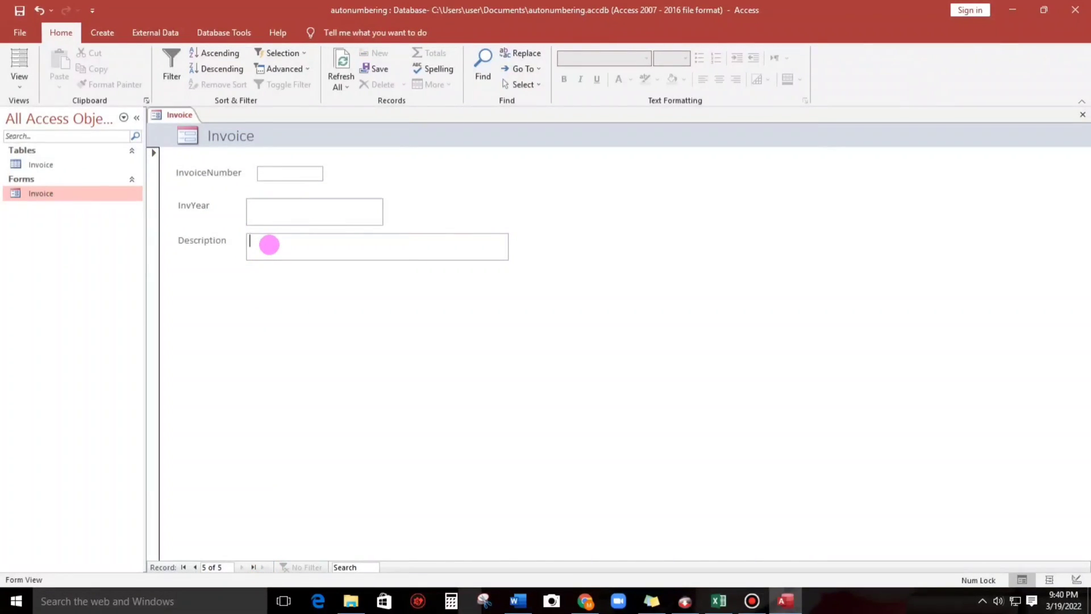
{"action": "type", "text": "dfs"}
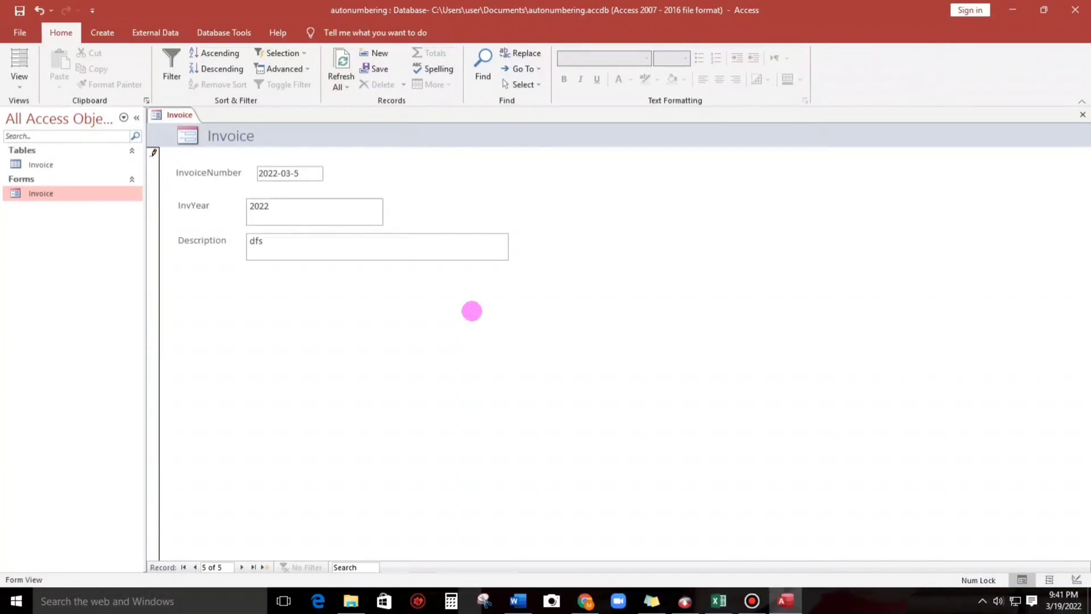
{"action": "mouse_move", "coordinate": [1043, 496]}
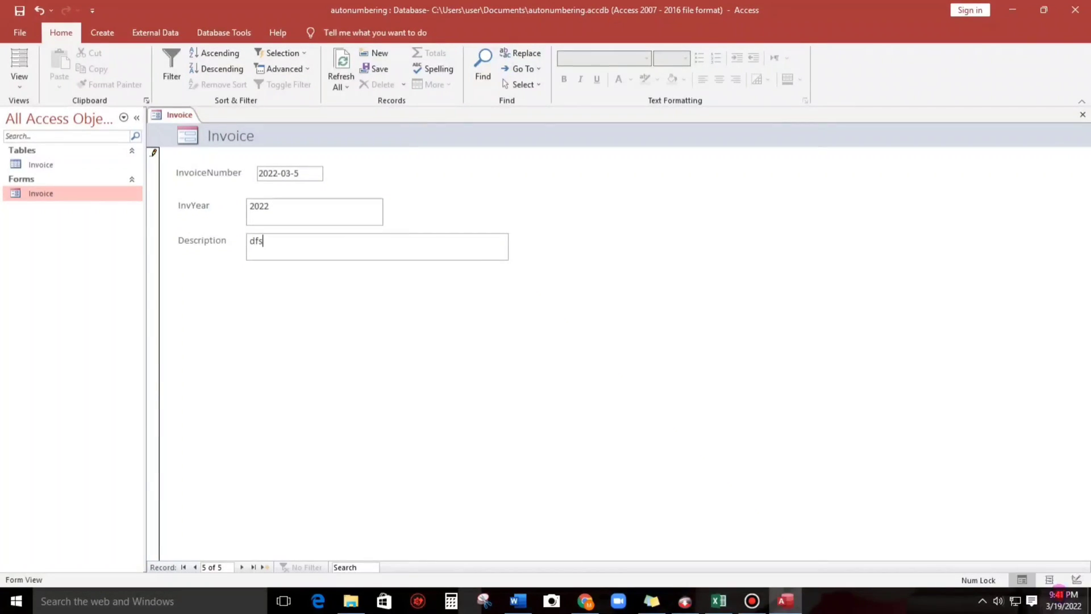
Change the Windows system date to year 2023 via Date & time settings.
{"action": "left_click", "coordinate": [818, 600]}
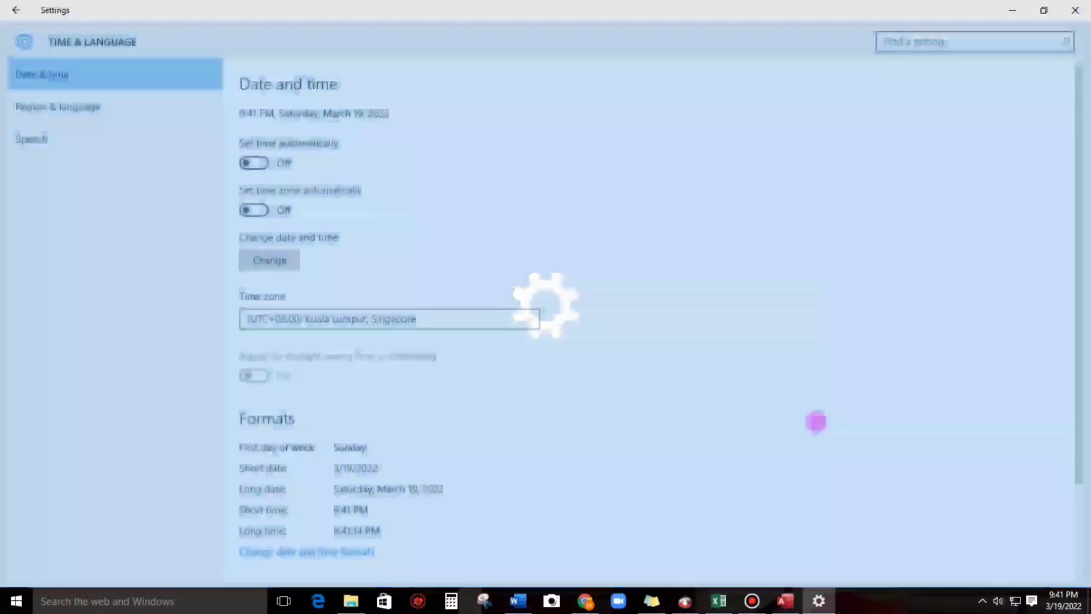
{"action": "left_click", "coordinate": [269, 259]}
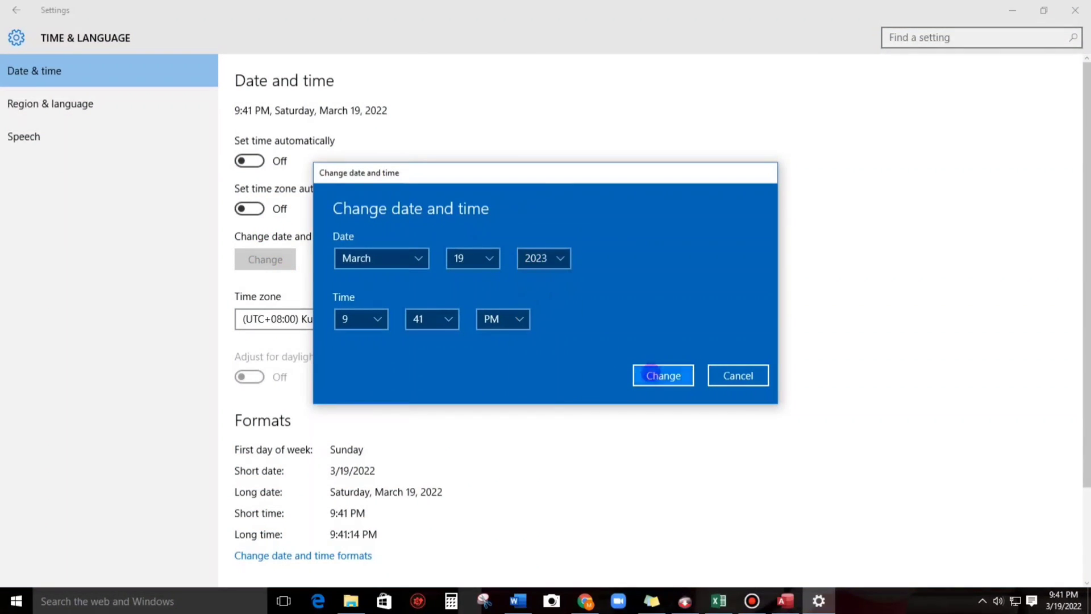
{"action": "left_click", "coordinate": [661, 375]}
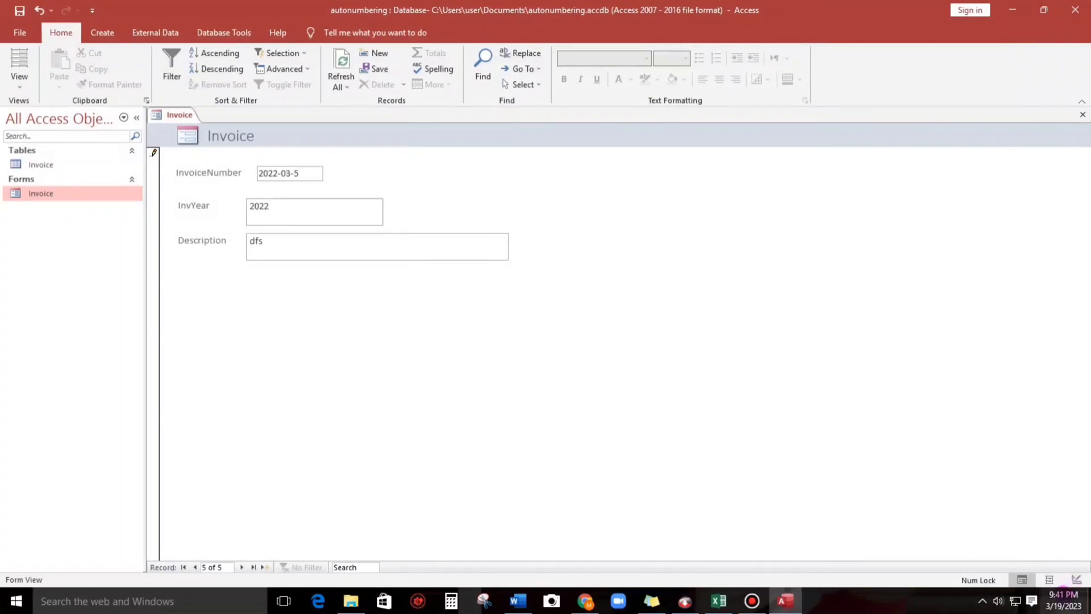
{"action": "left_click", "coordinate": [1061, 600]}
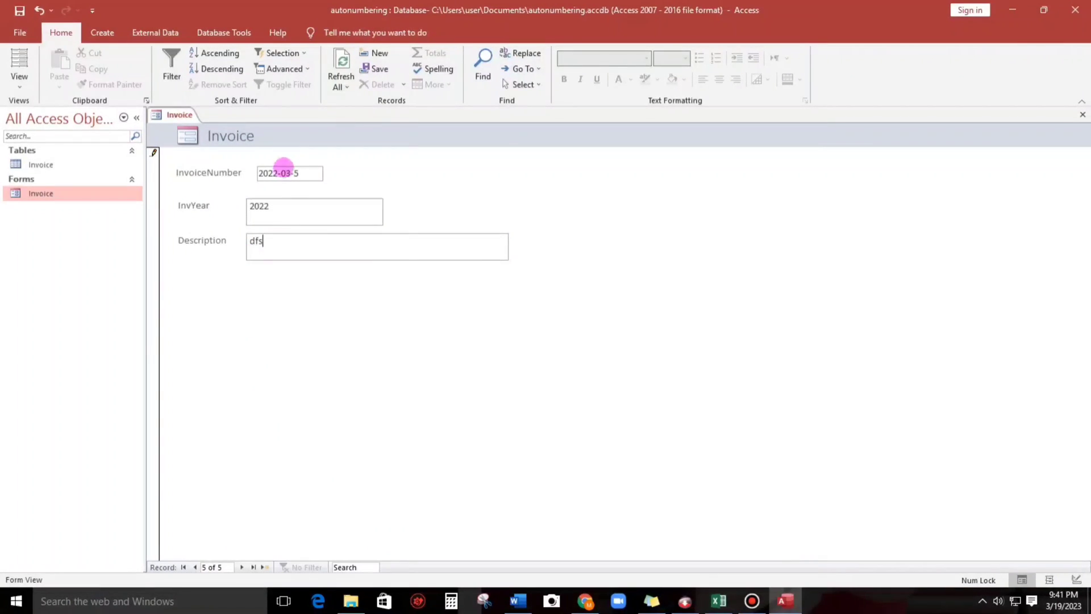
{"action": "mouse_move", "coordinate": [356, 184]}
{"action": "type", "text": "sfsfsfs"}
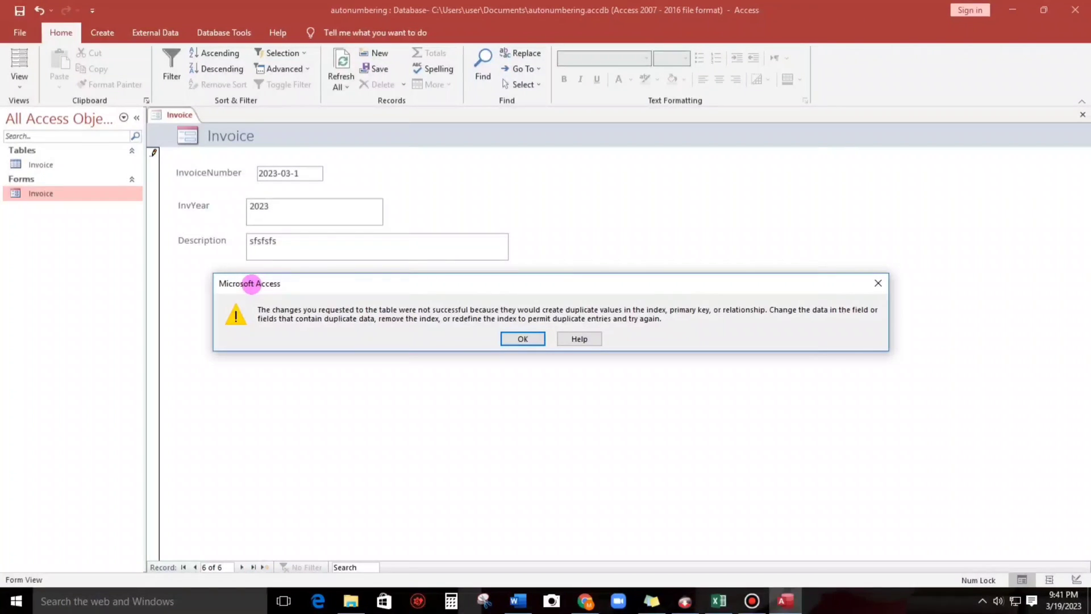
Dismiss the duplicate error, move InvoiceNumber to the top of Invoice design and try it as key, hitting null-value errors.
{"action": "left_click", "coordinate": [522, 339]}
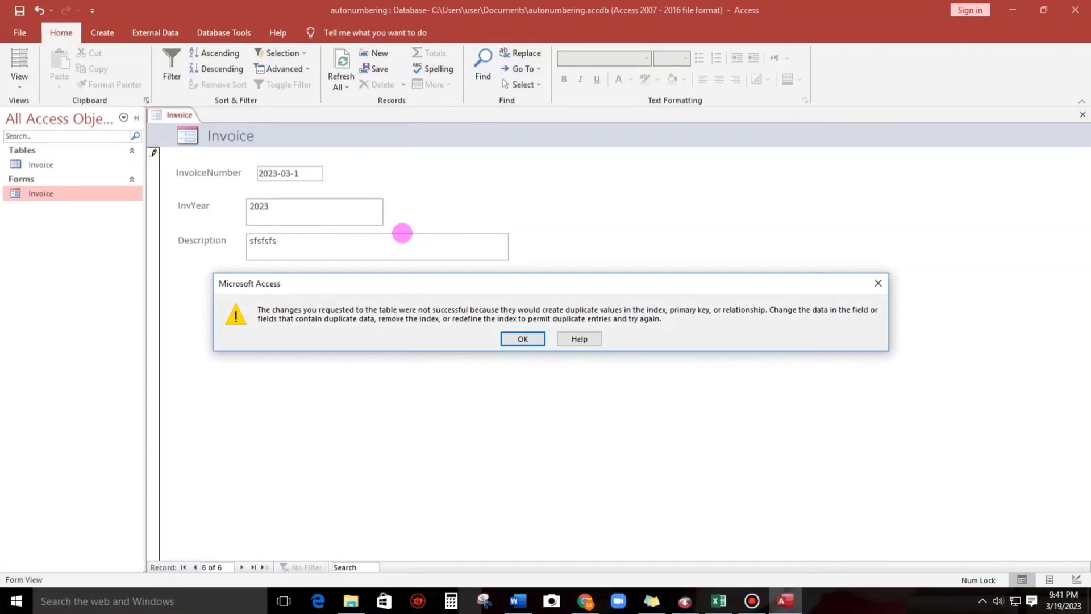
{"action": "left_click", "coordinate": [522, 339]}
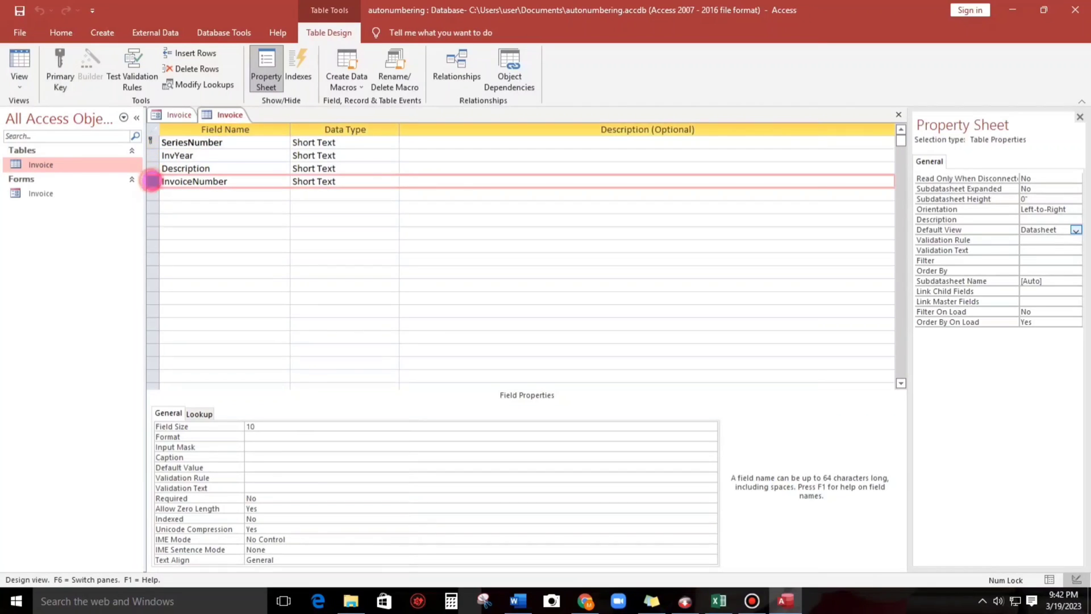
{"action": "left_click", "coordinate": [59, 66]}
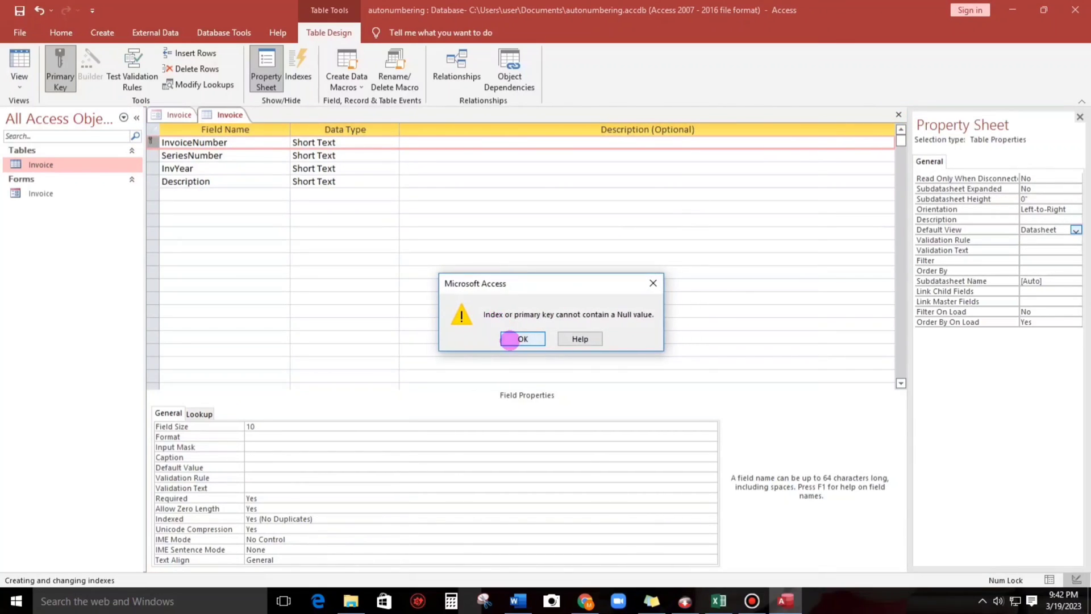
{"action": "left_click", "coordinate": [520, 339]}
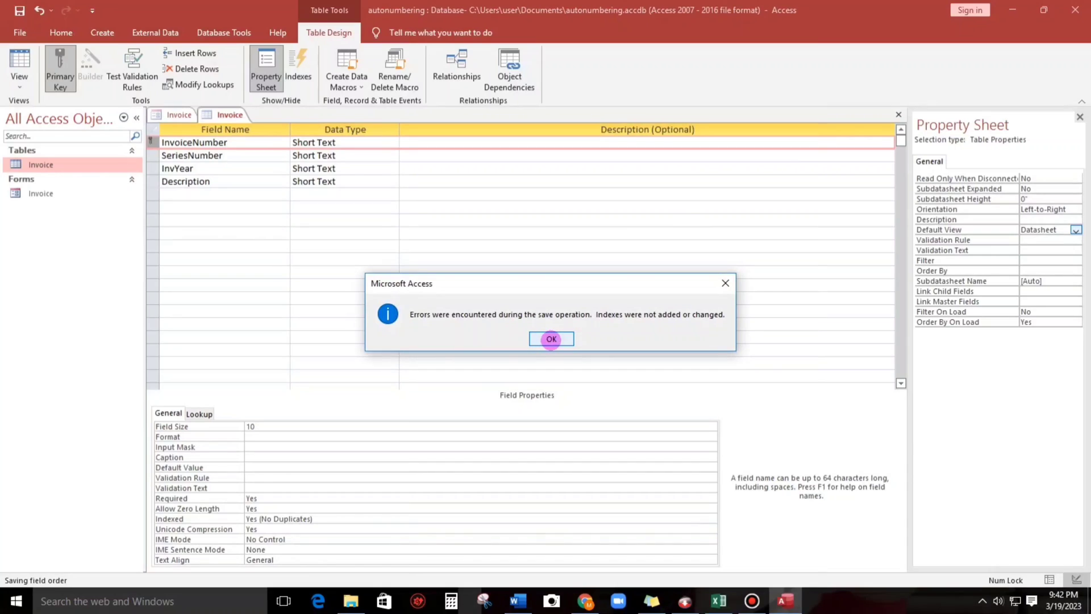
{"action": "left_click", "coordinate": [550, 338]}
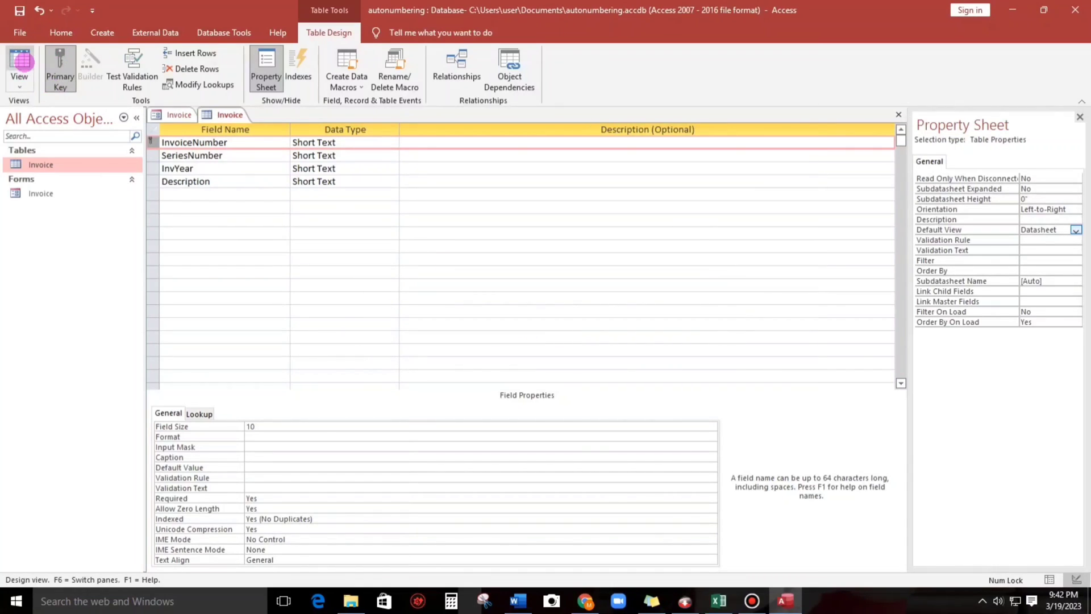
Attempt switching the Invoice table to Datasheet View, saving and dismissing the null-value error again.
{"action": "left_click", "coordinate": [19, 63]}
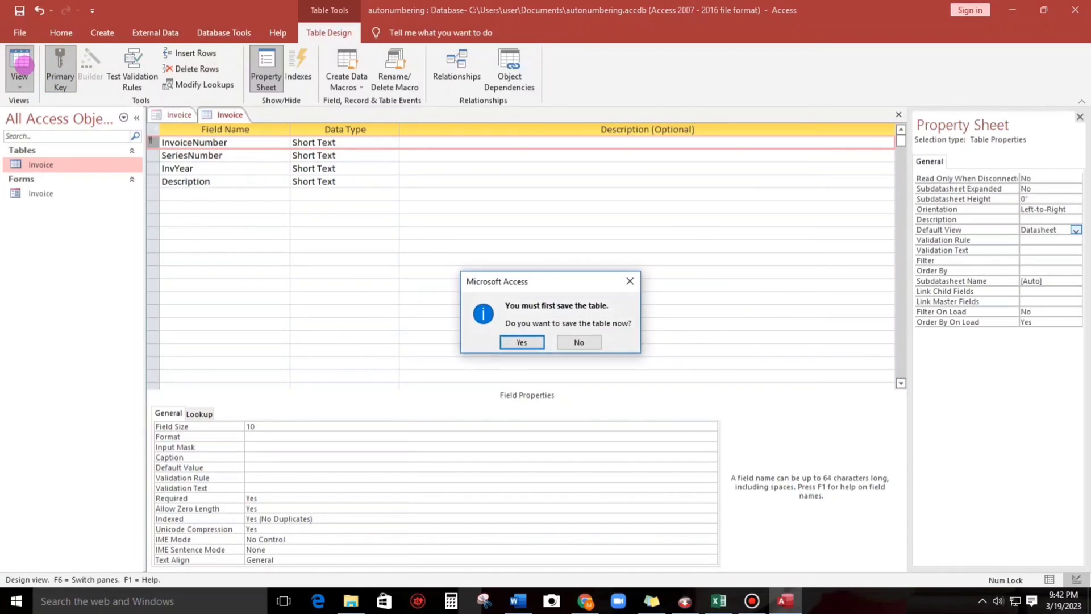
{"action": "left_click", "coordinate": [520, 342]}
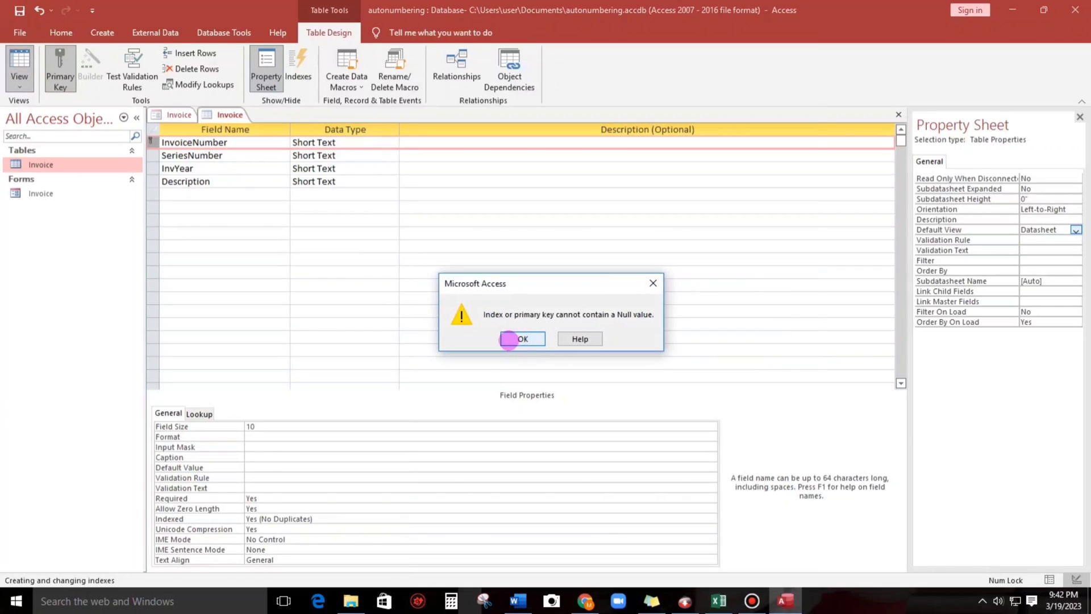
{"action": "left_click", "coordinate": [522, 339]}
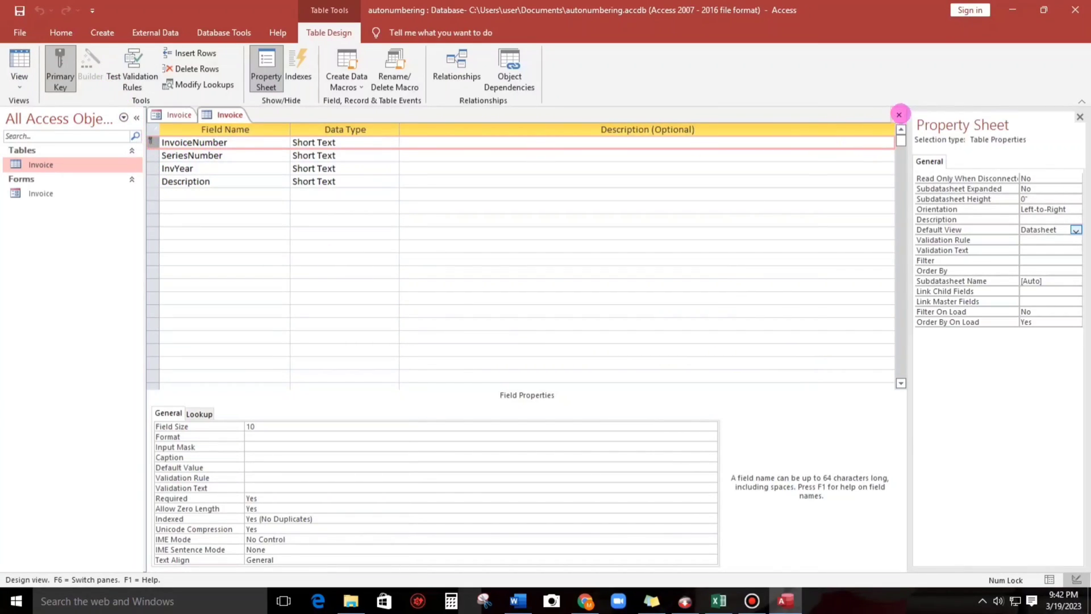
Delete the two blank-numbered records from the Invoice datasheet and reopen the Invoice form's design.
{"action": "double_click", "coordinate": [41, 193]}
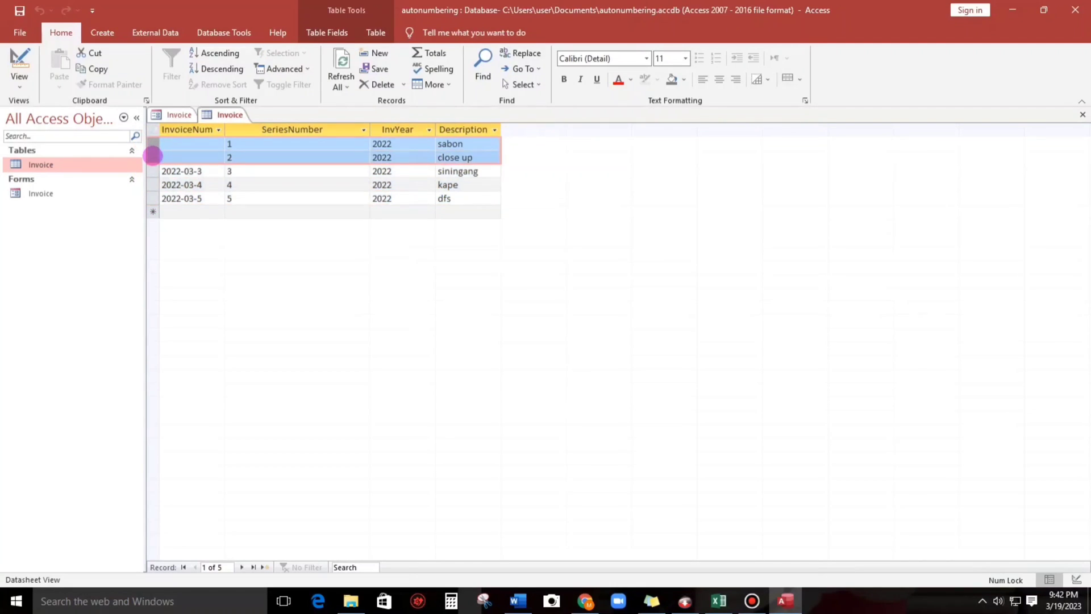
{"action": "left_click", "coordinate": [382, 84]}
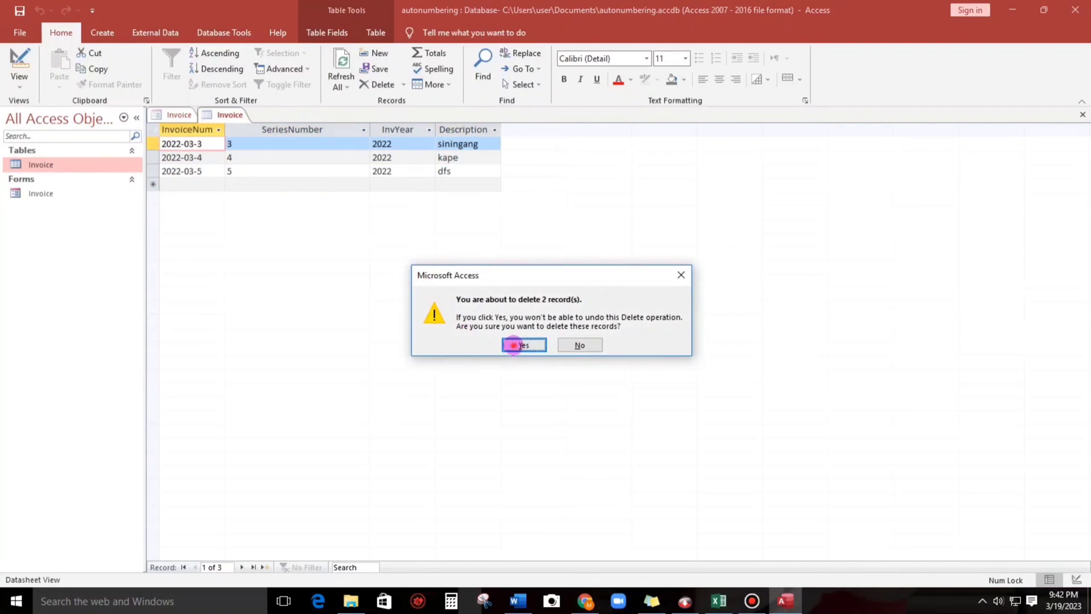
{"action": "left_click", "coordinate": [522, 344]}
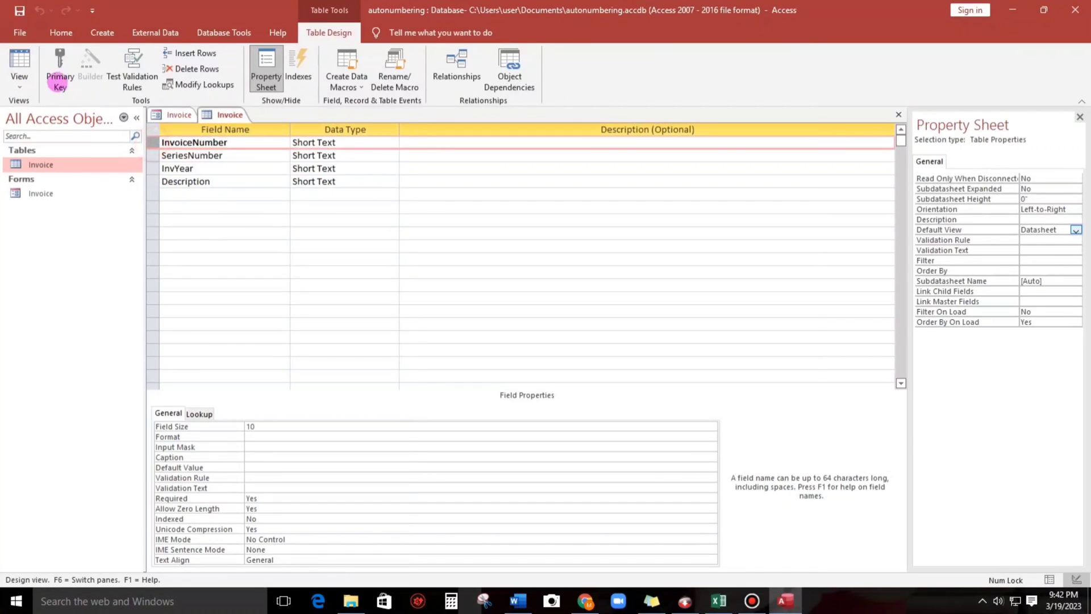
{"action": "left_click", "coordinate": [341, 245]}
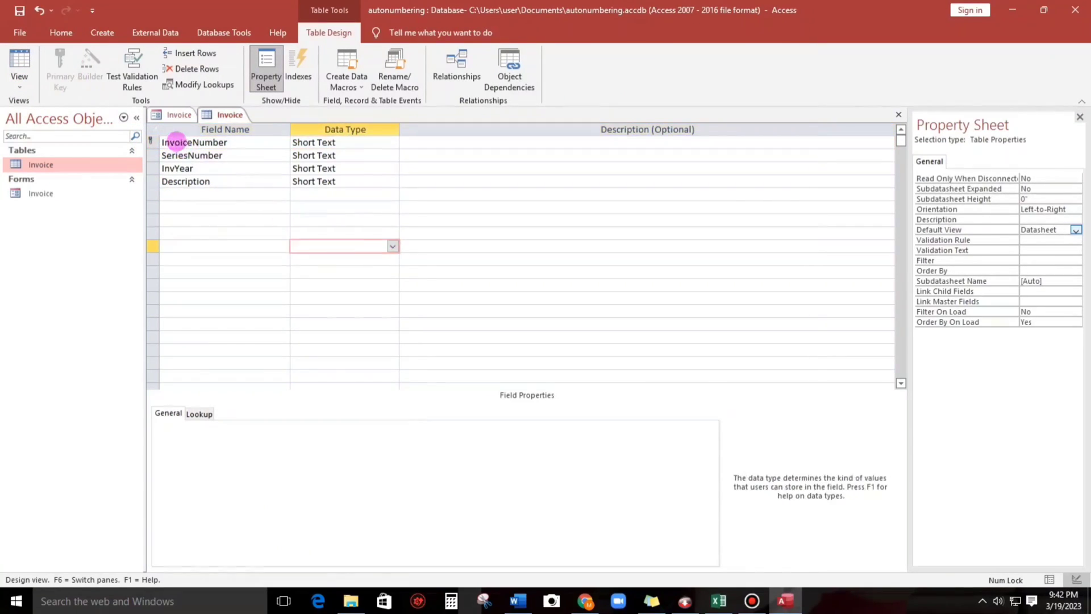
{"action": "left_click", "coordinate": [19, 63]}
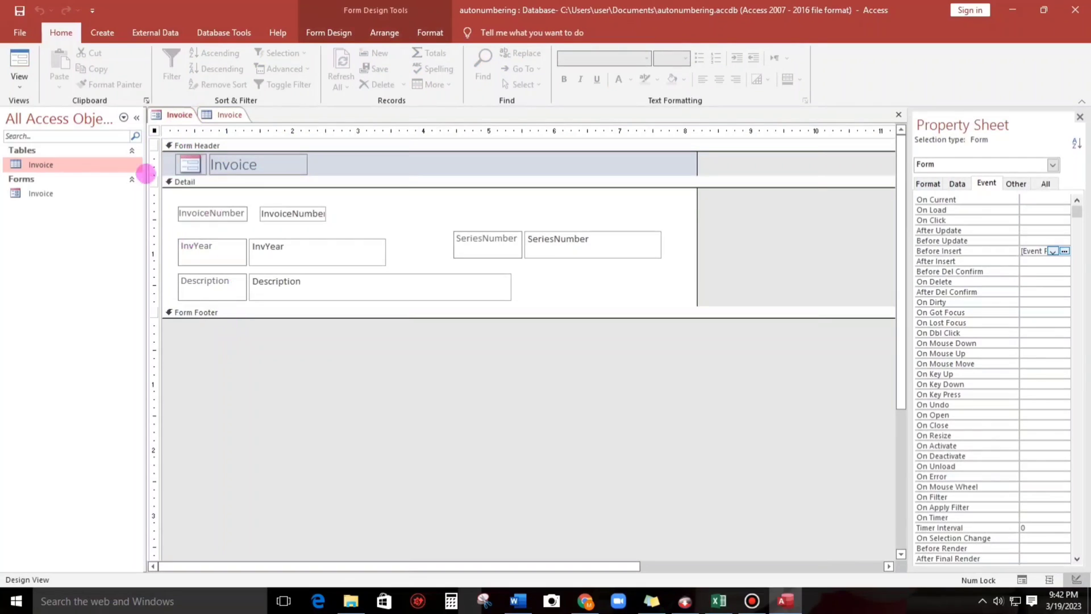
In Form View, add a record with description 'sfsfsf' that gets number 2023-03-1 with InvYear 2023.
{"action": "left_click", "coordinate": [19, 63]}
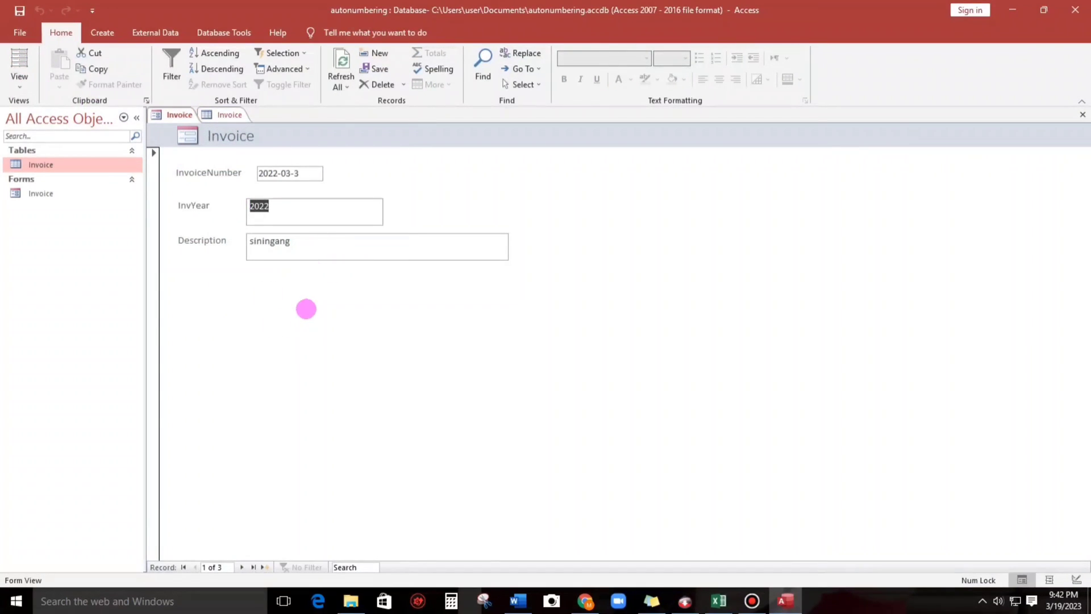
{"action": "left_click", "coordinate": [262, 566]}
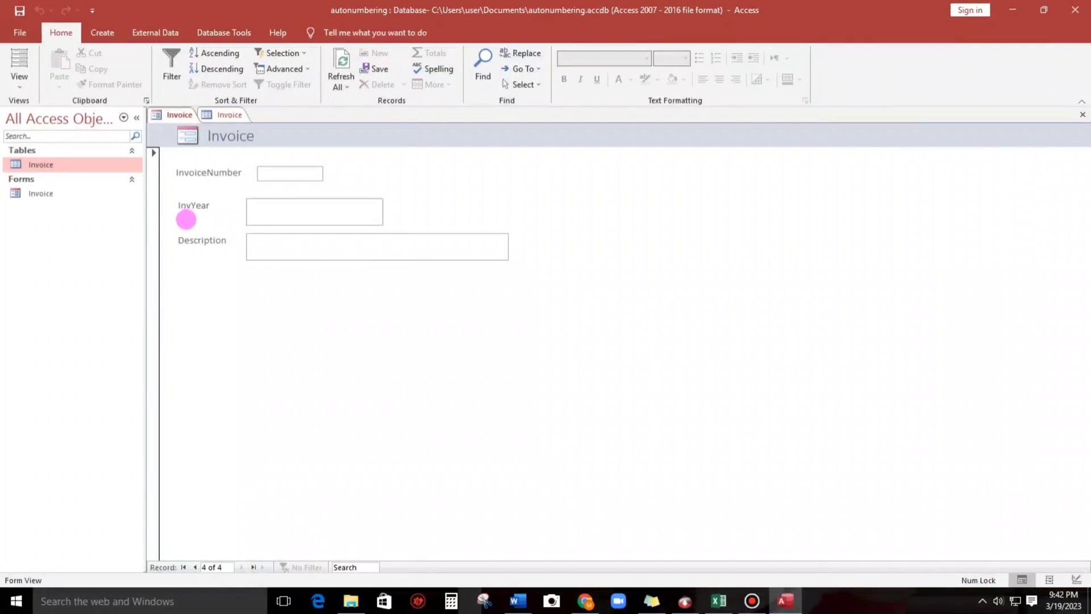
{"action": "type", "text": "sfsfsf"}
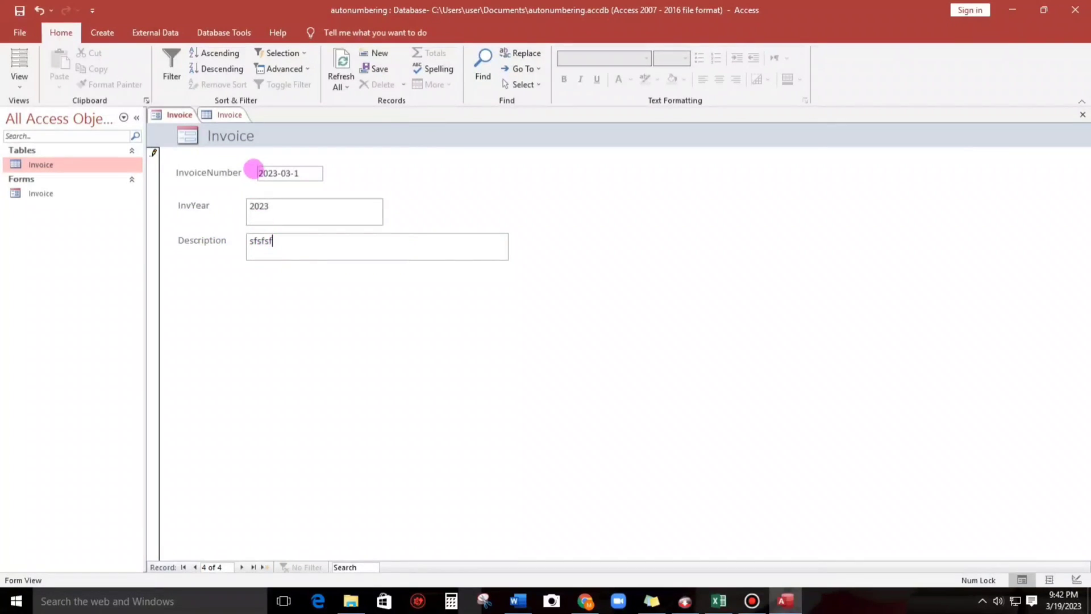
{"action": "mouse_move", "coordinate": [292, 184]}
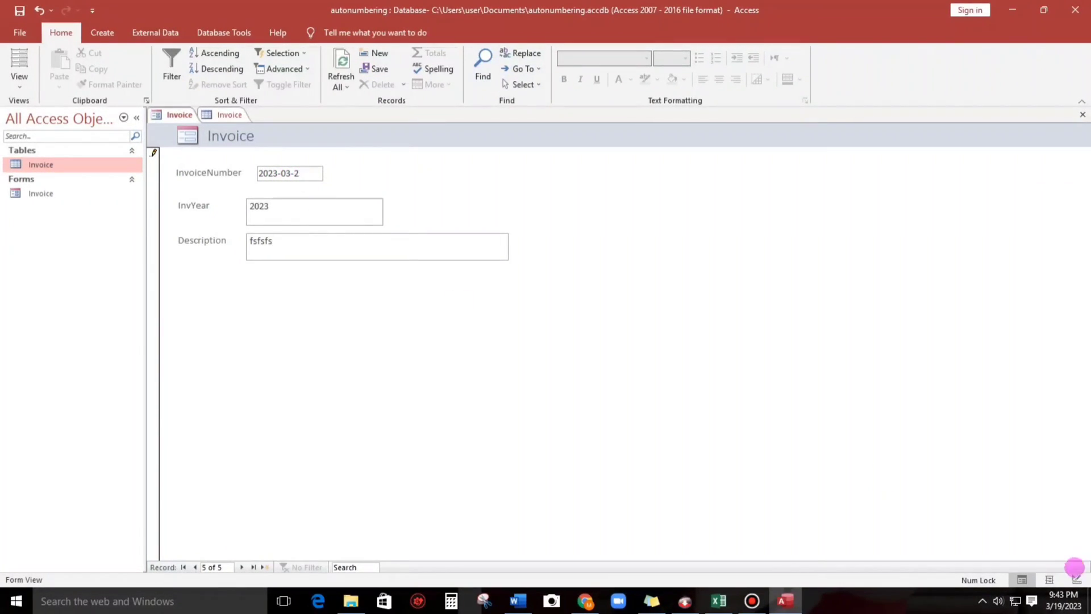
Set the Windows year back to 2022 and add a record 'fsffs' numbered 2022-03-6.
{"action": "left_click", "coordinate": [1059, 600]}
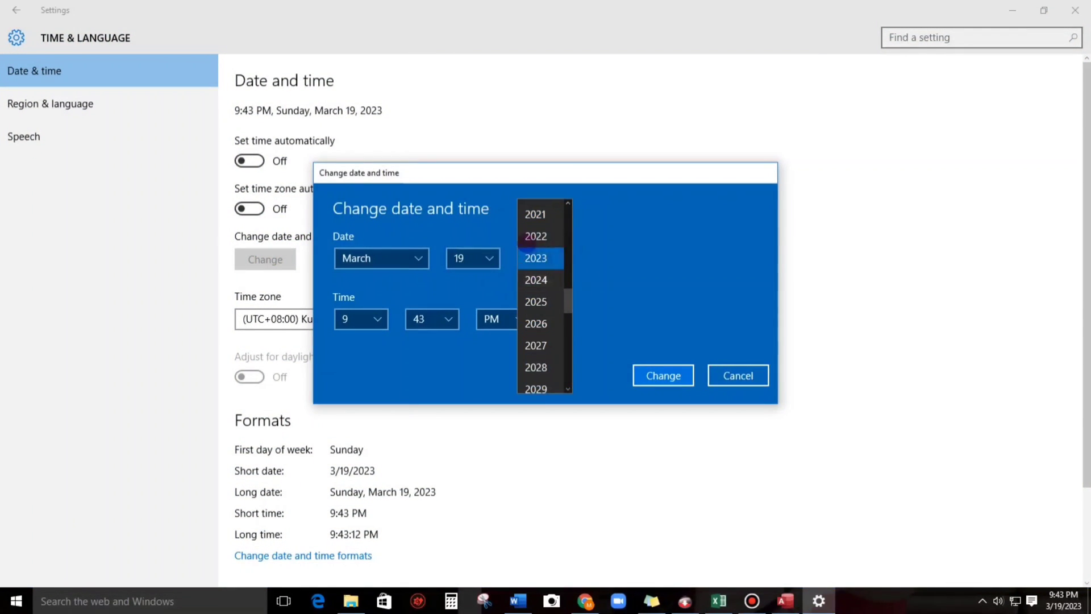
{"action": "left_click", "coordinate": [661, 375]}
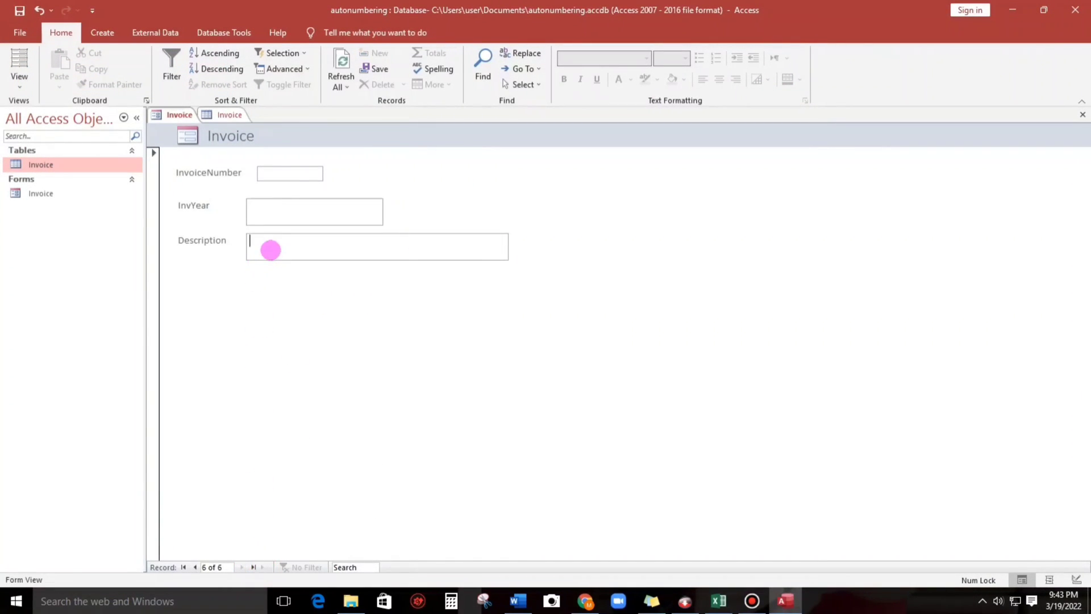
{"action": "type", "text": "fsffsfs"}
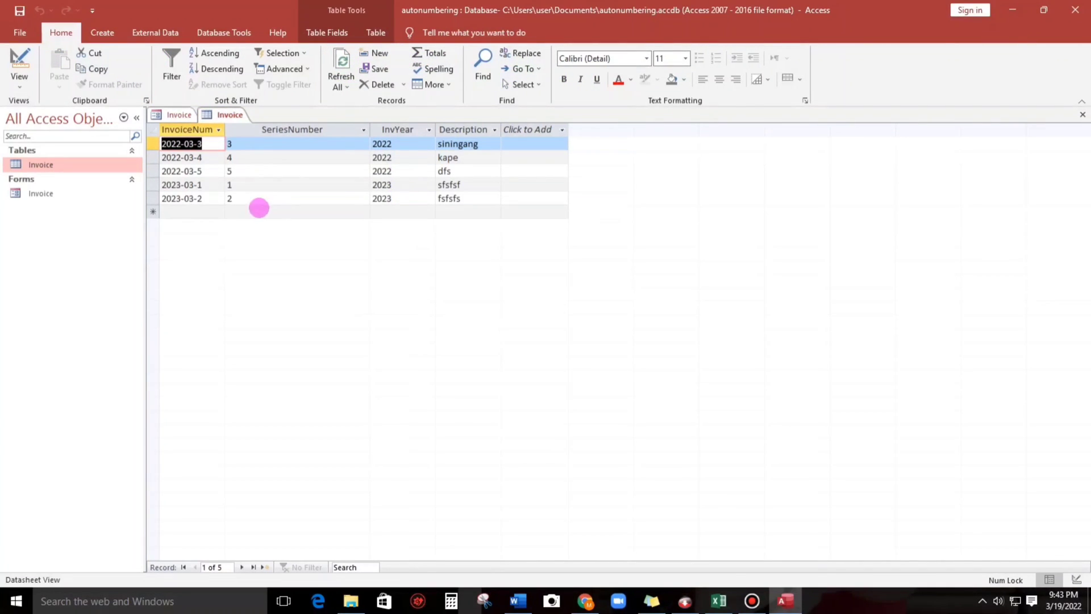
{"action": "mouse_move", "coordinate": [209, 174]}
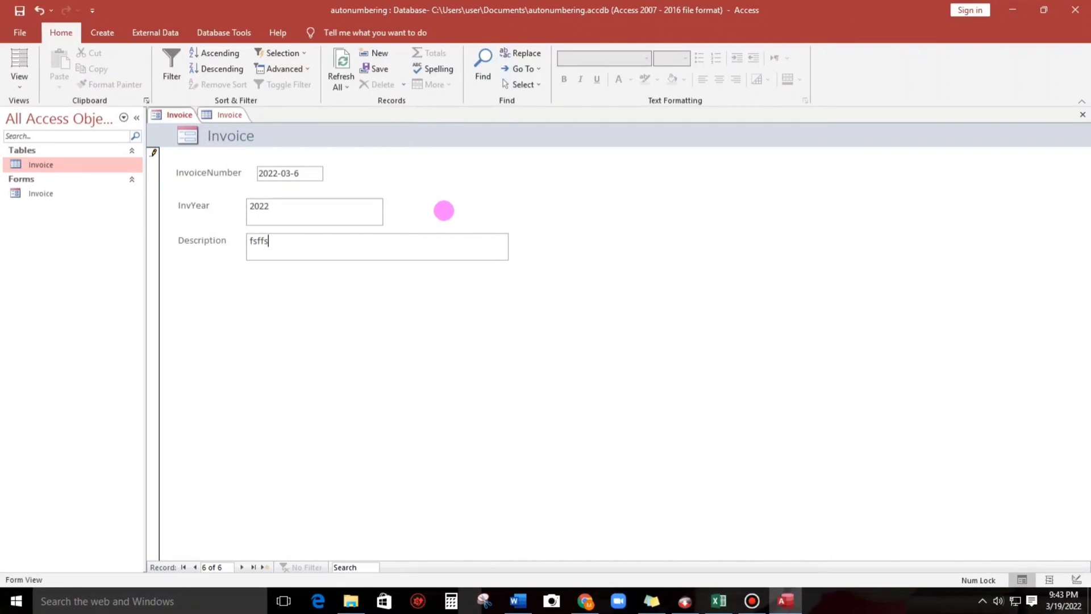
Refresh the Invoice table datasheet to show 2022-03-6 alongside the 2023 rows, then return to the form.
{"action": "left_click", "coordinate": [259, 566]}
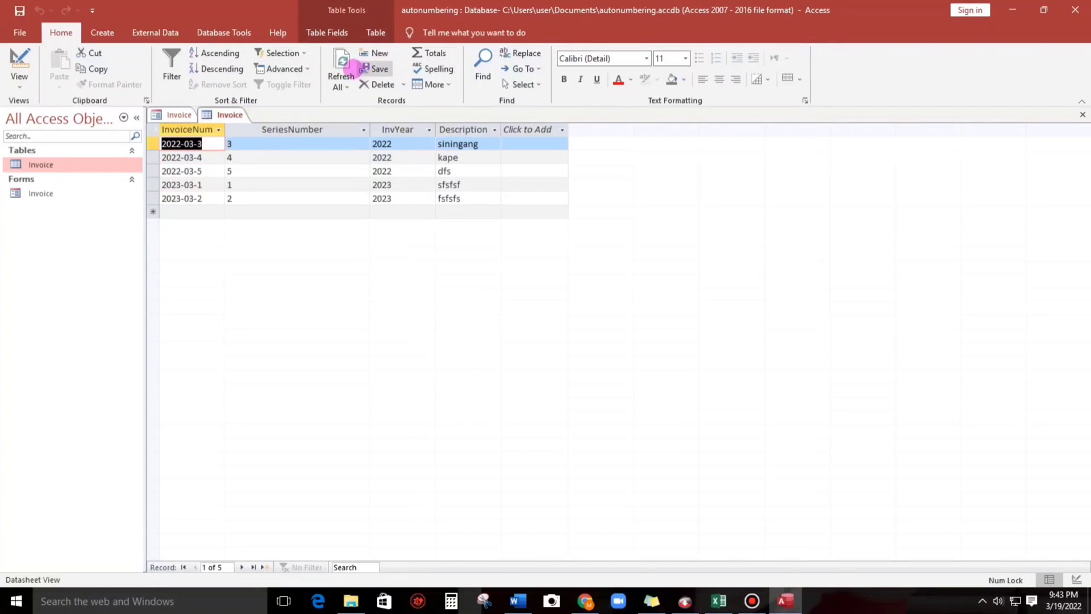
{"action": "left_click", "coordinate": [380, 69]}
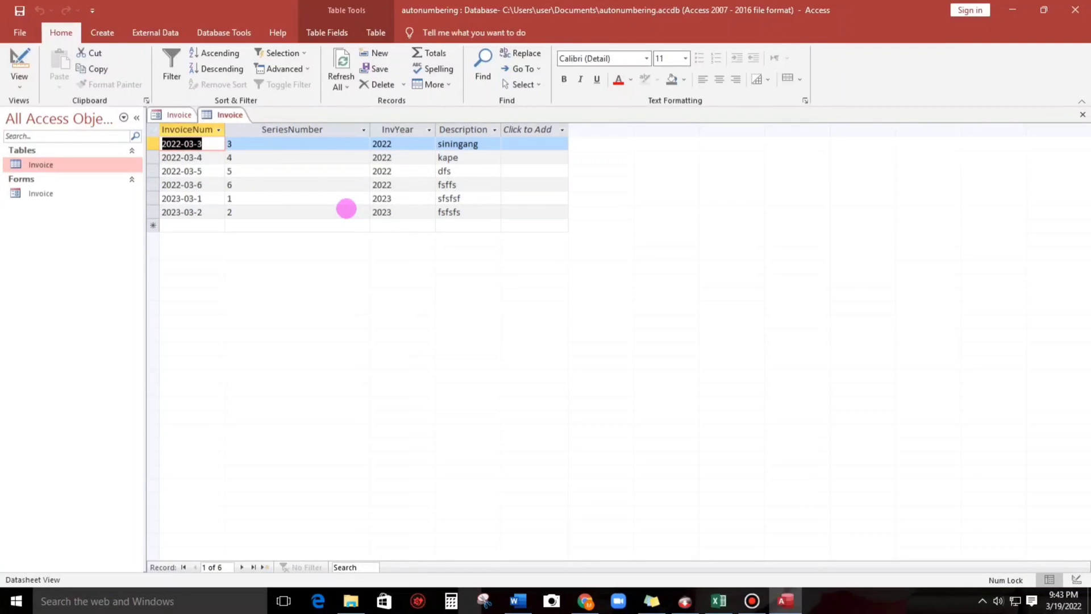
{"action": "left_click", "coordinate": [179, 114]}
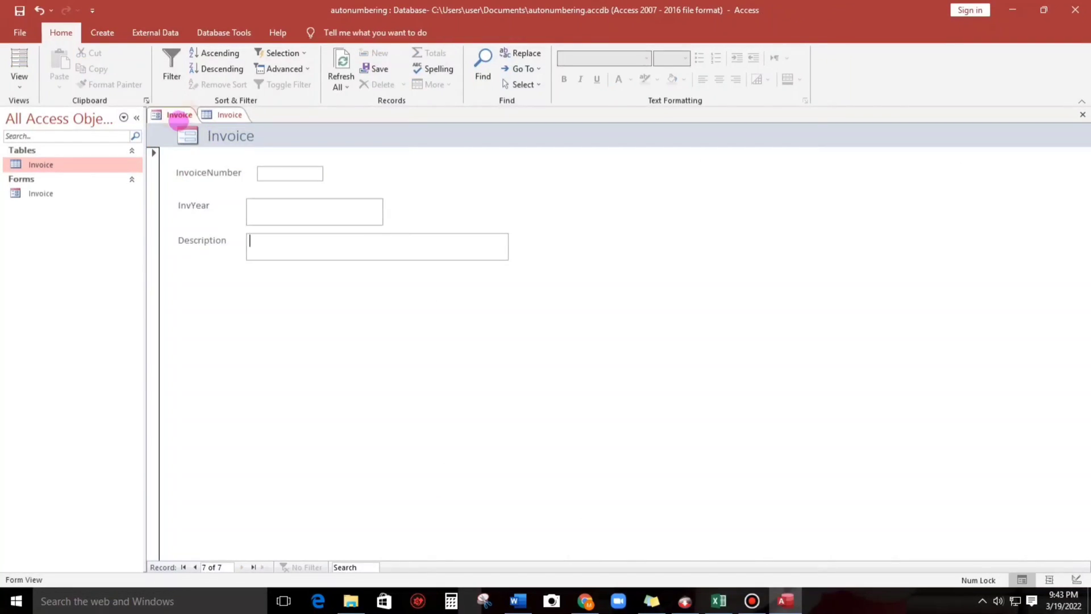
Append & Format(Date, "mm") to the Me.InvYear line in the BeforeInsert code.
{"action": "left_click", "coordinate": [19, 63]}
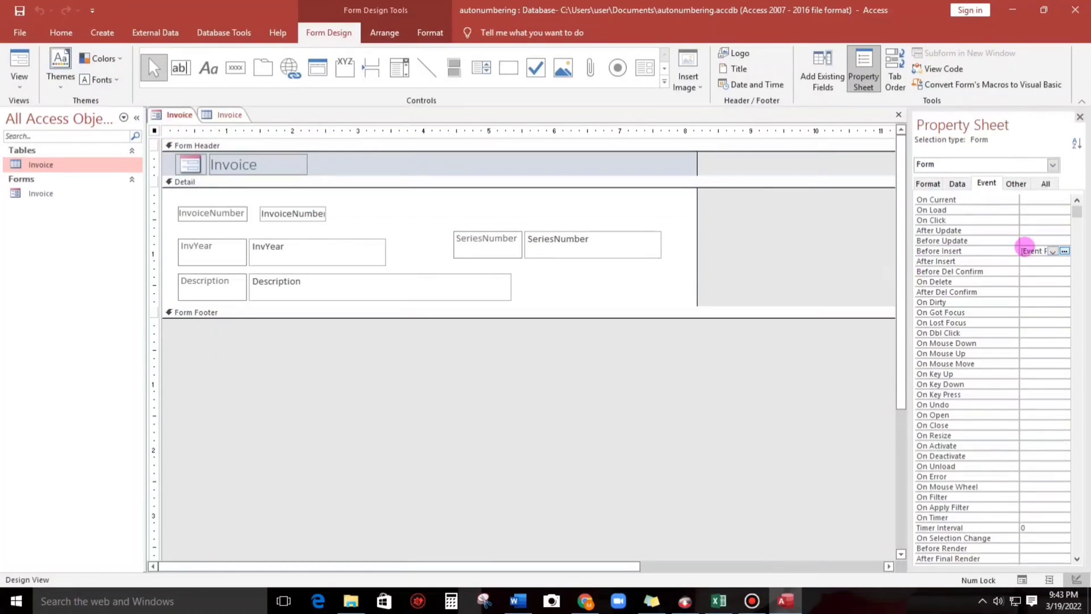
{"action": "left_click", "coordinate": [1064, 250]}
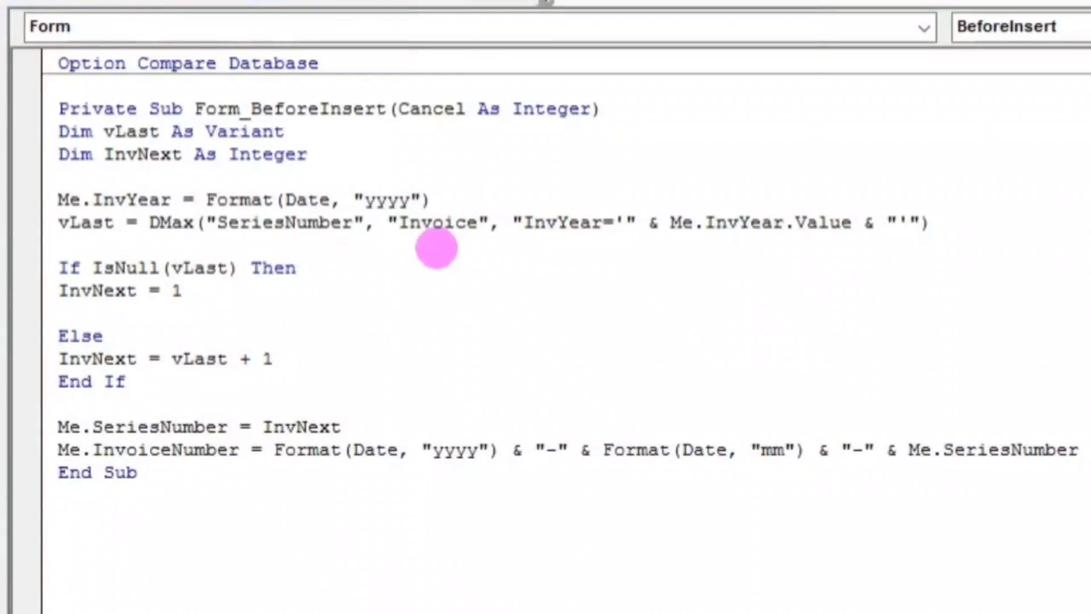
{"action": "type", "text": "&"}
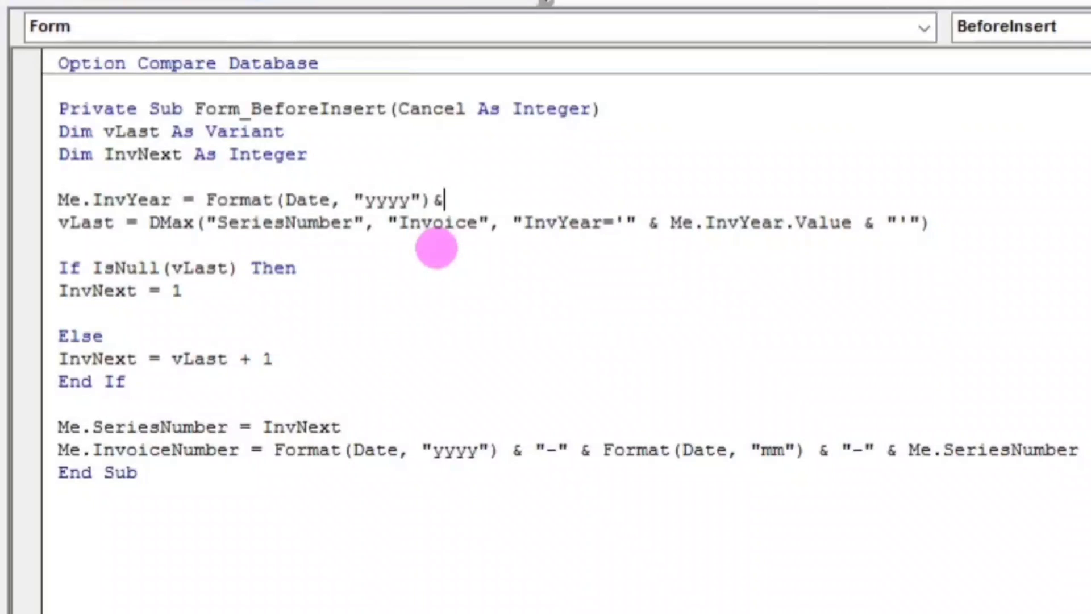
{"action": "type", "text": "format("}
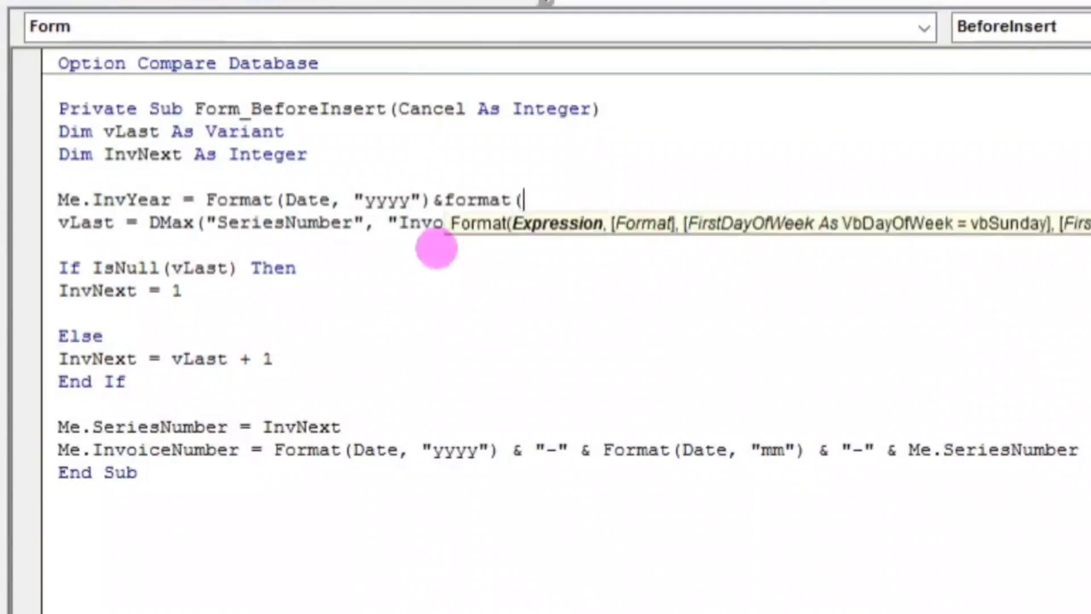
{"action": "type", "text": "date,"}
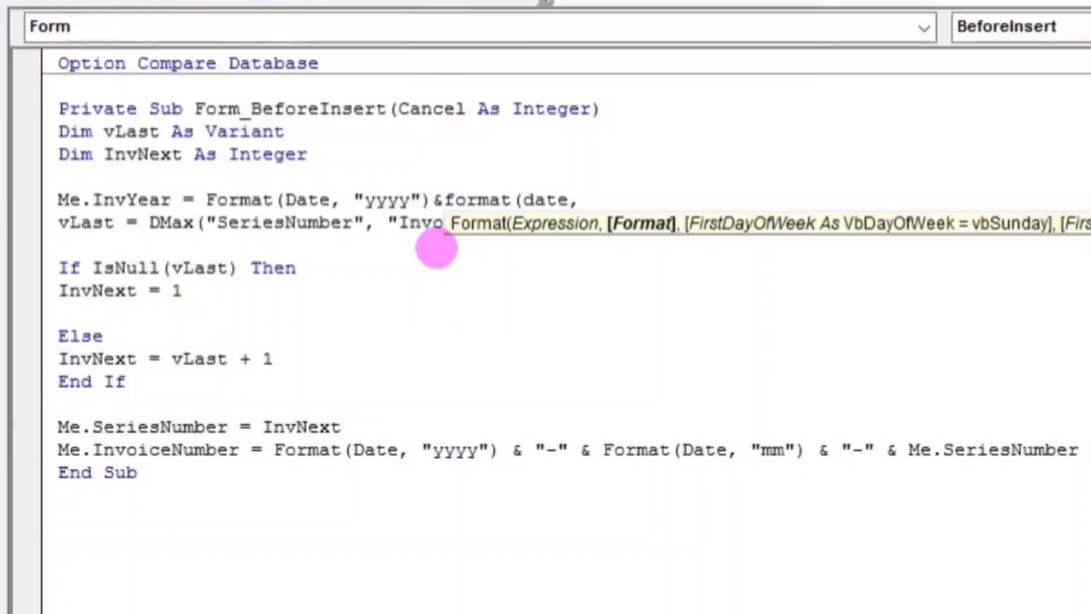
{"action": "type", "text": "\"mm"}
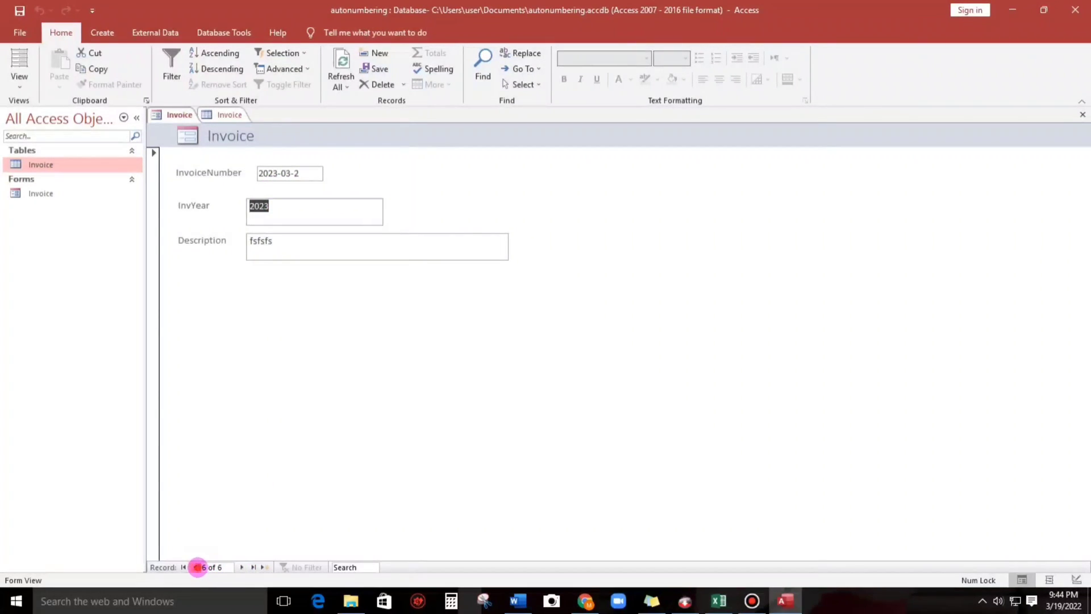
Browse the saved invoices, then set the Windows system date to April 2022.
{"action": "left_click", "coordinate": [196, 567]}
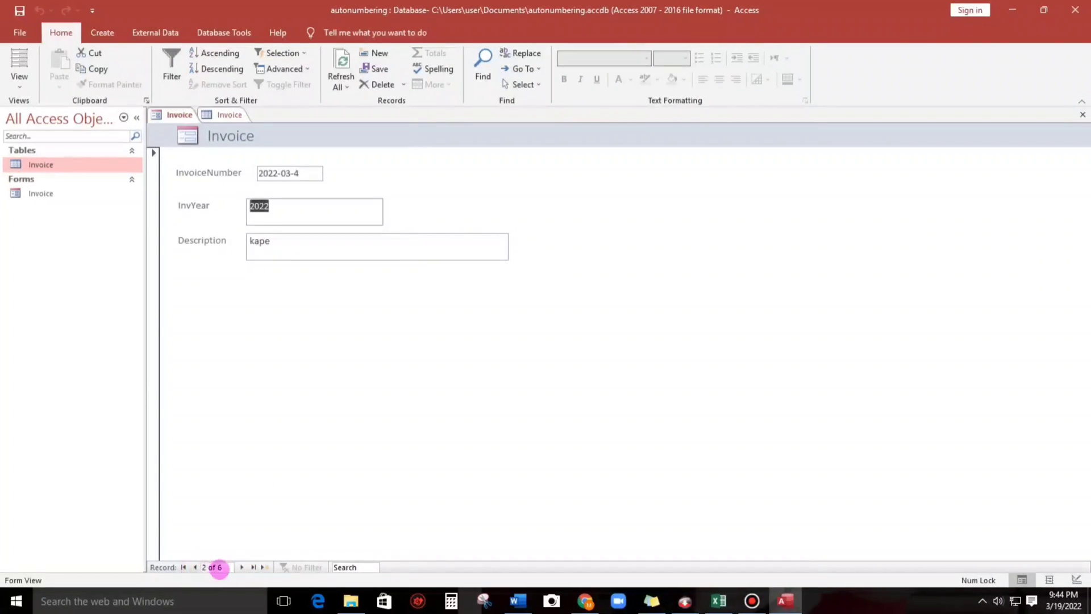
{"action": "left_click", "coordinate": [254, 567]}
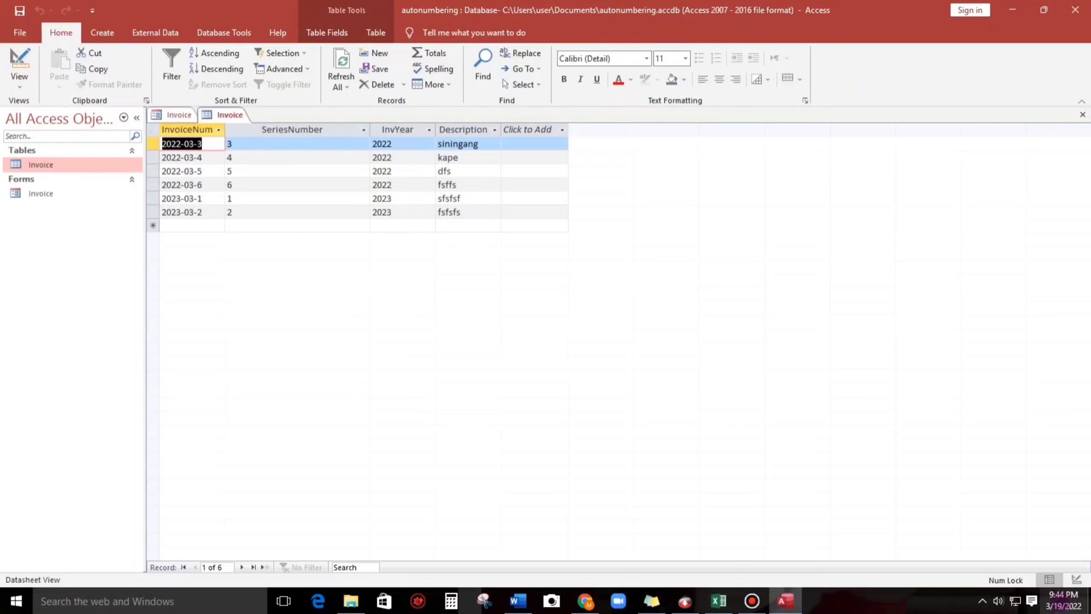
{"action": "left_click", "coordinate": [1058, 600]}
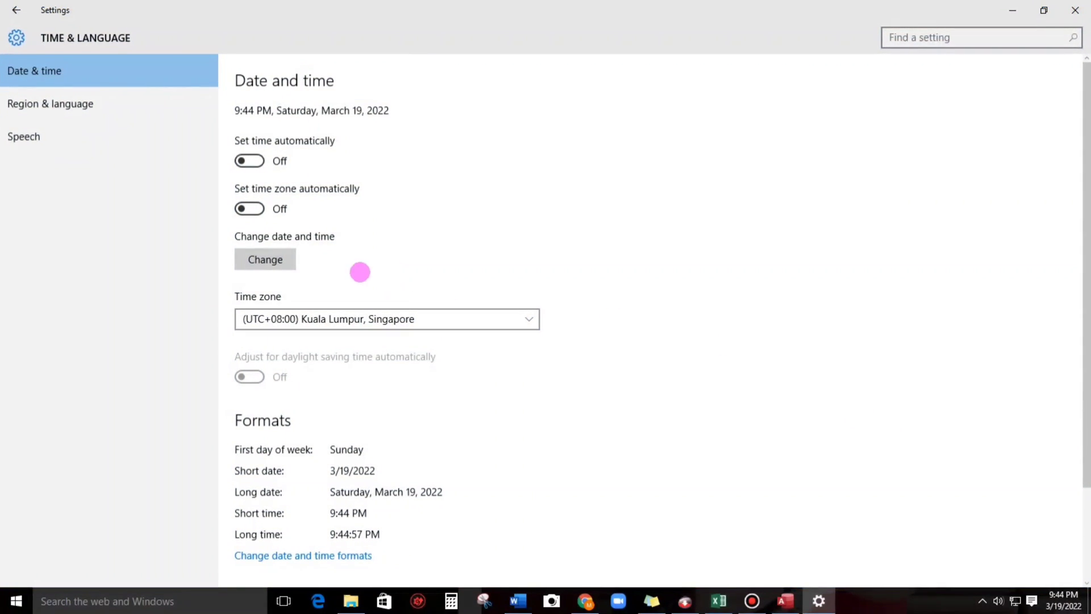
{"action": "left_click", "coordinate": [264, 259]}
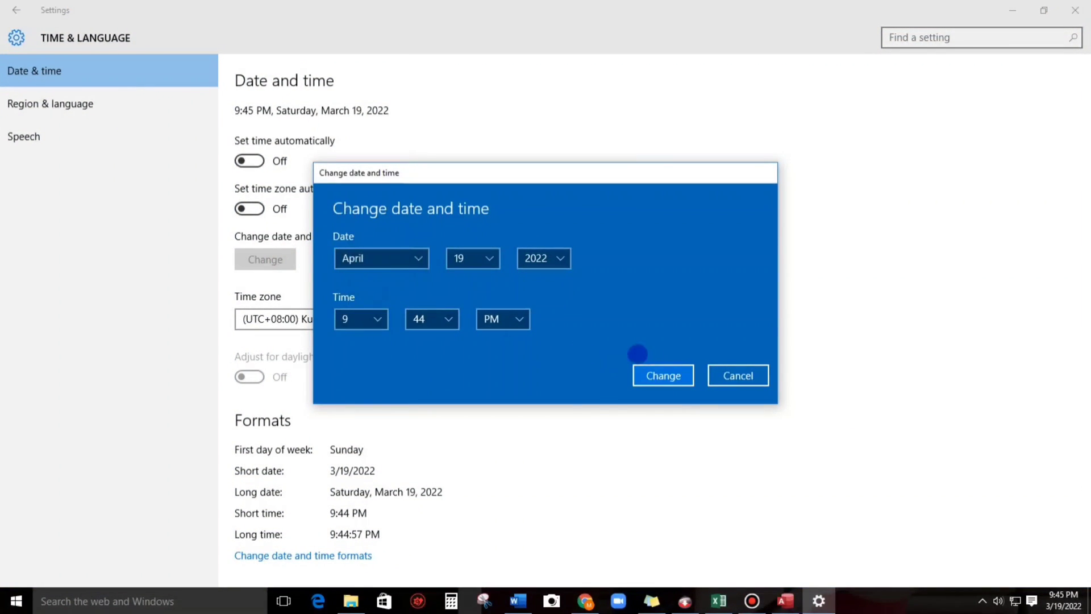
{"action": "left_click", "coordinate": [661, 375]}
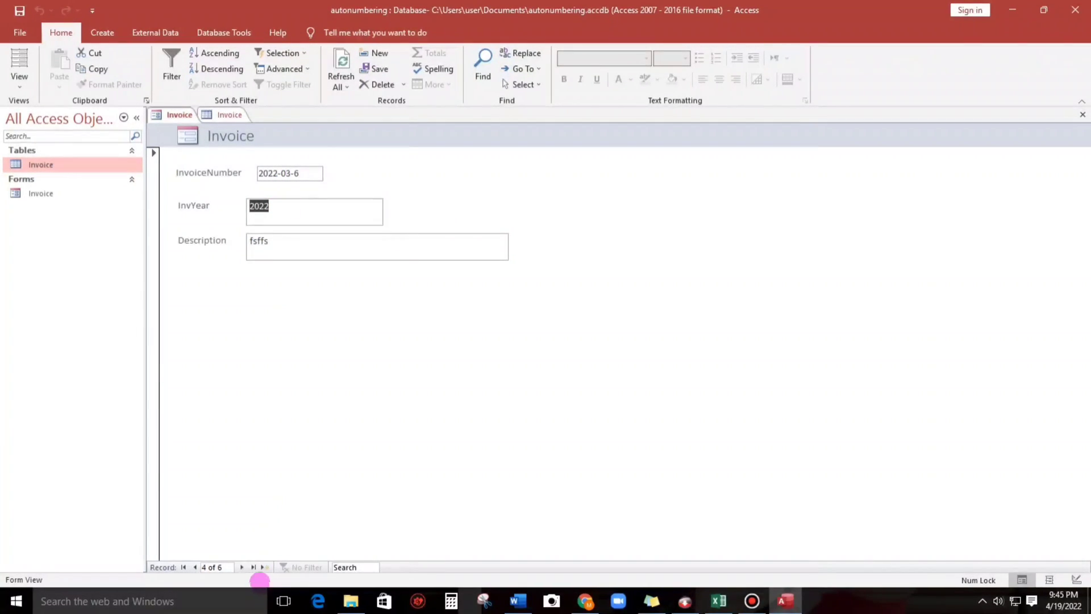
Add April records 'fsdfsfsf' numbered 2022-04-1 and 2022-04-2 with InvYear 202204.
{"action": "left_click", "coordinate": [265, 565]}
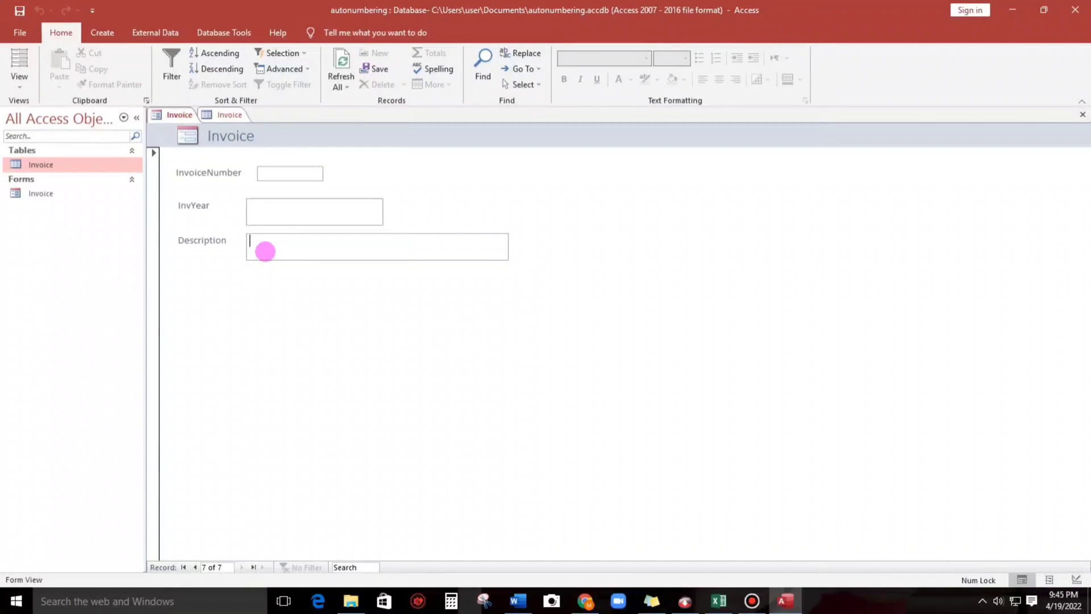
{"action": "type", "text": "fsdfsfsf"}
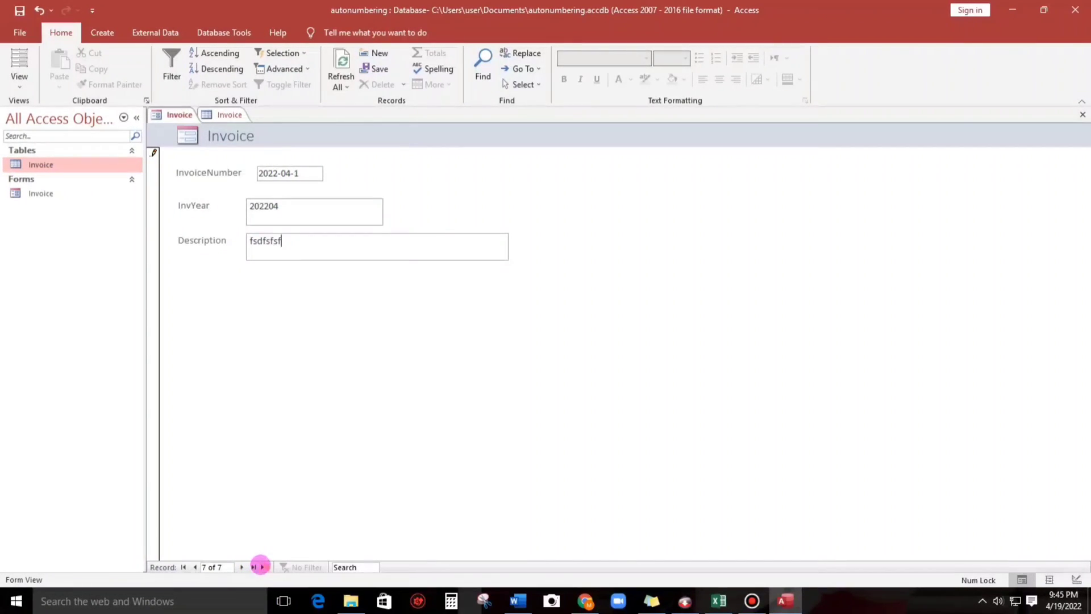
{"action": "left_click", "coordinate": [263, 566]}
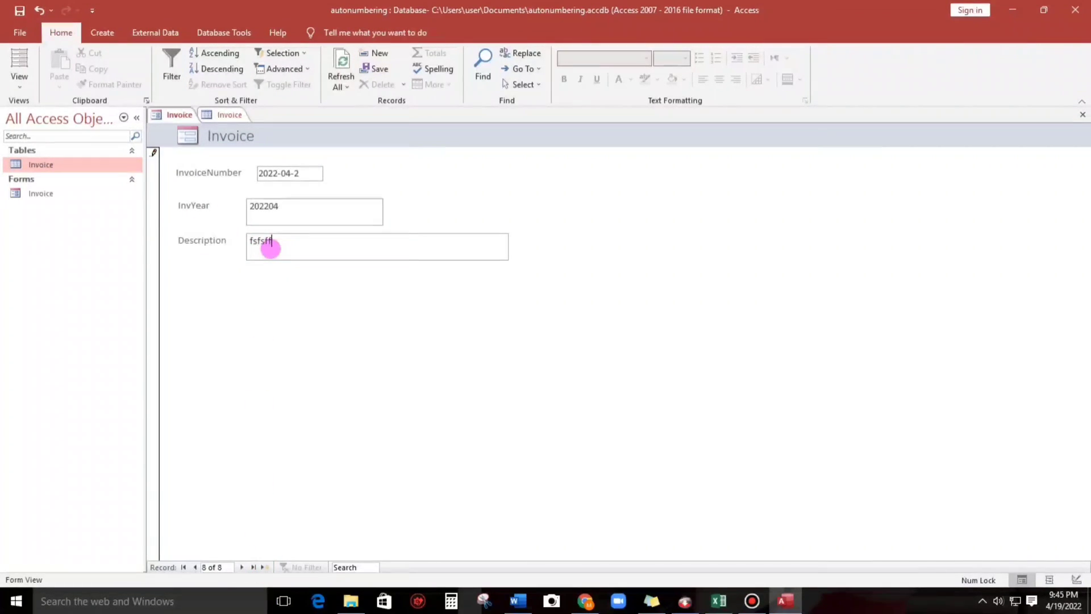